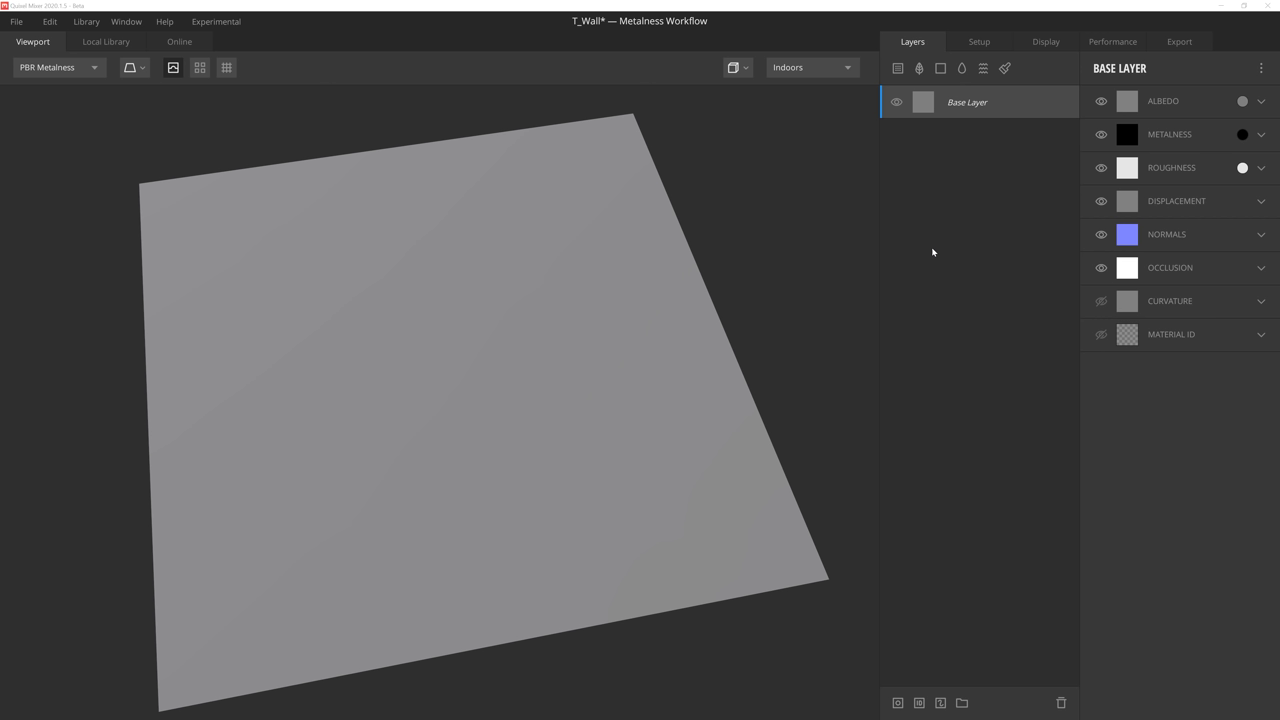
Add Old Fabric Wall Panel 2X2 M from the library and blend it as Opacity Masked
left_click(104, 40)
type("p")
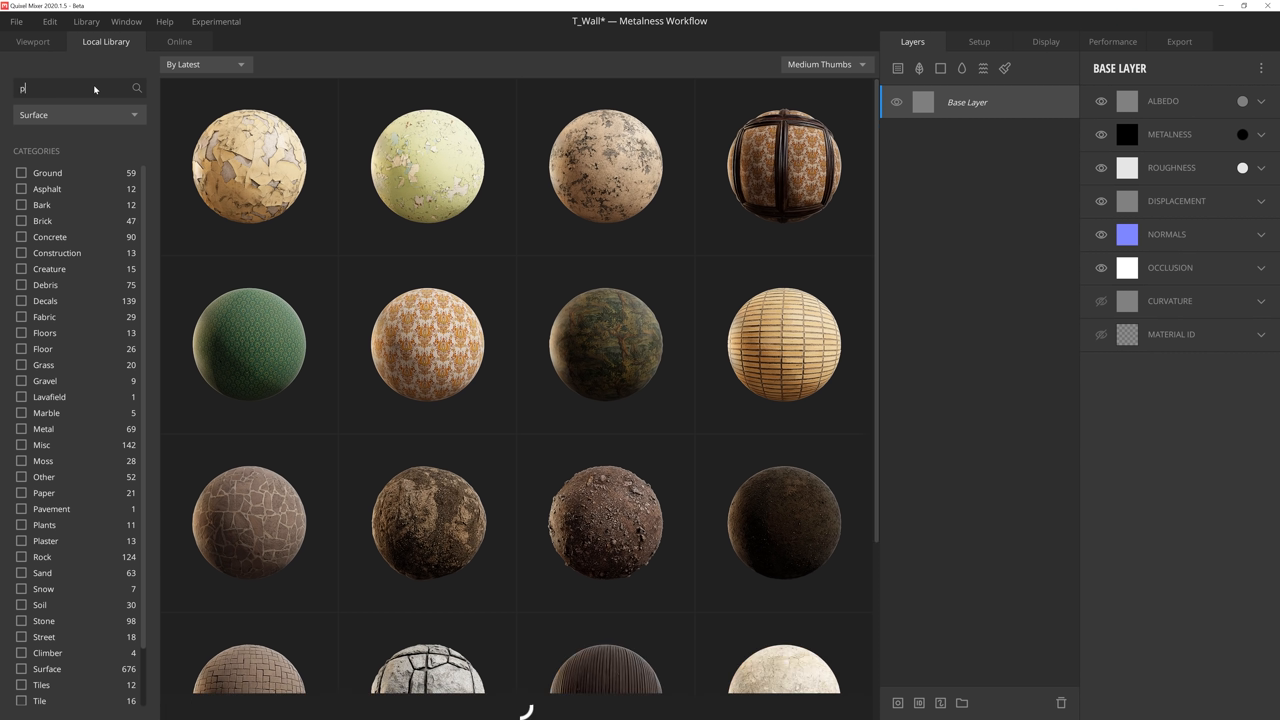
type("anel")
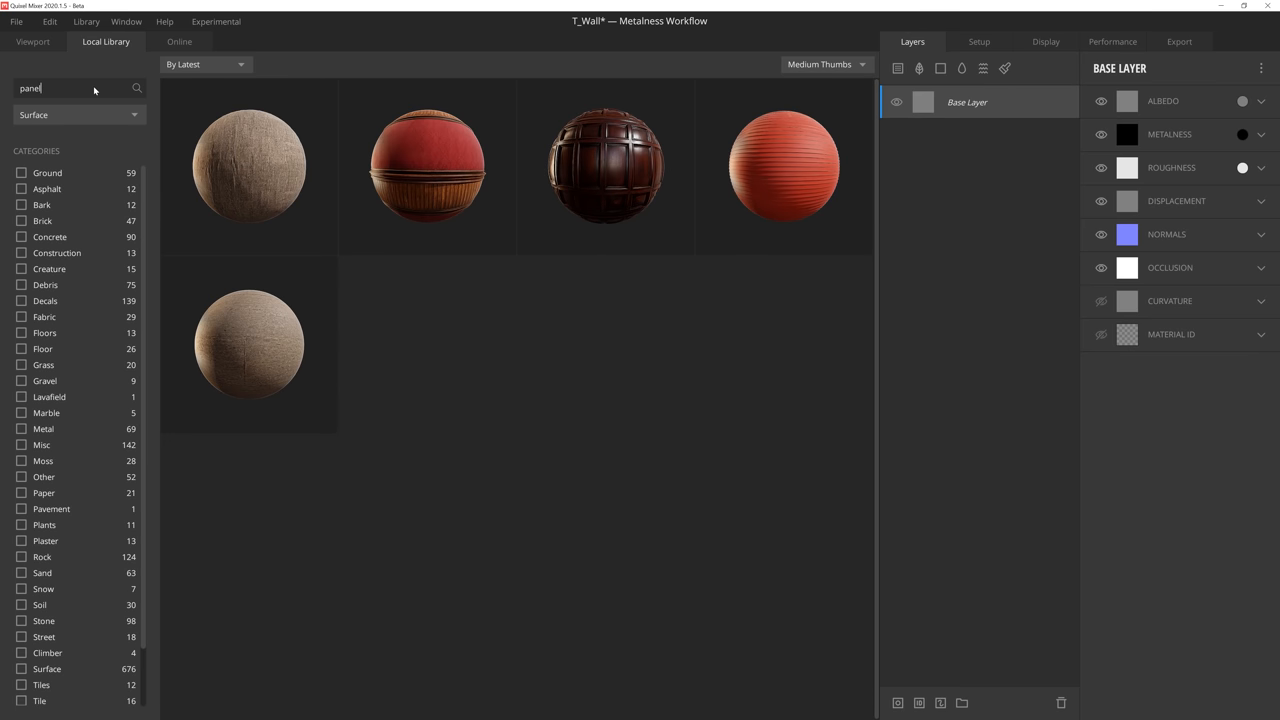
mouse_move(428, 162)
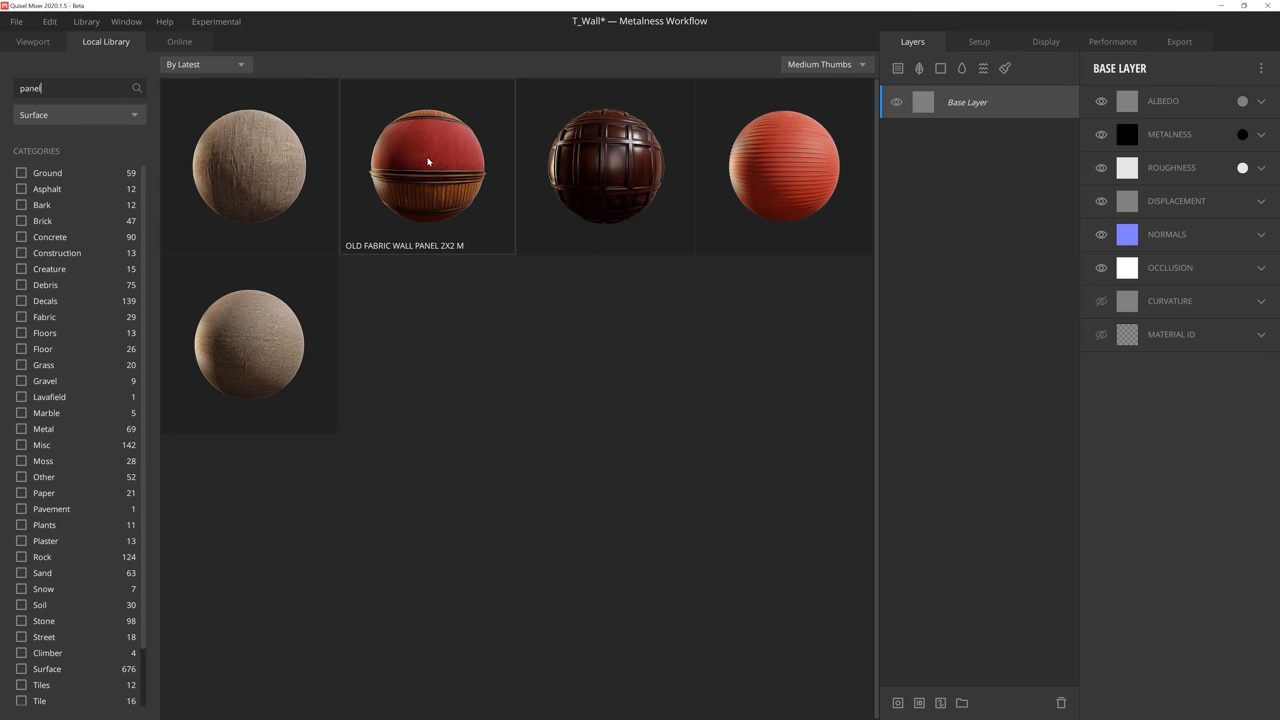
double_click(428, 164)
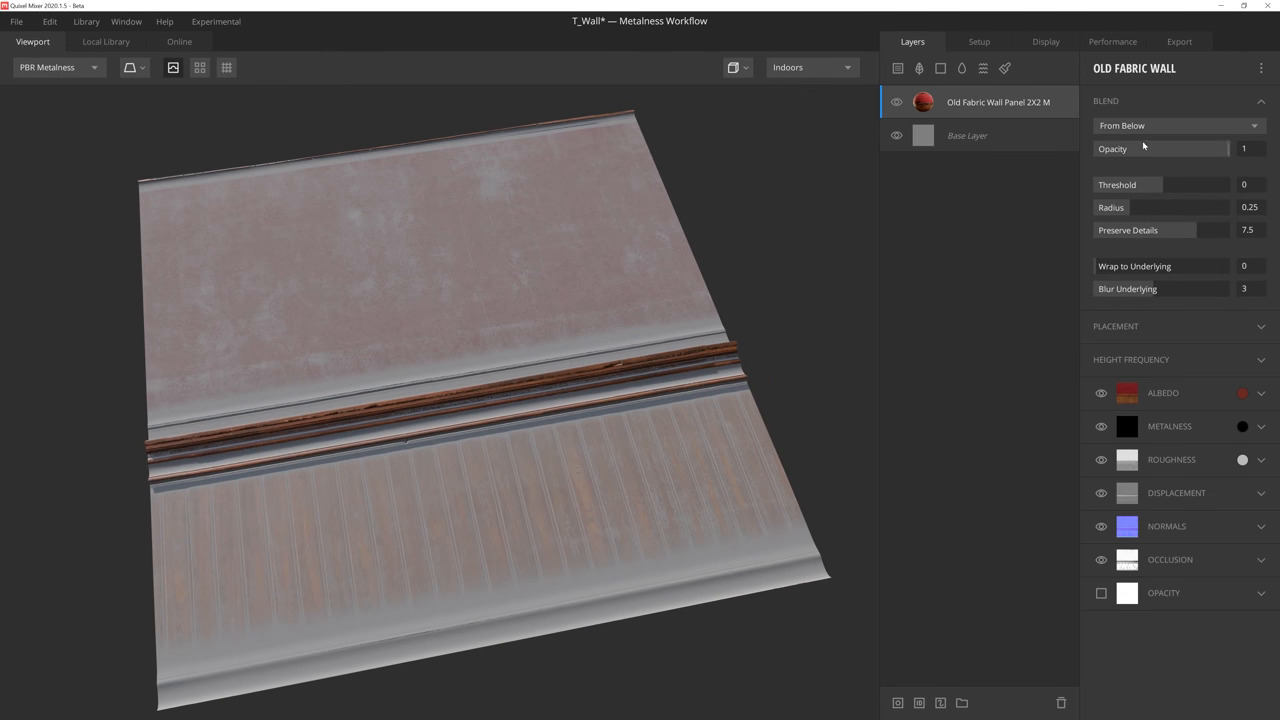
left_click(1178, 124)
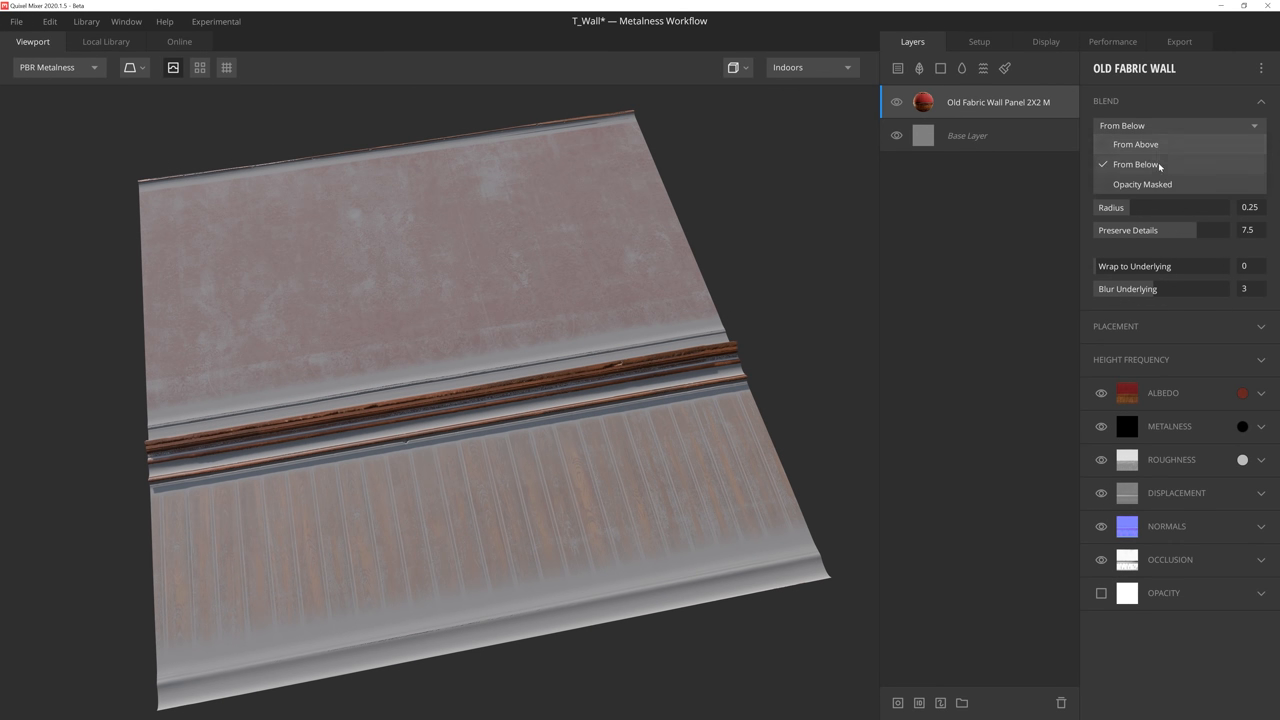
left_click(1142, 184)
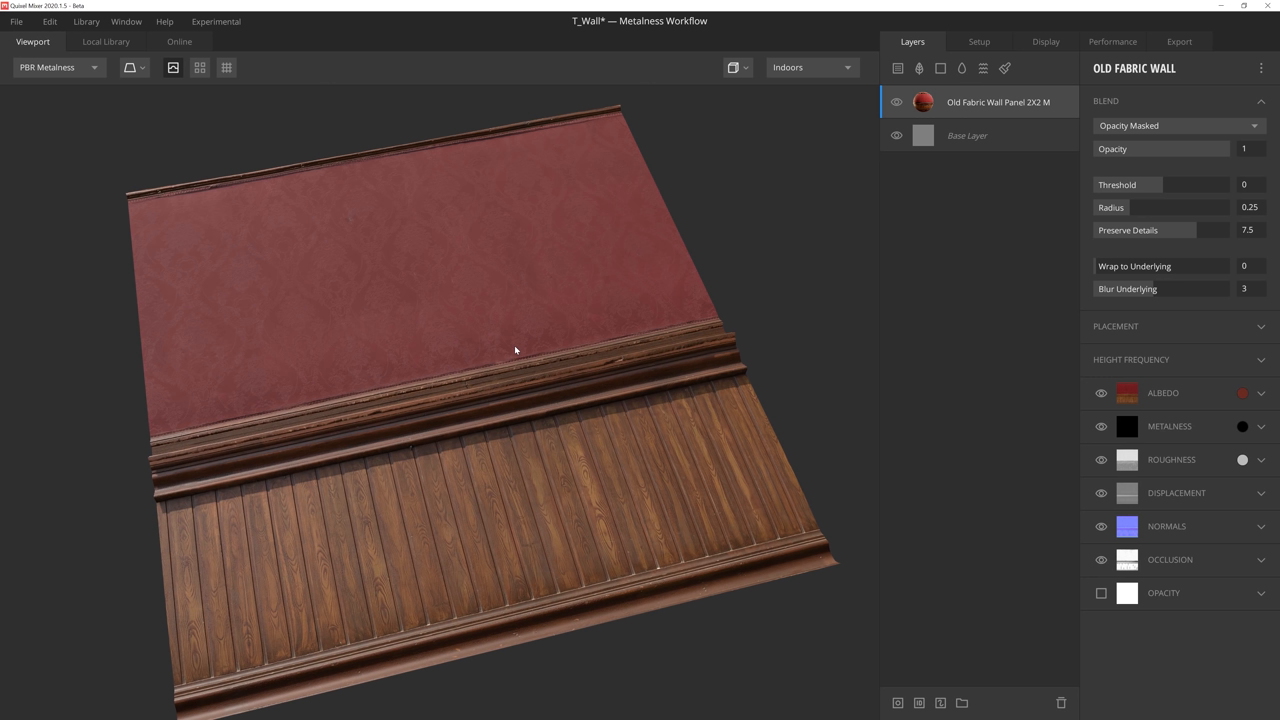
mouse_move(520, 344)
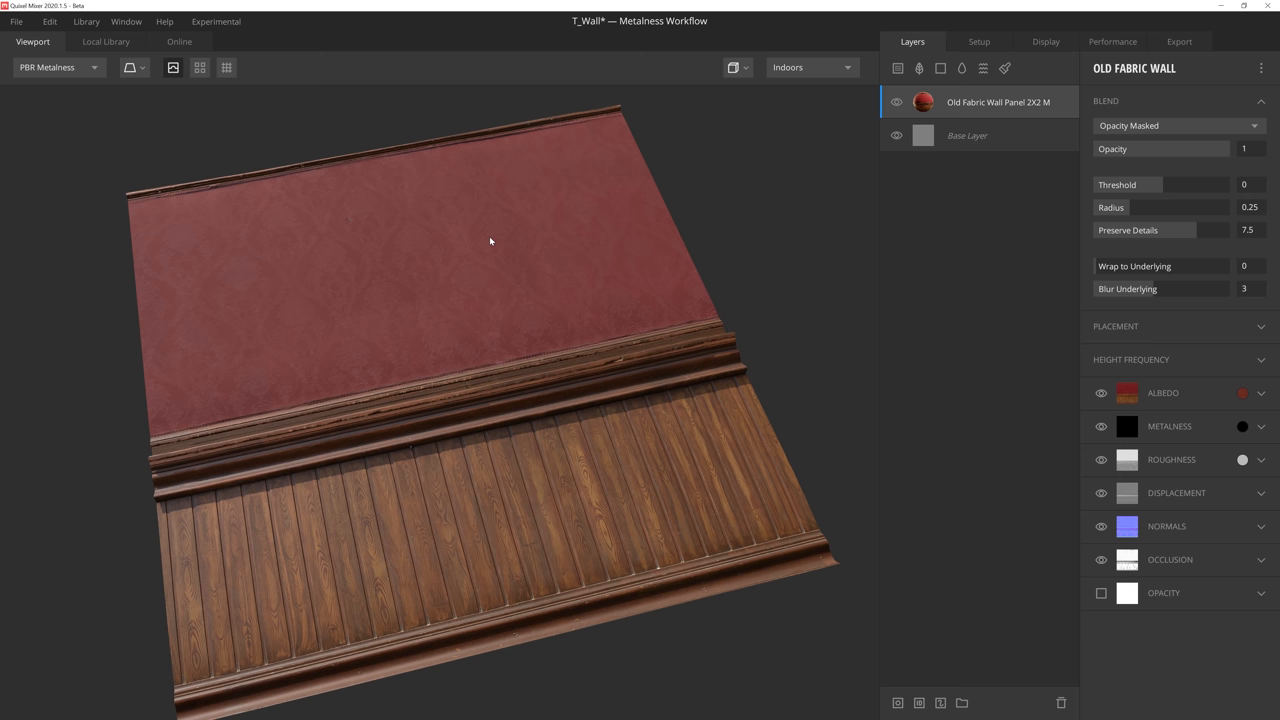
mouse_move(898, 68)
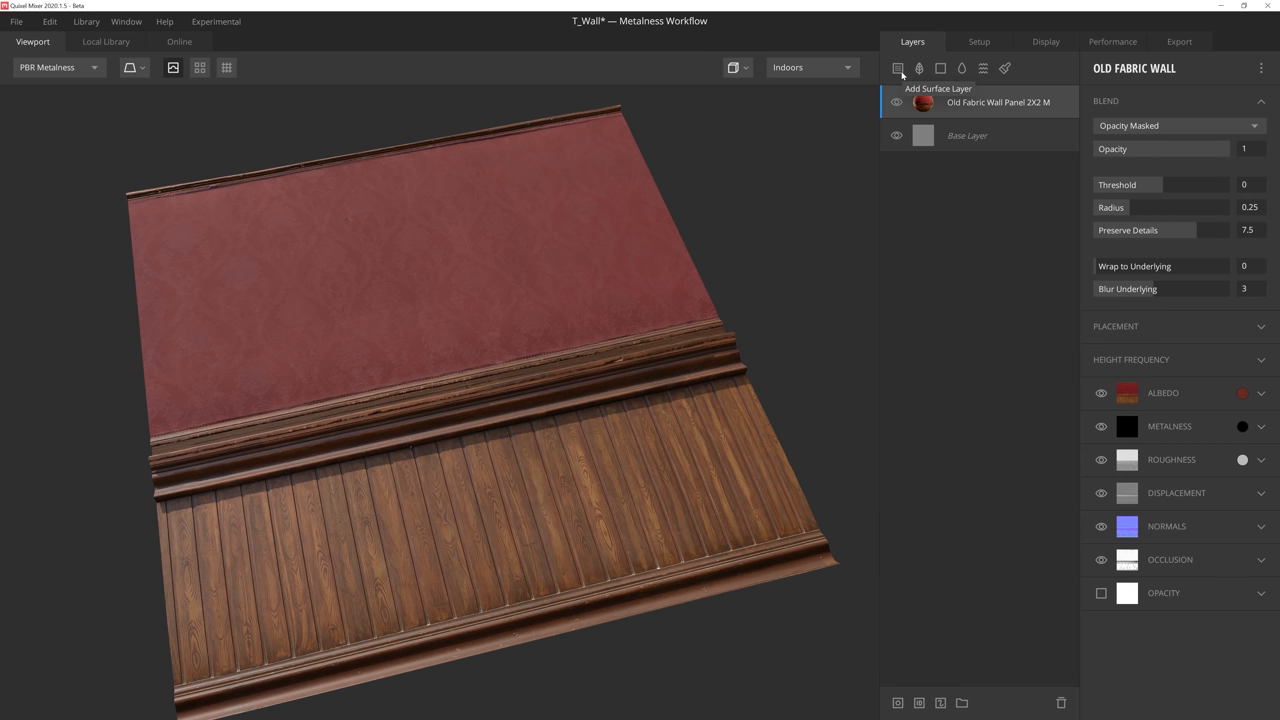
Add a Patterned Wallpaper surface layer covering the whole wall
left_click(104, 40)
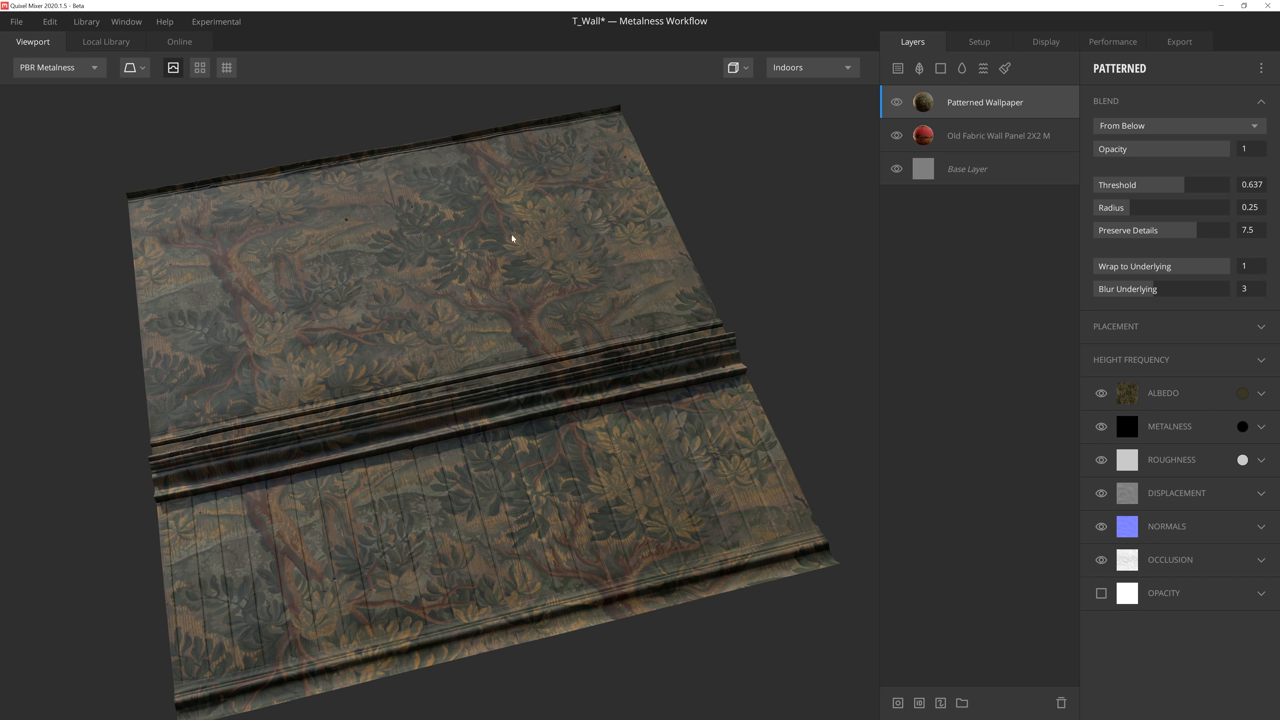
mouse_move(612, 518)
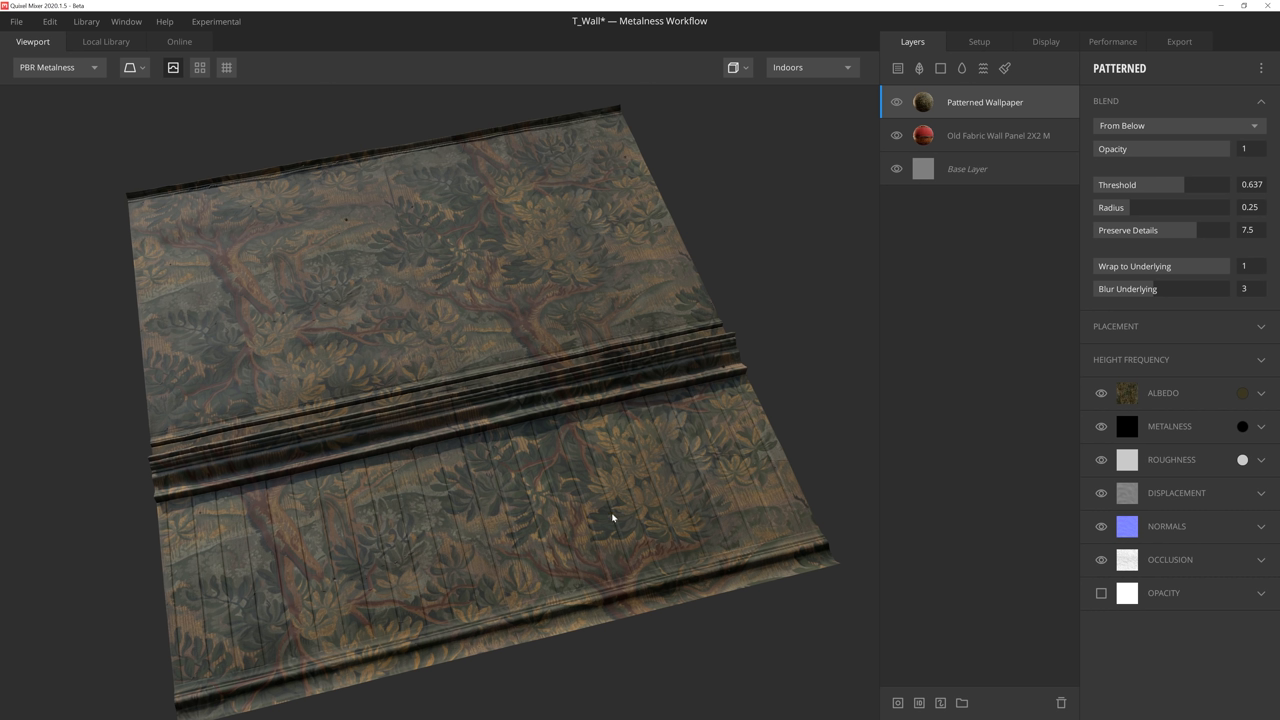
mouse_move(620, 522)
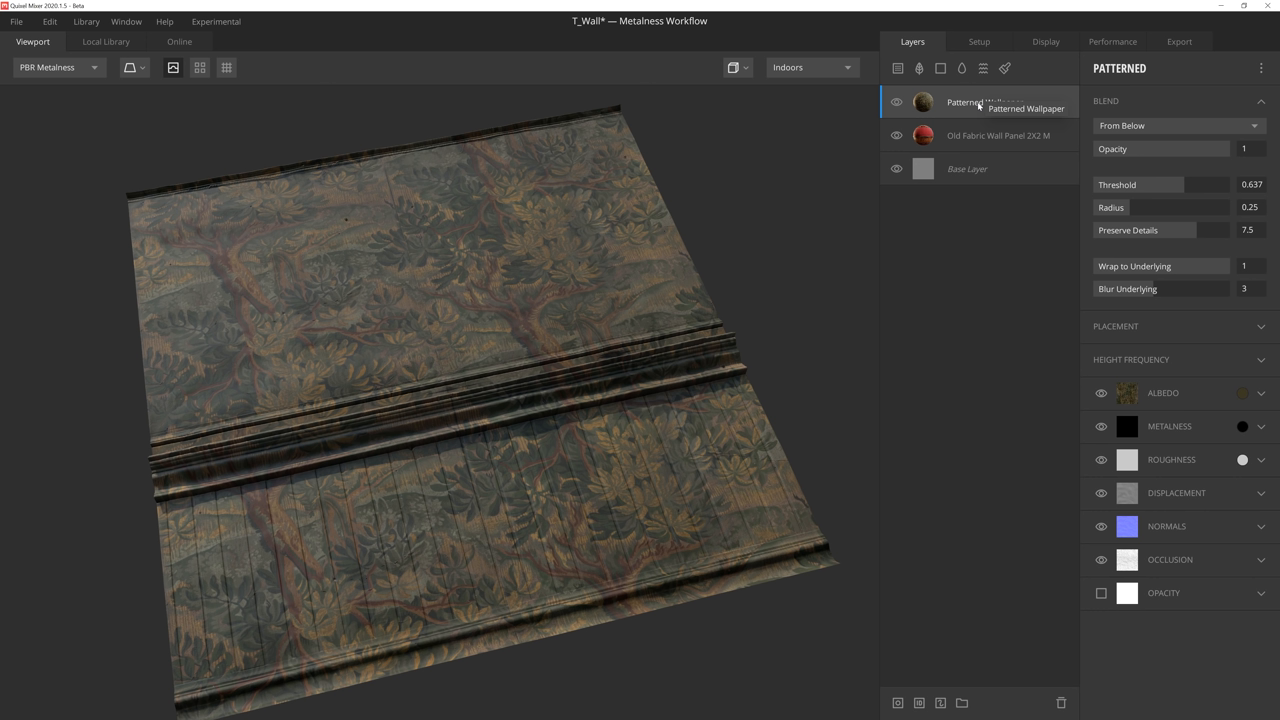
mouse_move(984, 108)
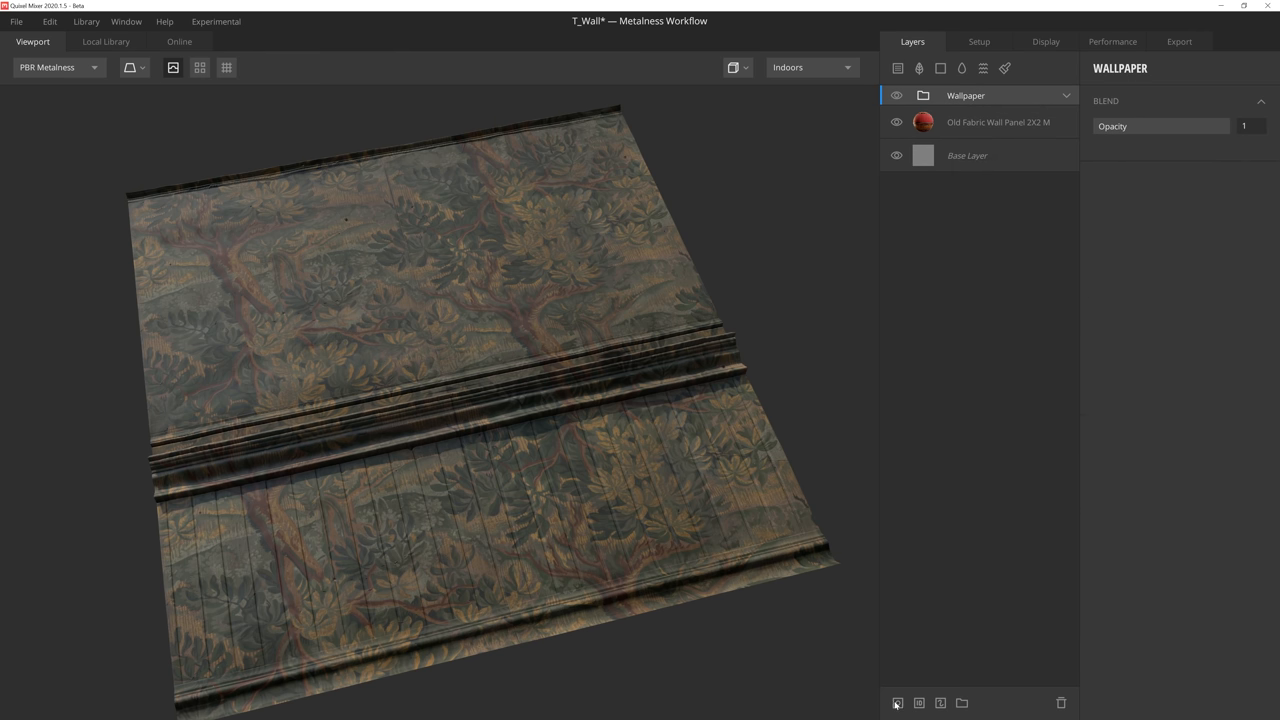
Mask the Wallpaper folder with a Position Gradient and invert it so wallpaper shows only above
left_click(1096, 68)
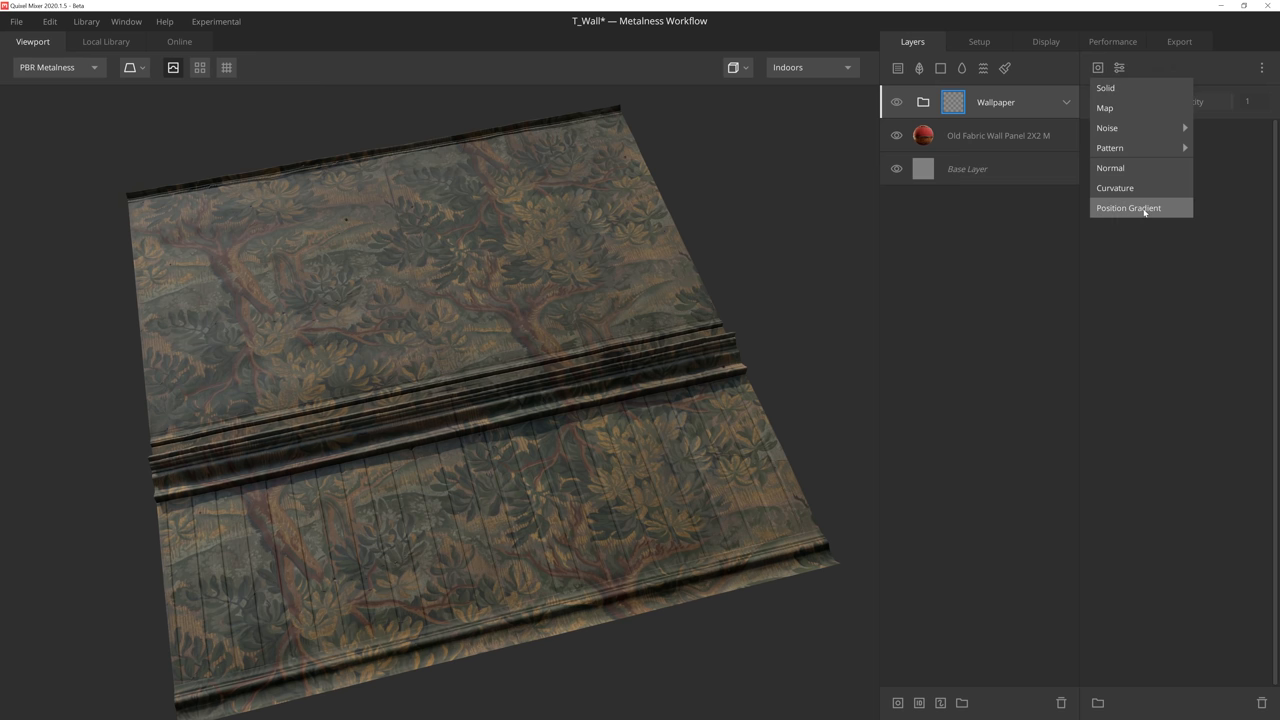
left_click(1128, 208)
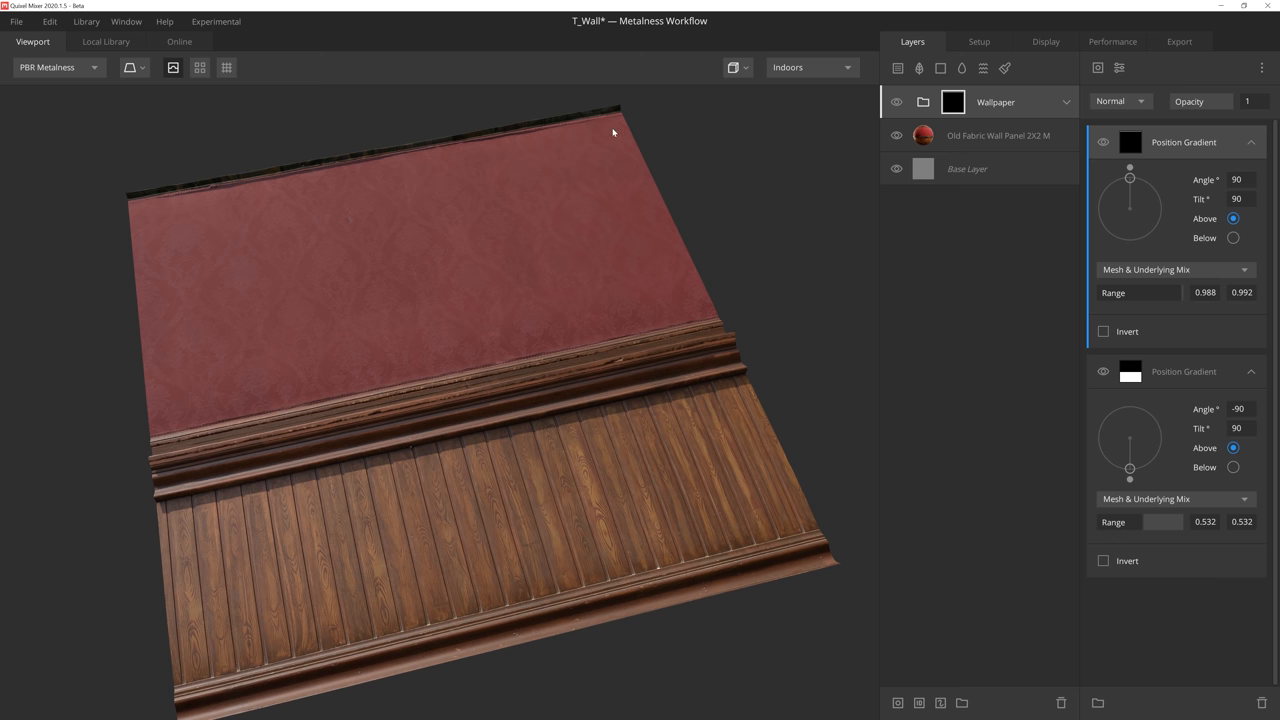
left_click(1120, 100)
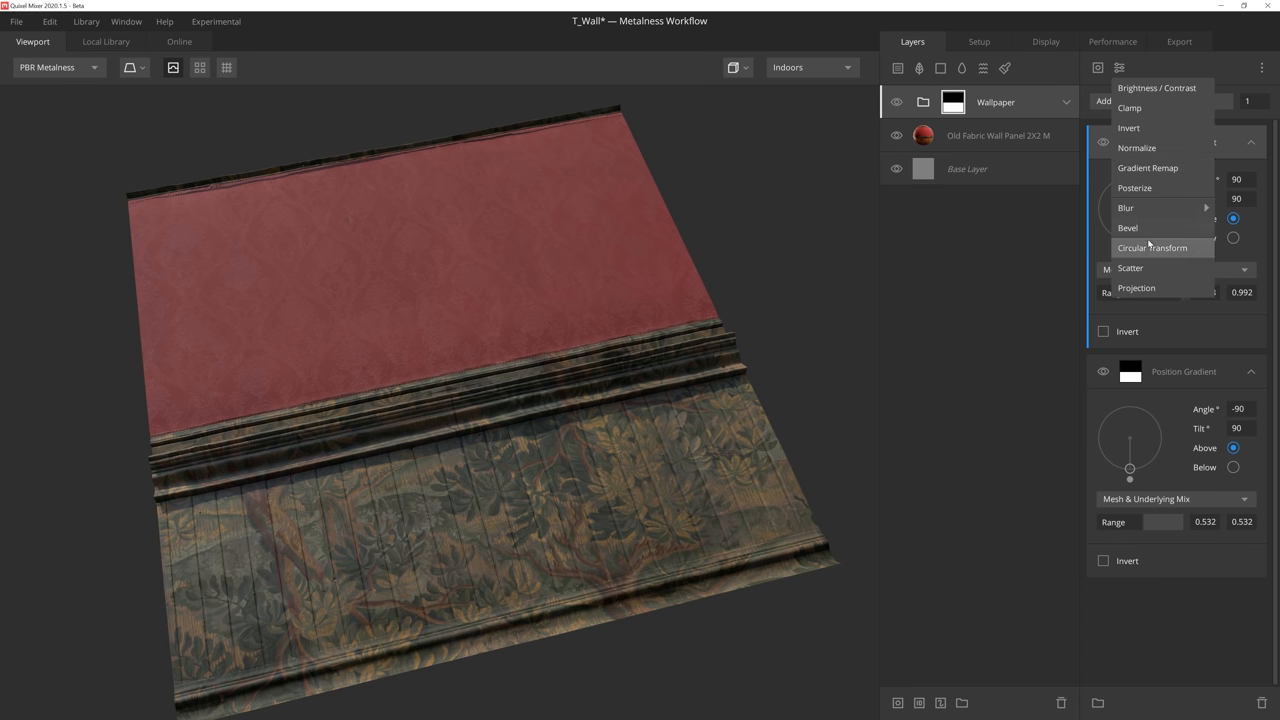
left_click(1128, 128)
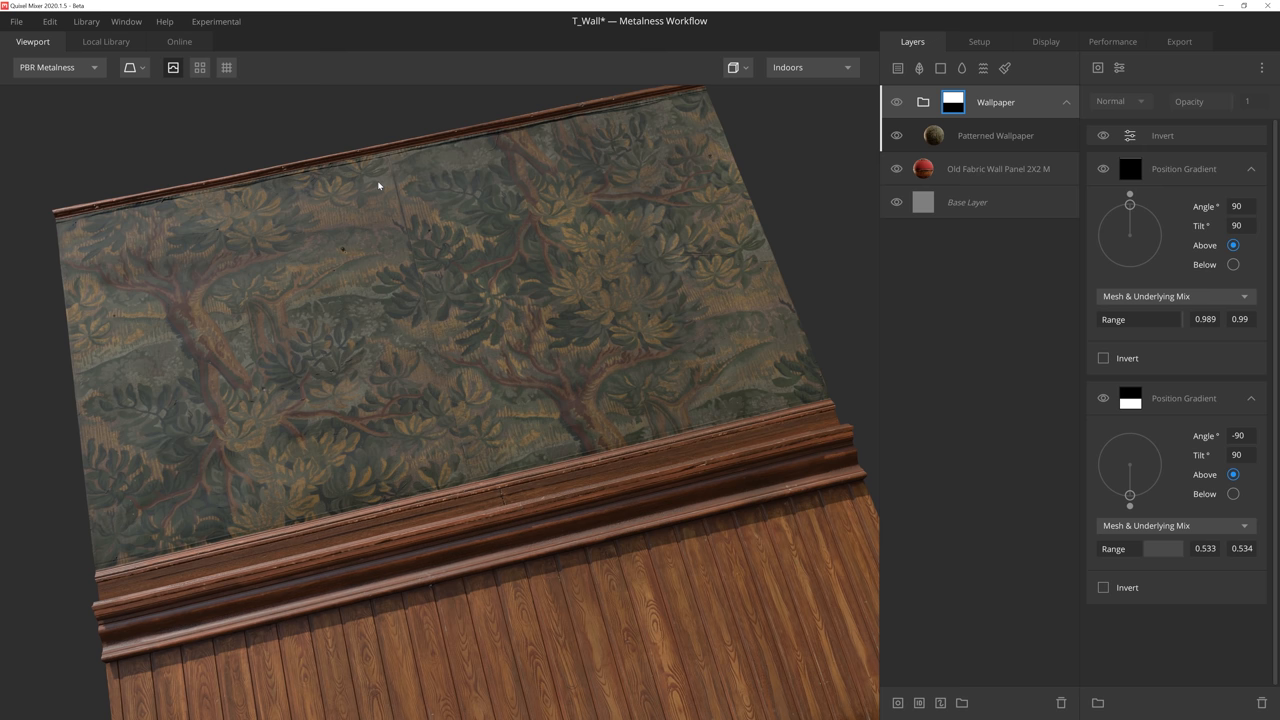
Blend the Patterned Wallpaper layer as Opacity Masked with threshold -0.01
left_click(994, 136)
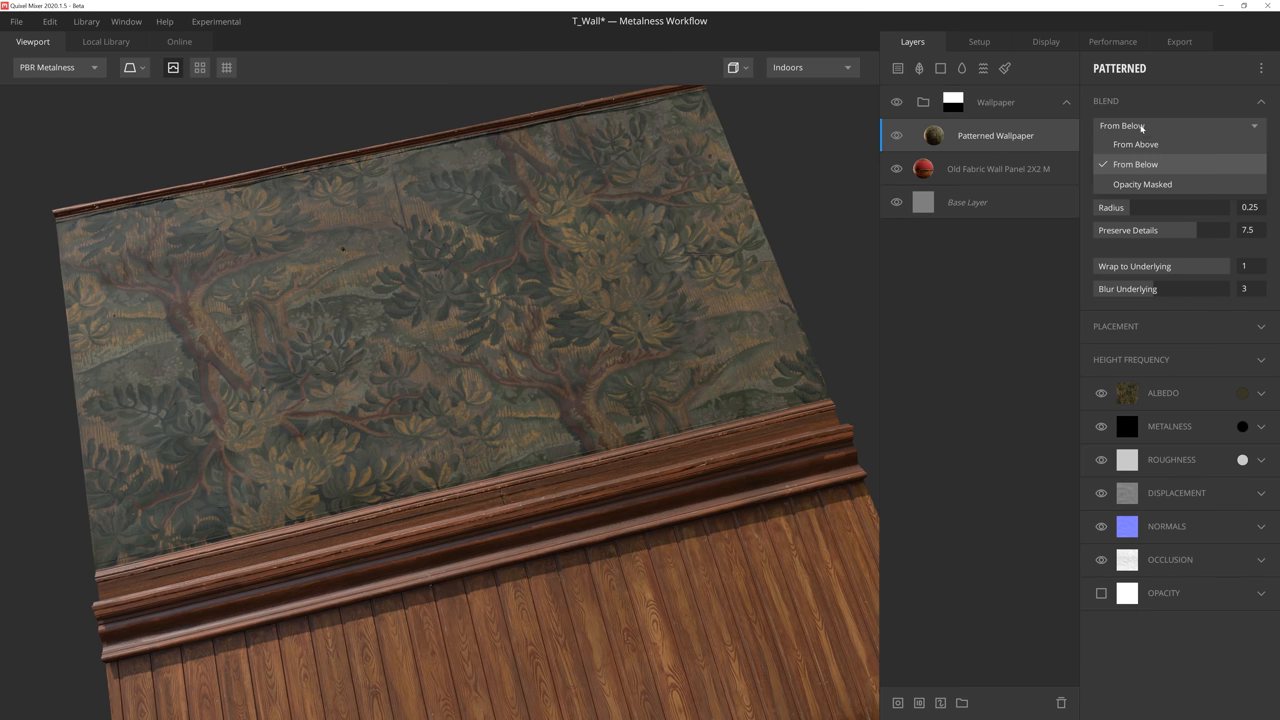
left_click(1142, 184)
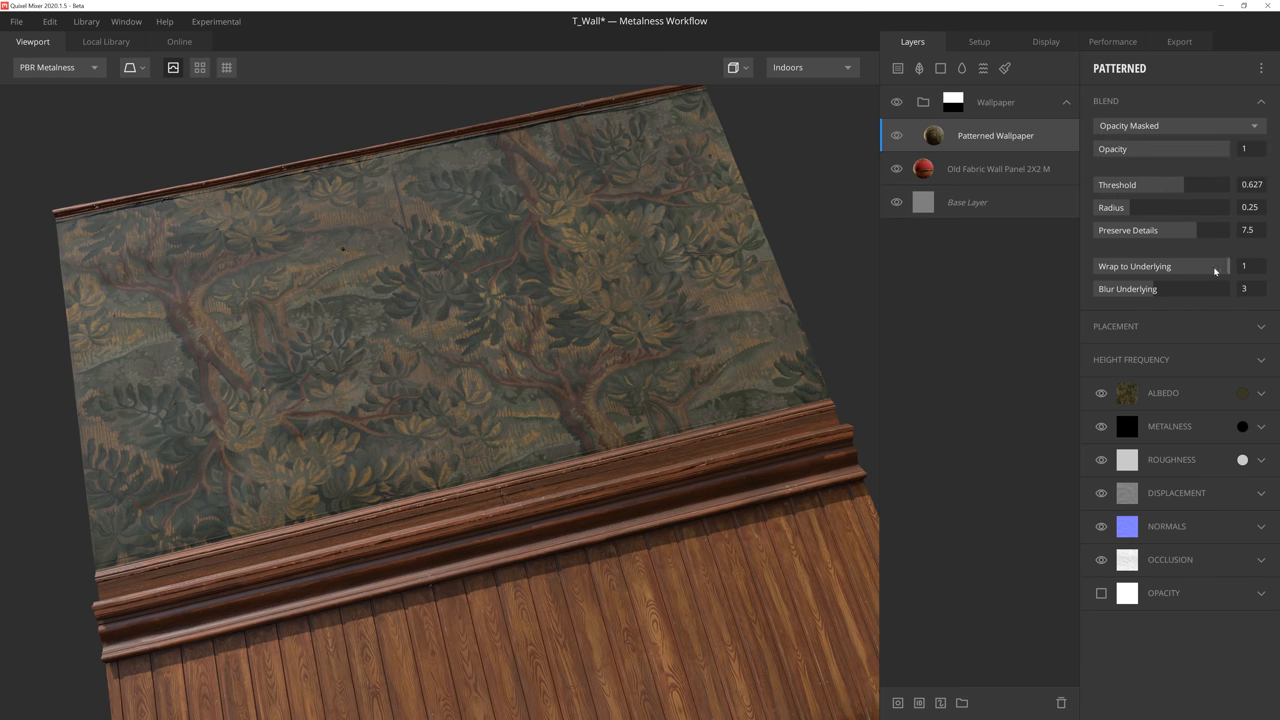
left_click(1244, 266)
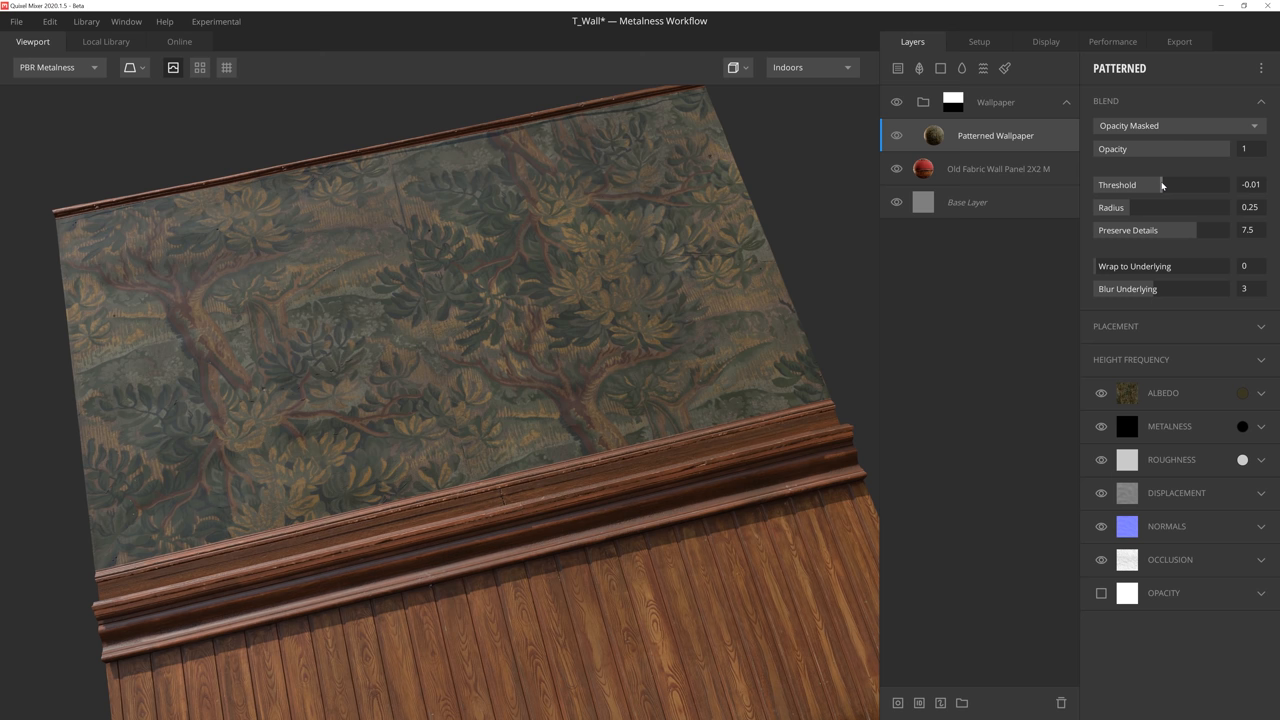
mouse_move(490, 476)
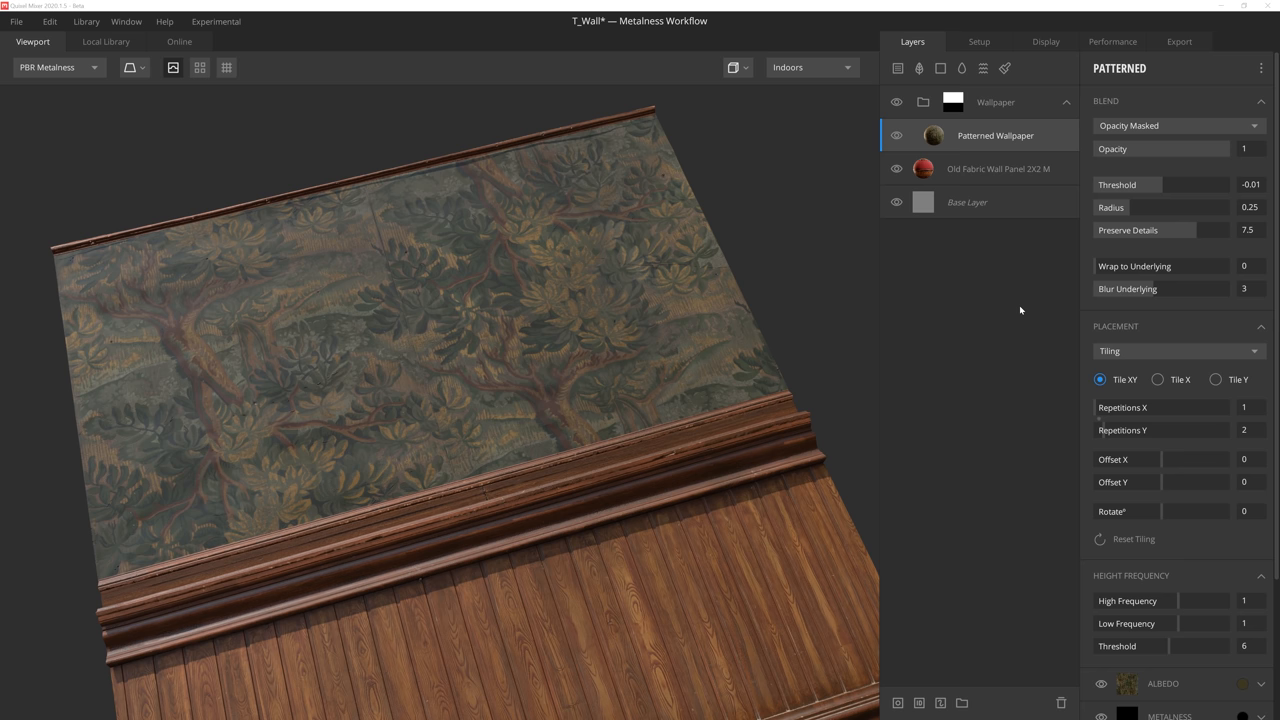
Add Flaked Wood Wall 2X2 M, strengthen its low-frequency height and give it a faded pale beige albedo tint
left_click(104, 40)
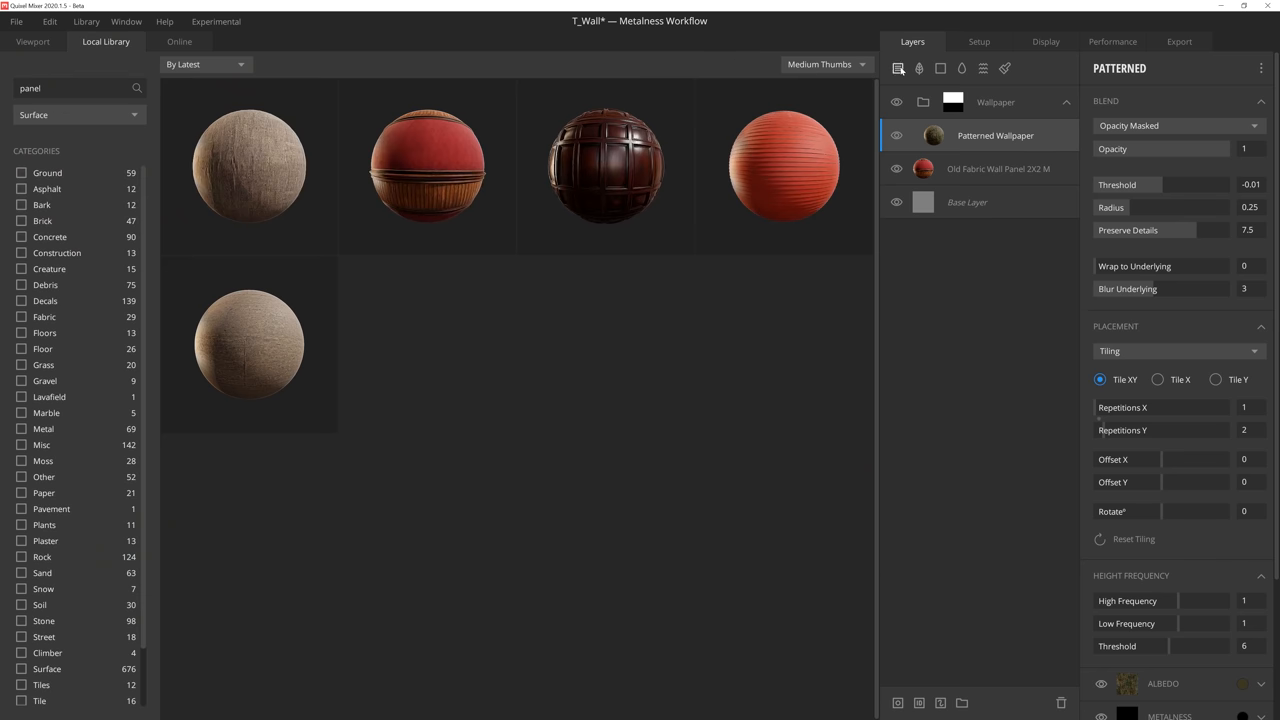
type("flake")
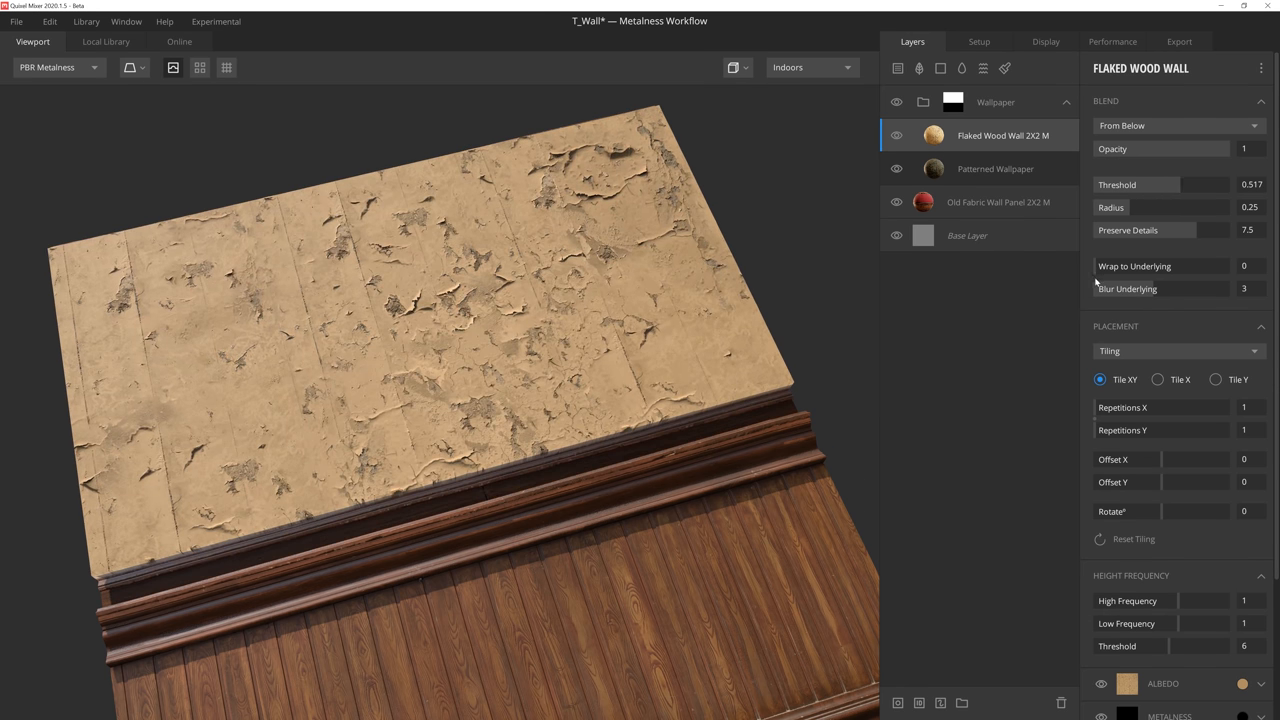
left_click(1244, 266)
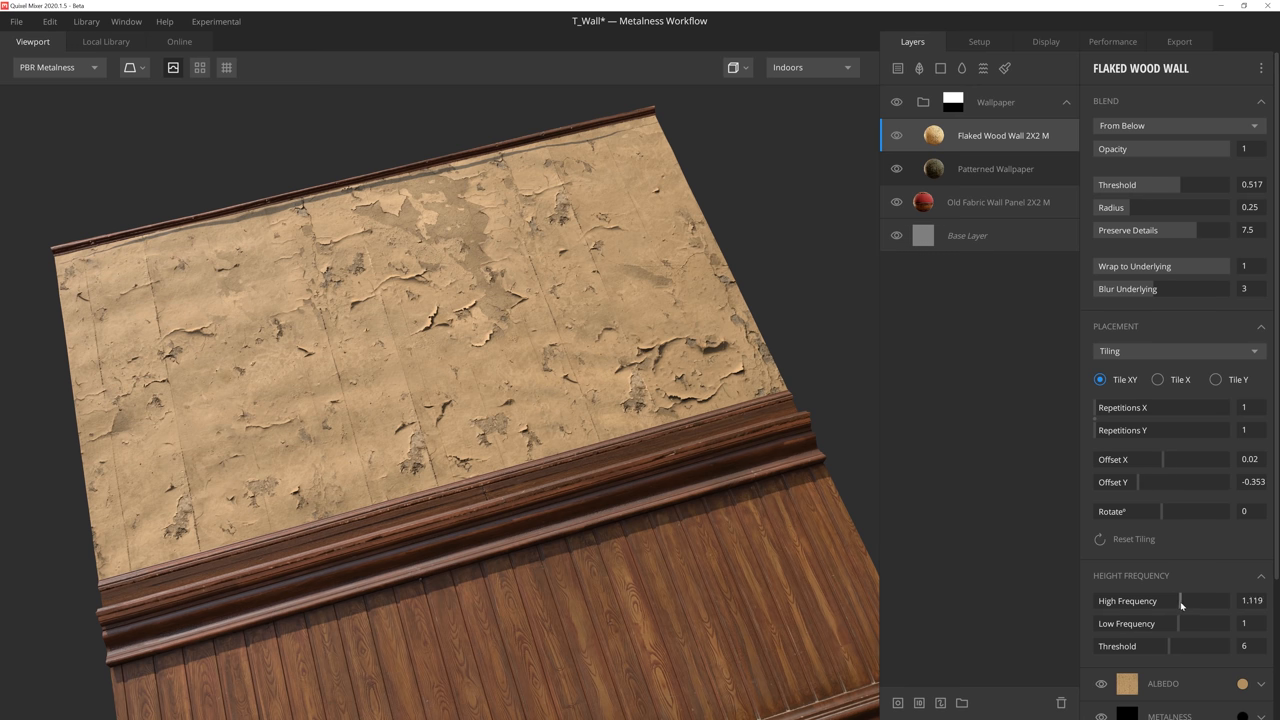
left_click_drag(1176, 600, 1184, 600)
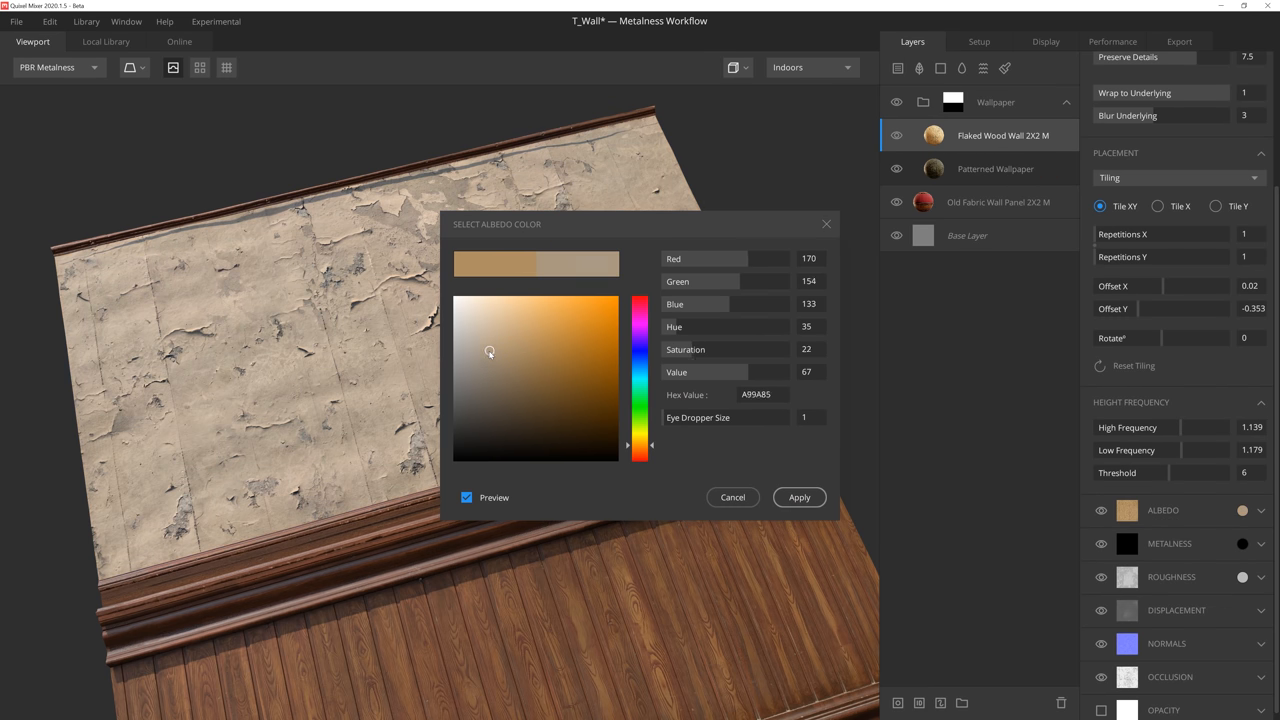
left_click(798, 496)
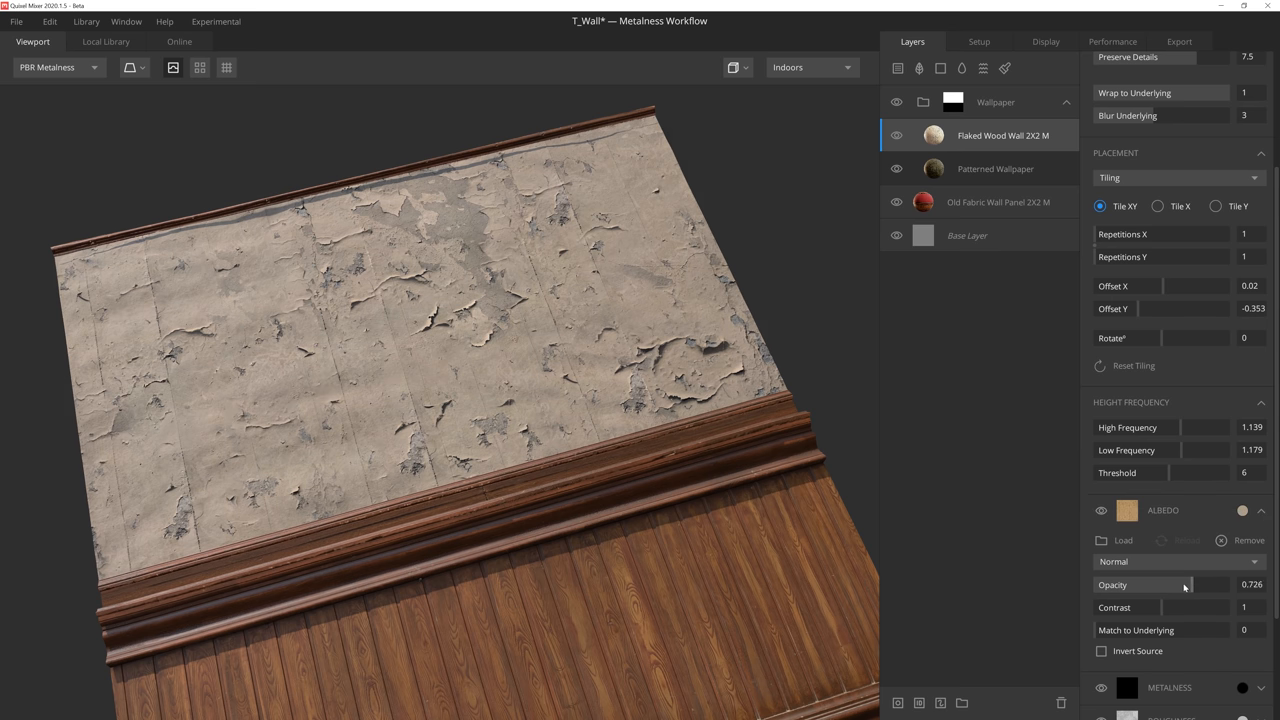
left_click_drag(1184, 584, 1156, 584)
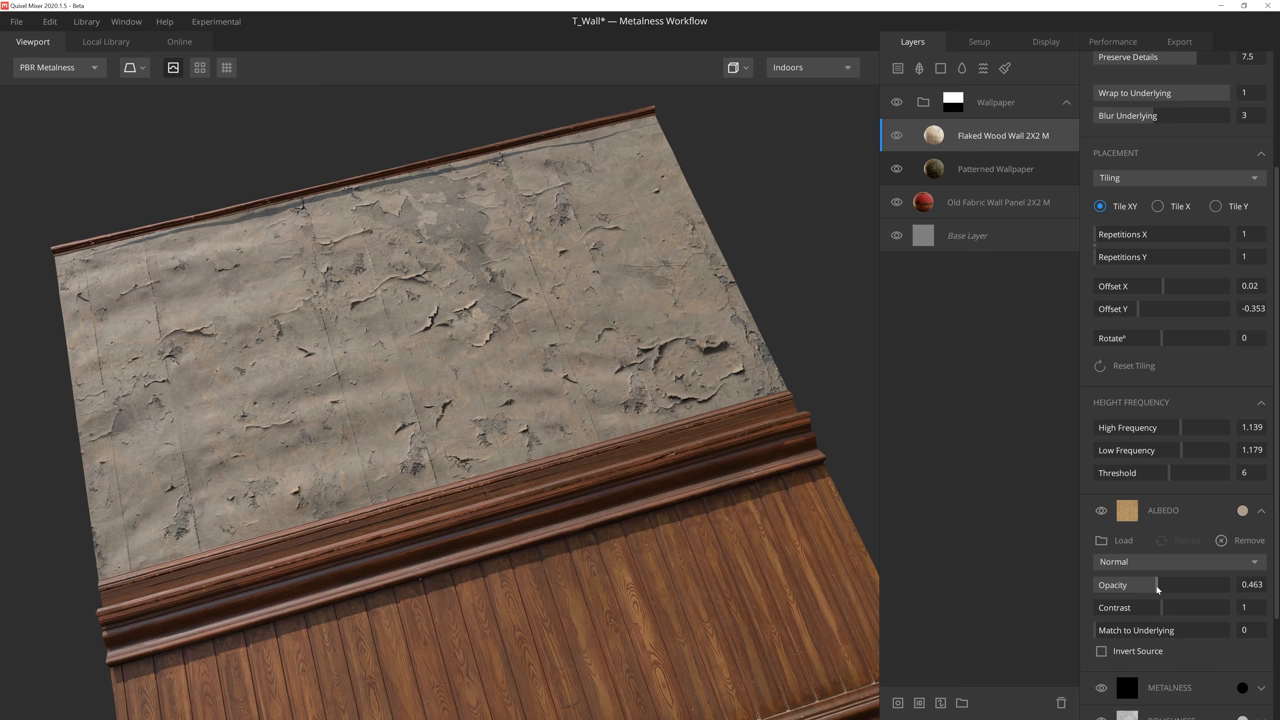
mouse_move(896, 702)
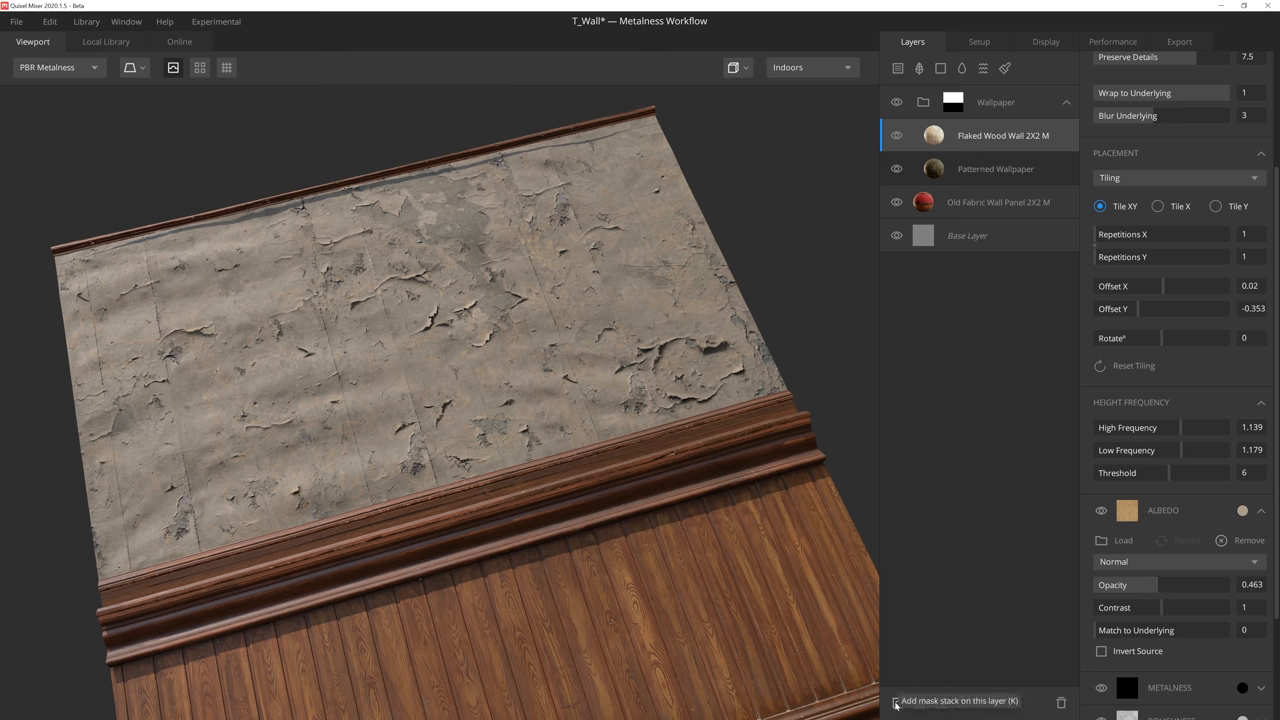
Mask Flaked Wood Wall by its own Displacement channel and tighten the range to scattered patches
left_click(1098, 68)
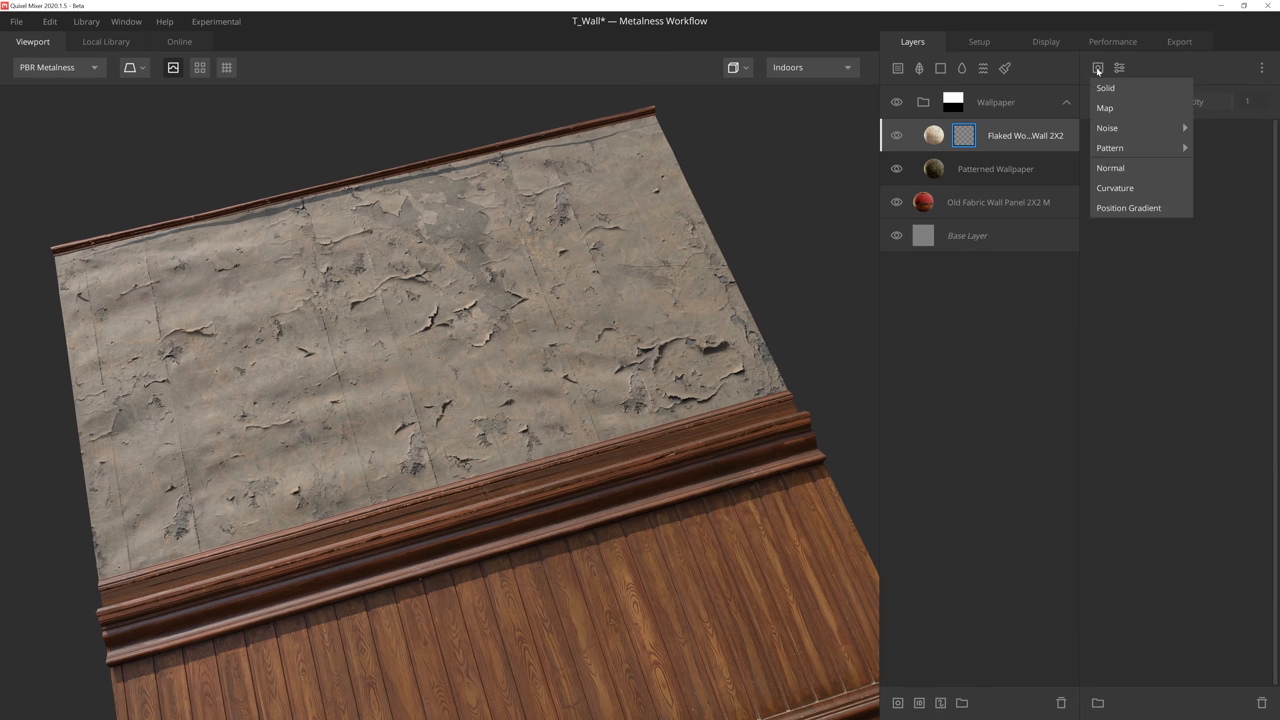
left_click(1104, 108)
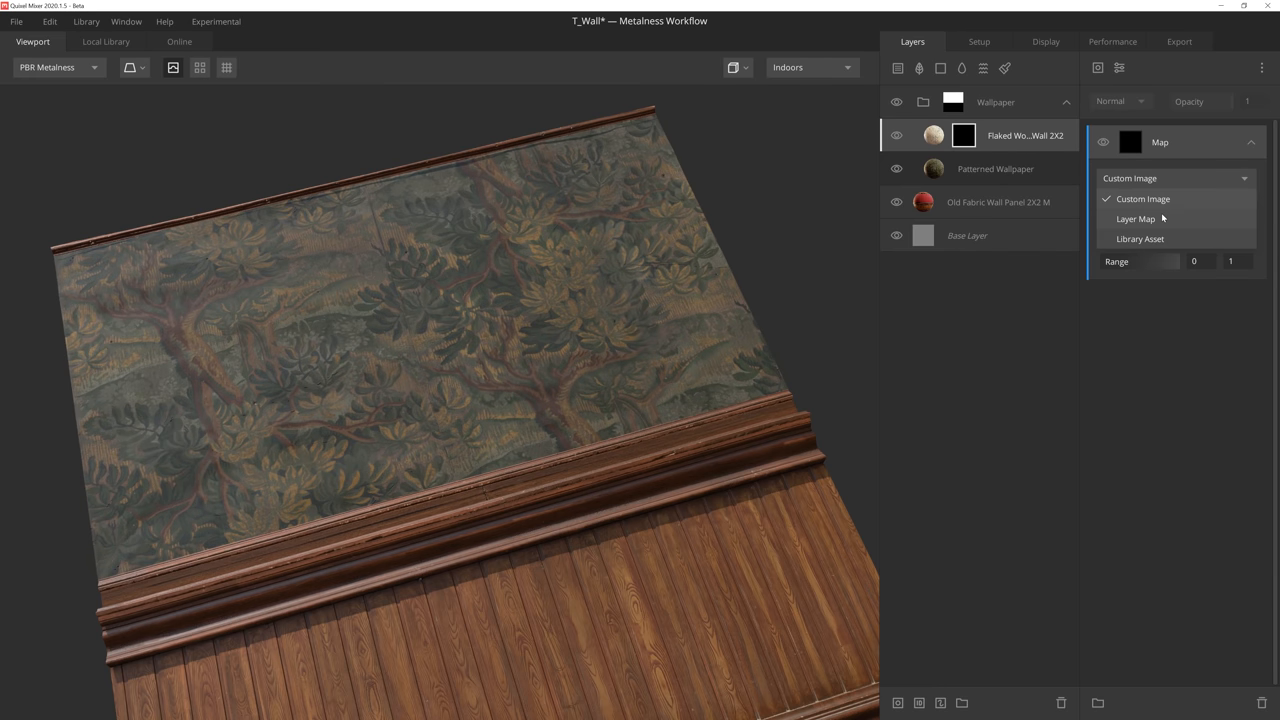
left_click(1136, 218)
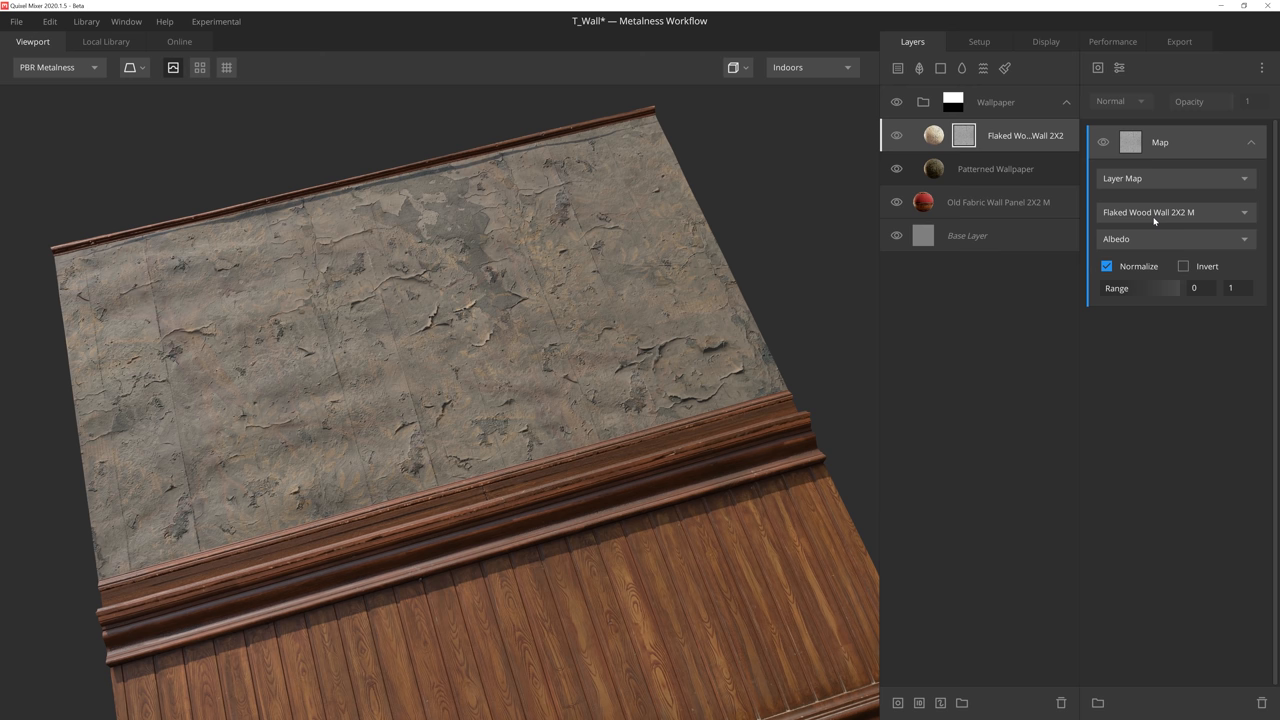
left_click(1176, 240)
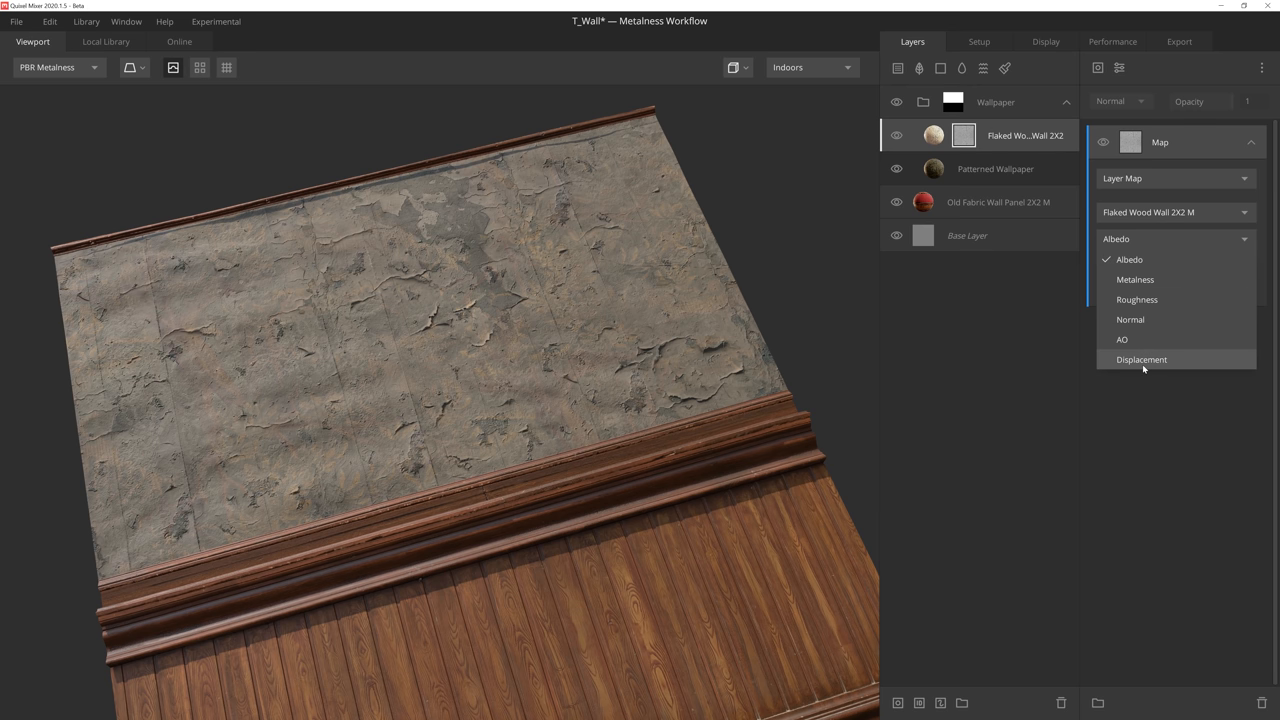
left_click(1142, 360)
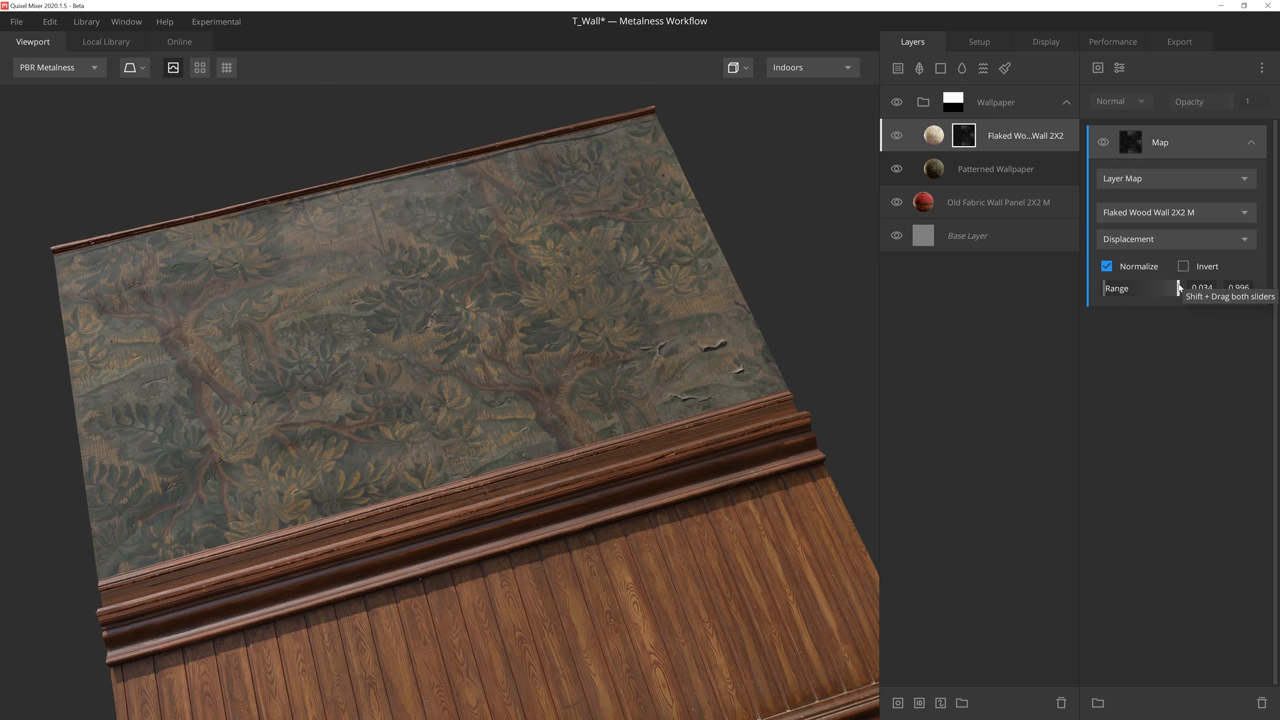
left_click_drag(1240, 288, 1156, 288)
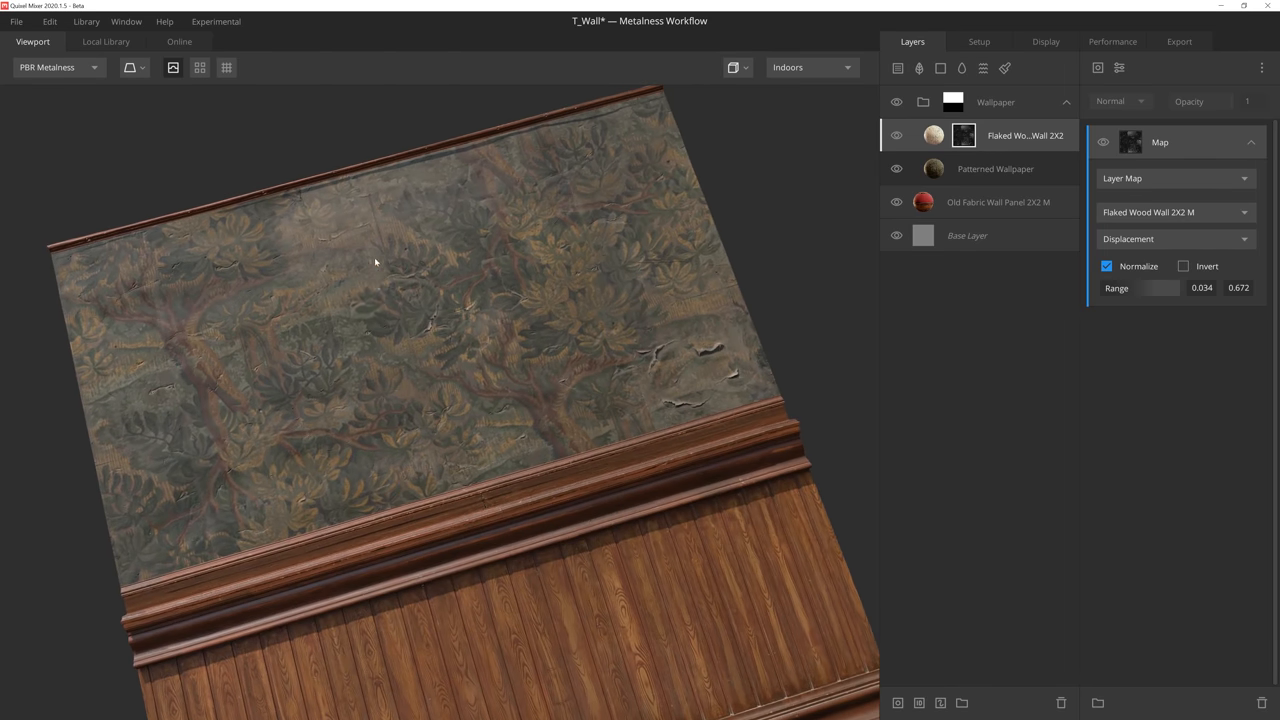
mouse_move(320, 370)
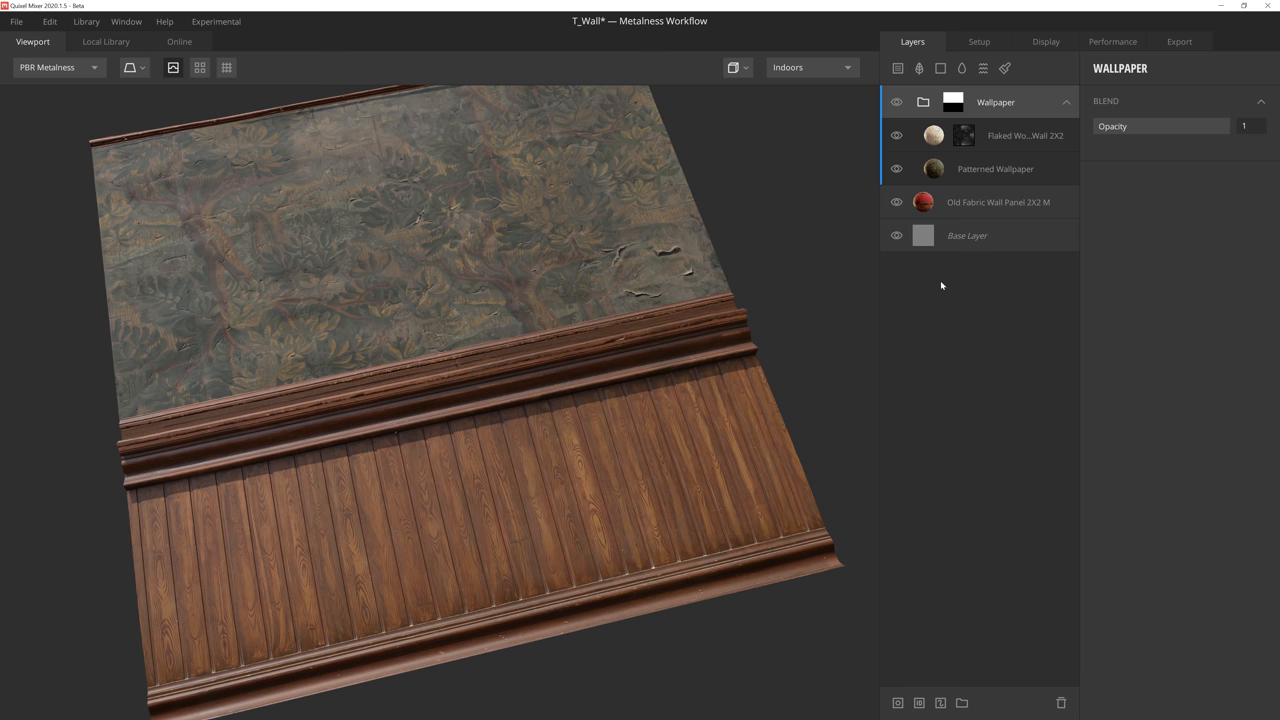
mouse_move(940, 68)
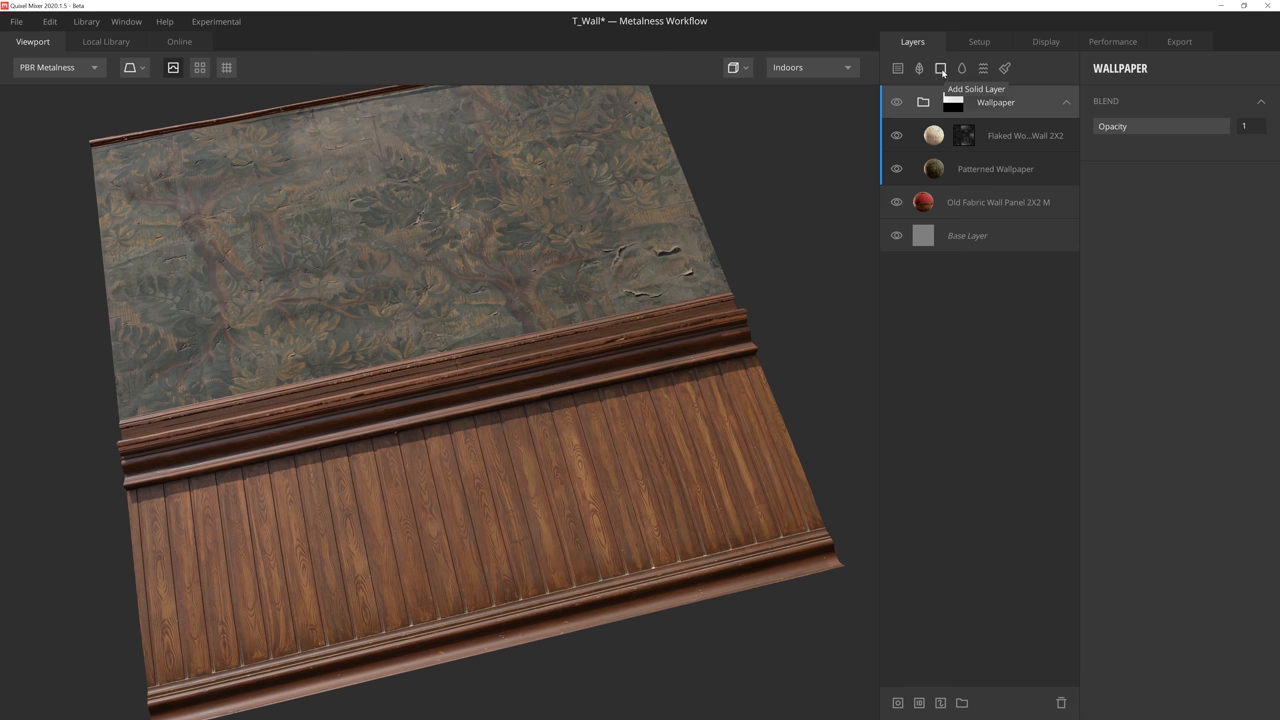
Add a solid layer blended Opacity Masked with a dark reddish-brown albedo applied
left_click(940, 68)
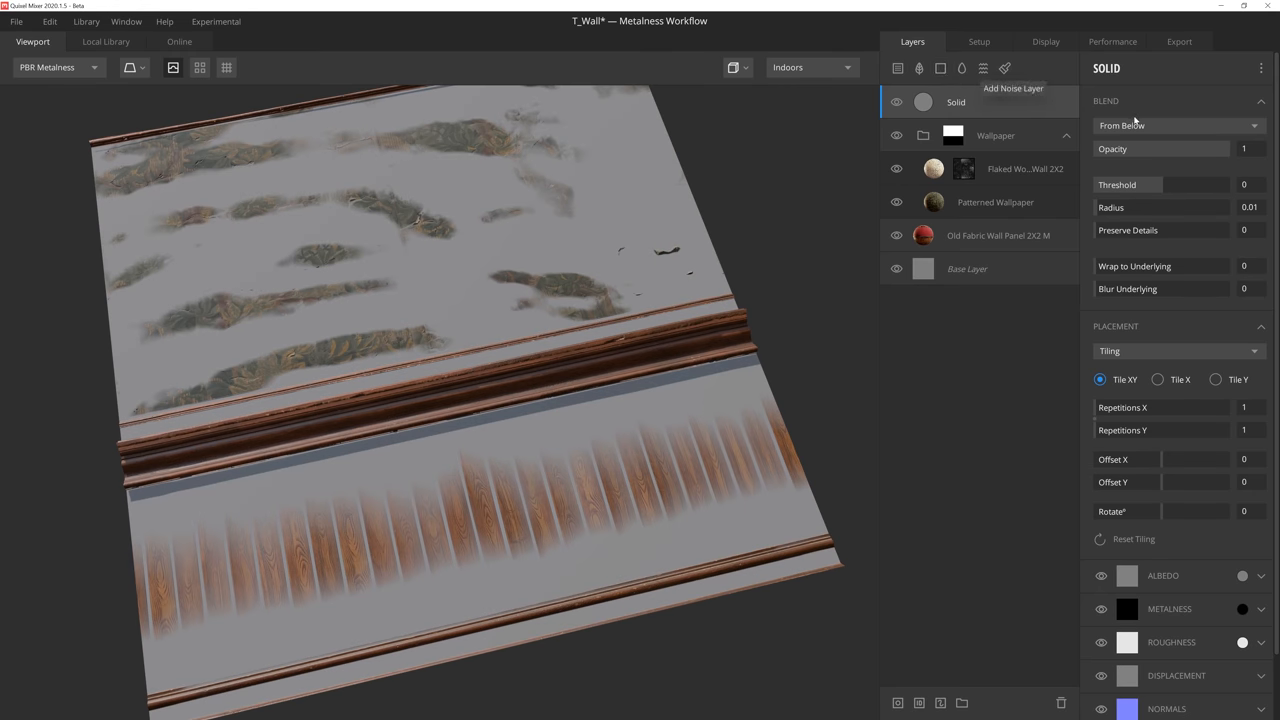
left_click(1178, 124)
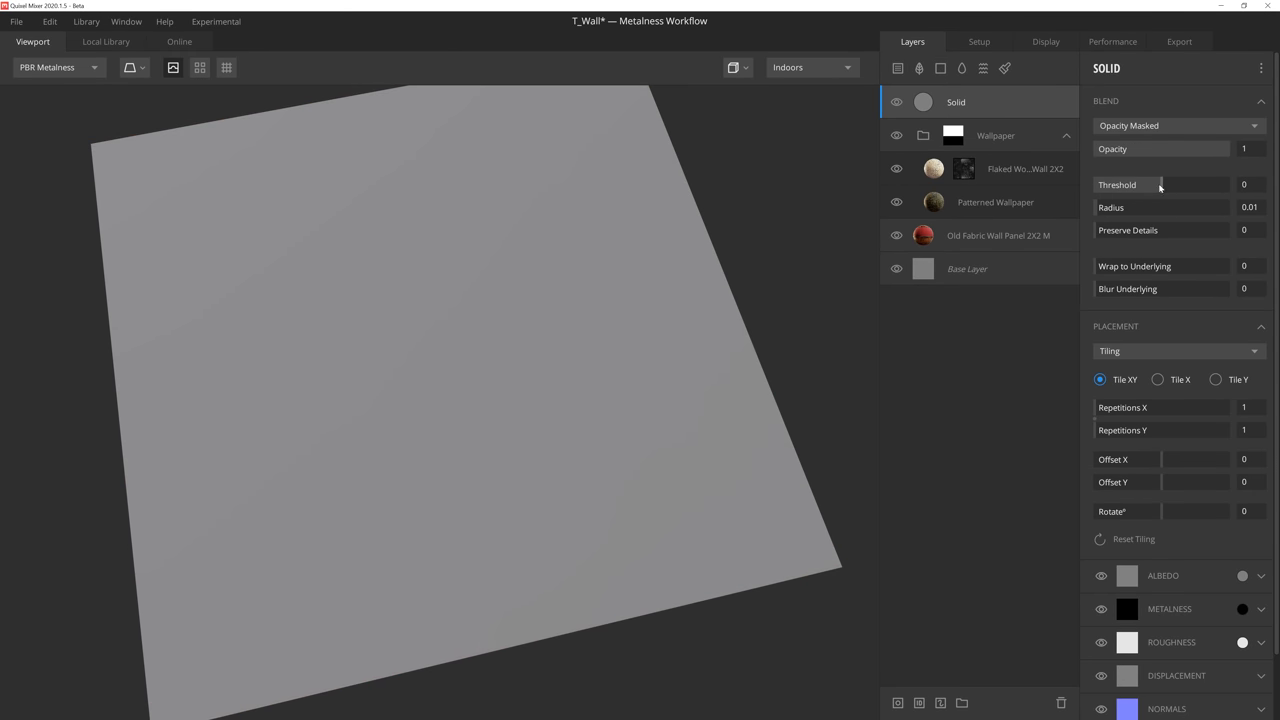
left_click(1244, 266)
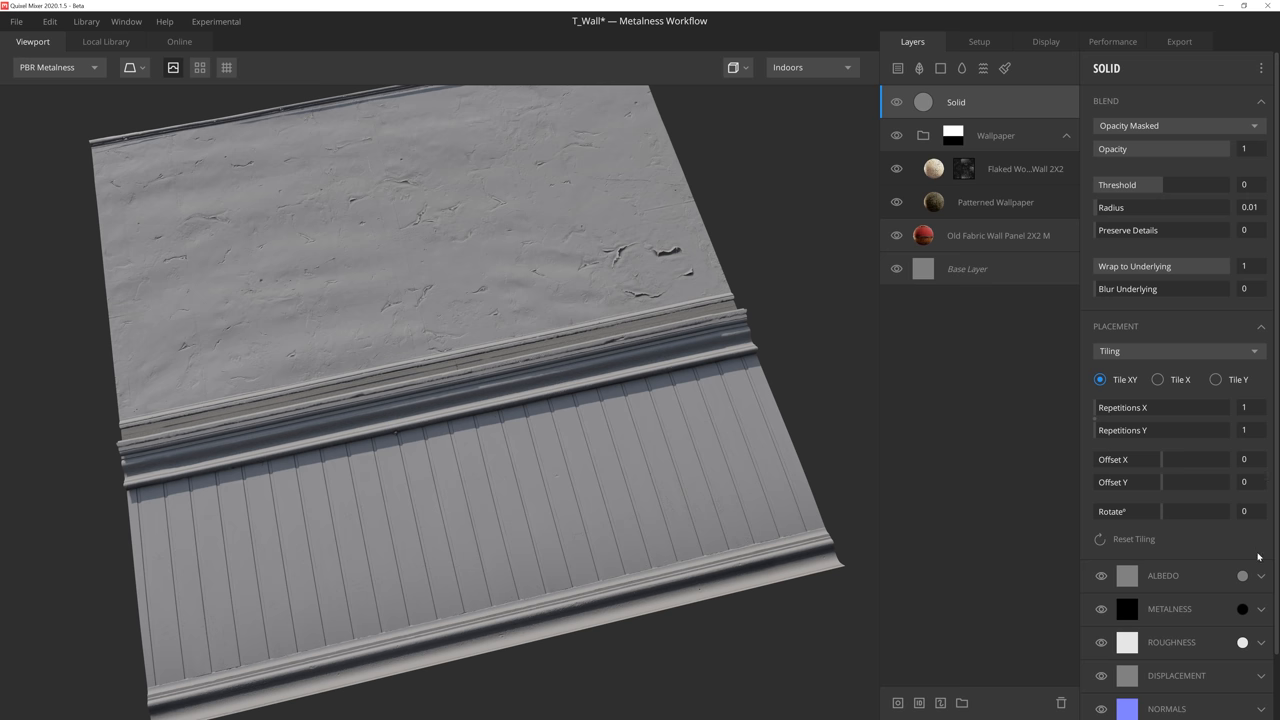
left_click(1242, 576)
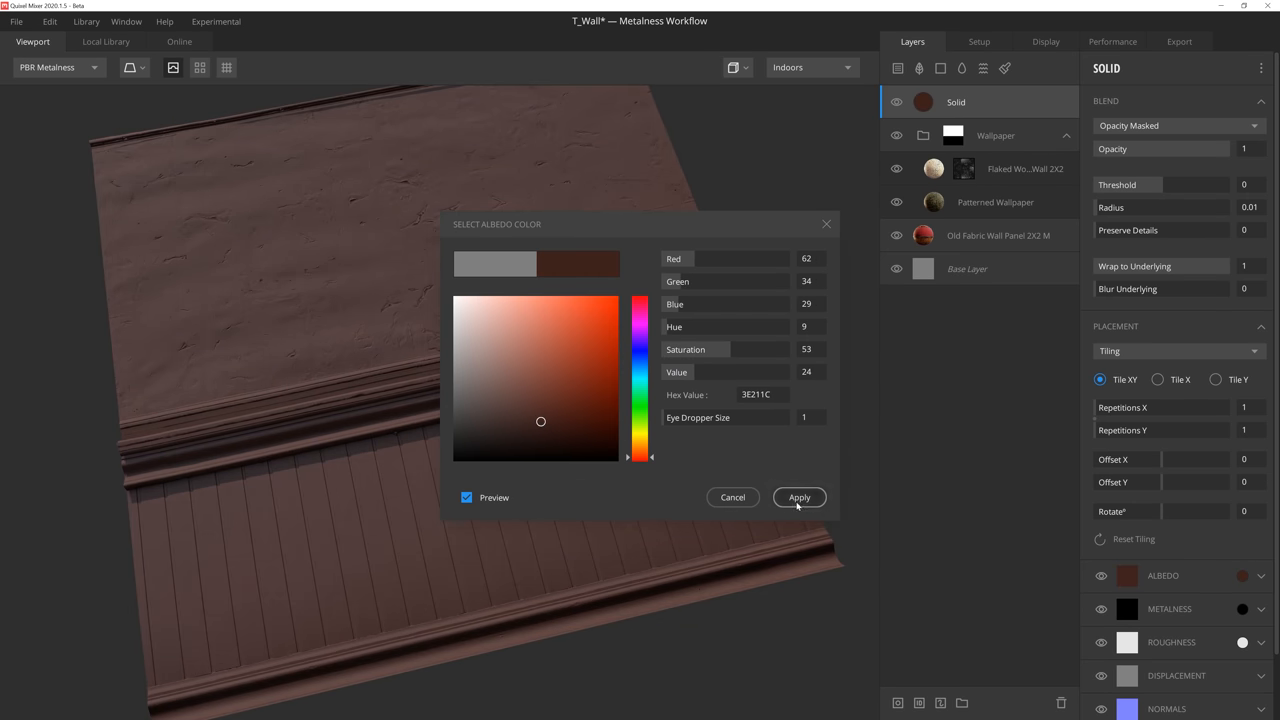
left_click(800, 496)
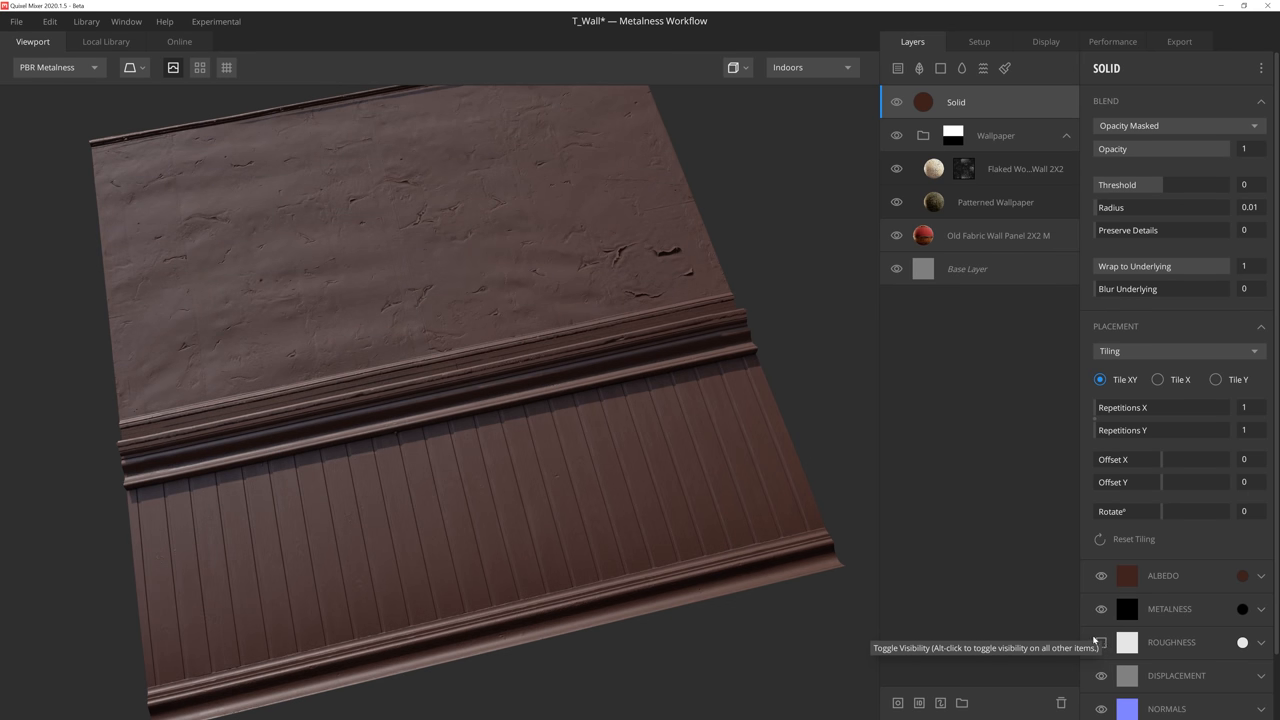
left_click(1100, 642)
type("Wood")
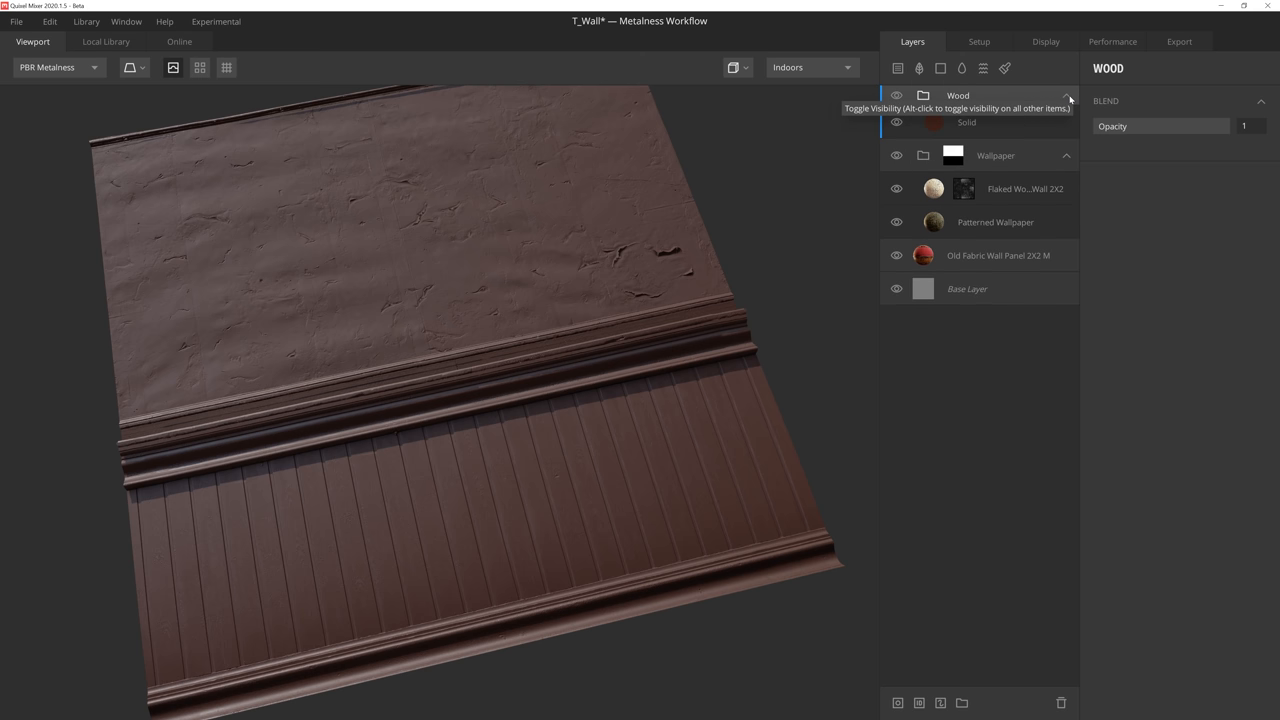
mouse_move(900, 704)
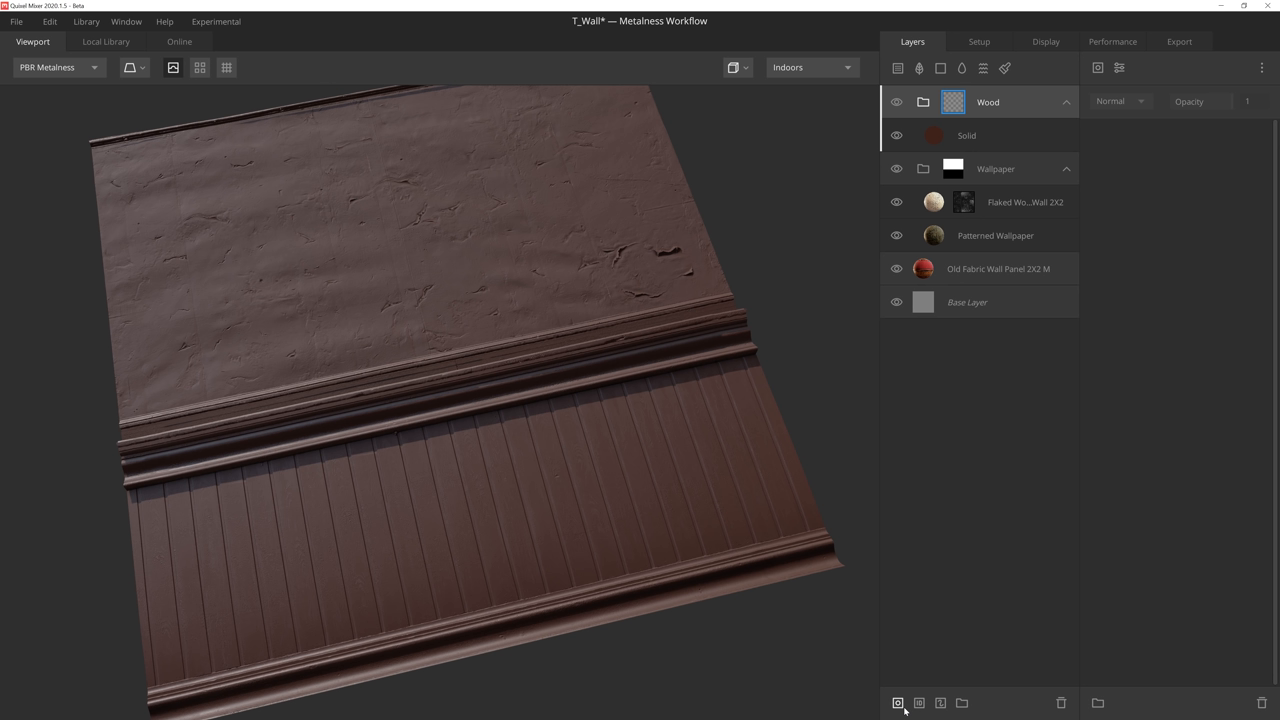
mouse_move(908, 688)
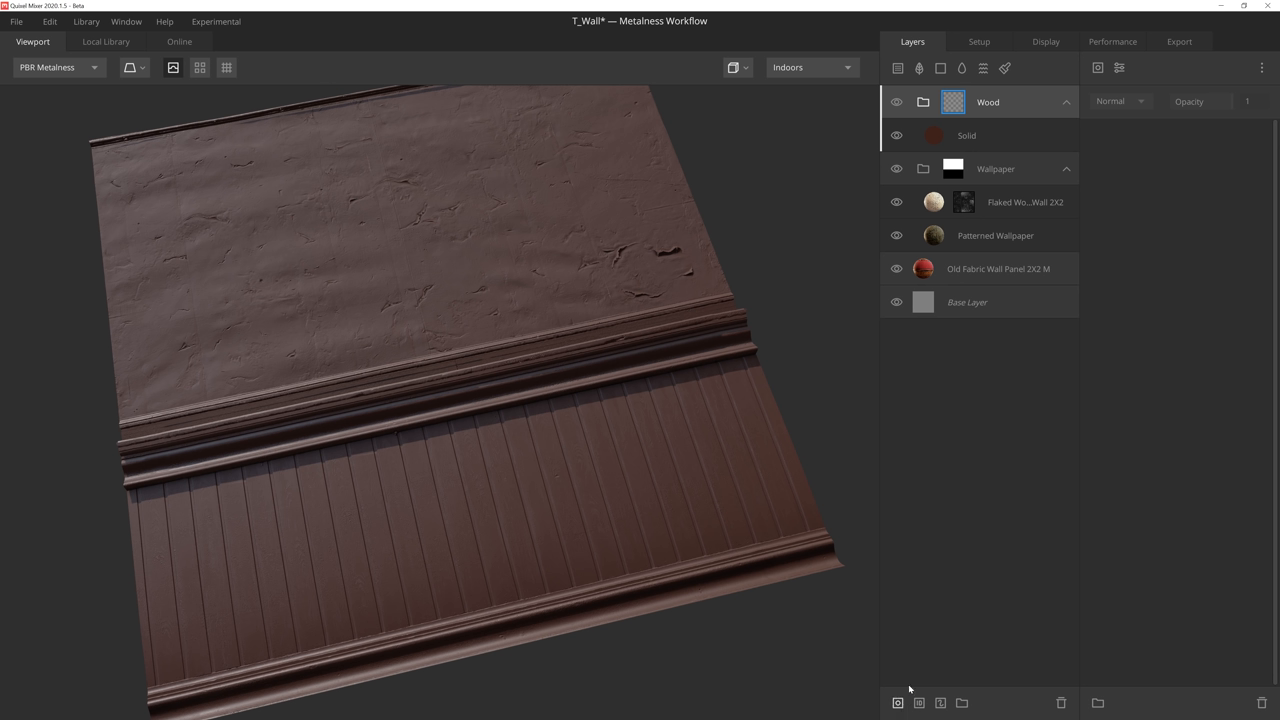
Add Position Gradient components to the Wood folder mask, confining brown to the wainscoting
right_click(952, 168)
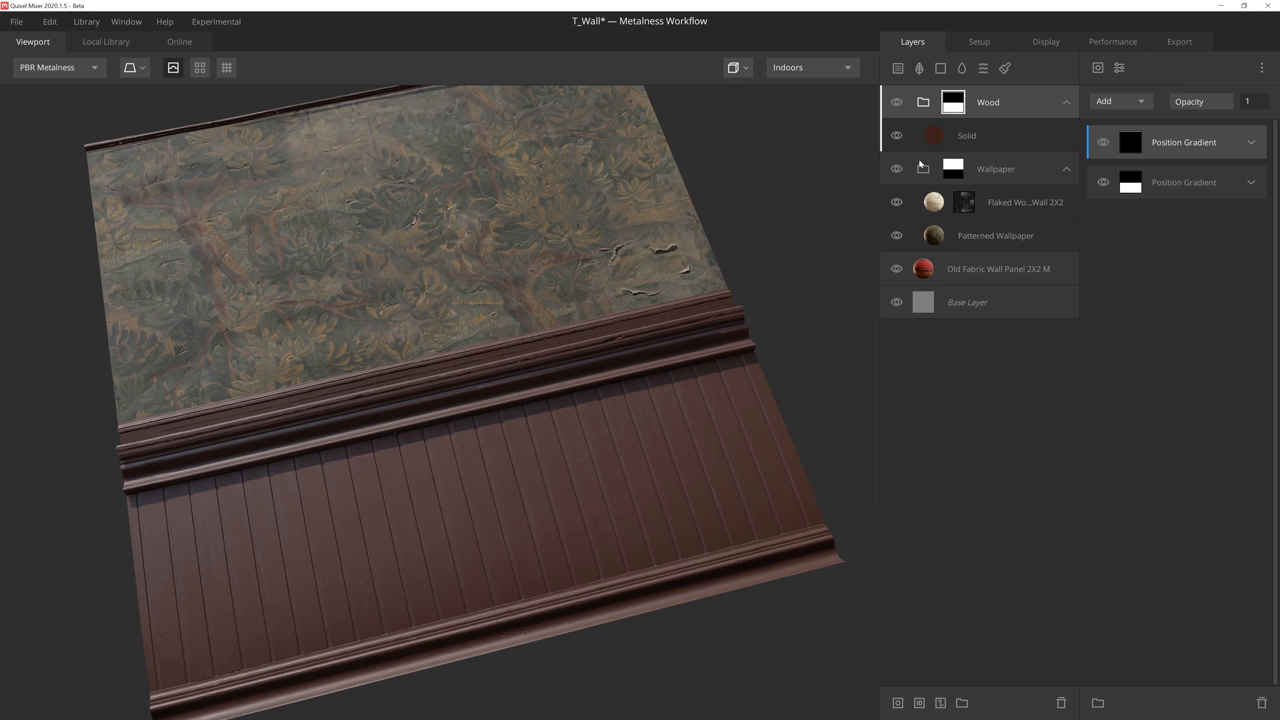
Mask the solid layer by Old Fabric Wall Panel 2X2 M's inverted roughness and raise the range's upper limit
left_click(966, 136)
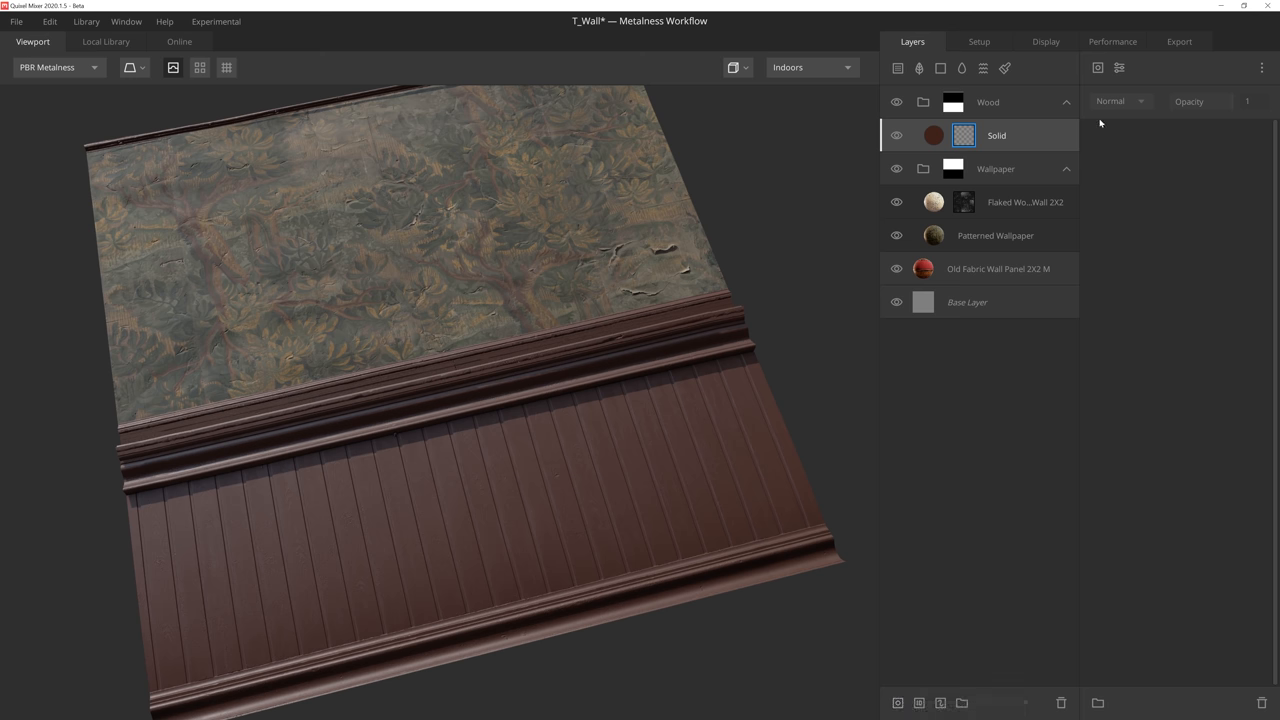
left_click(964, 136)
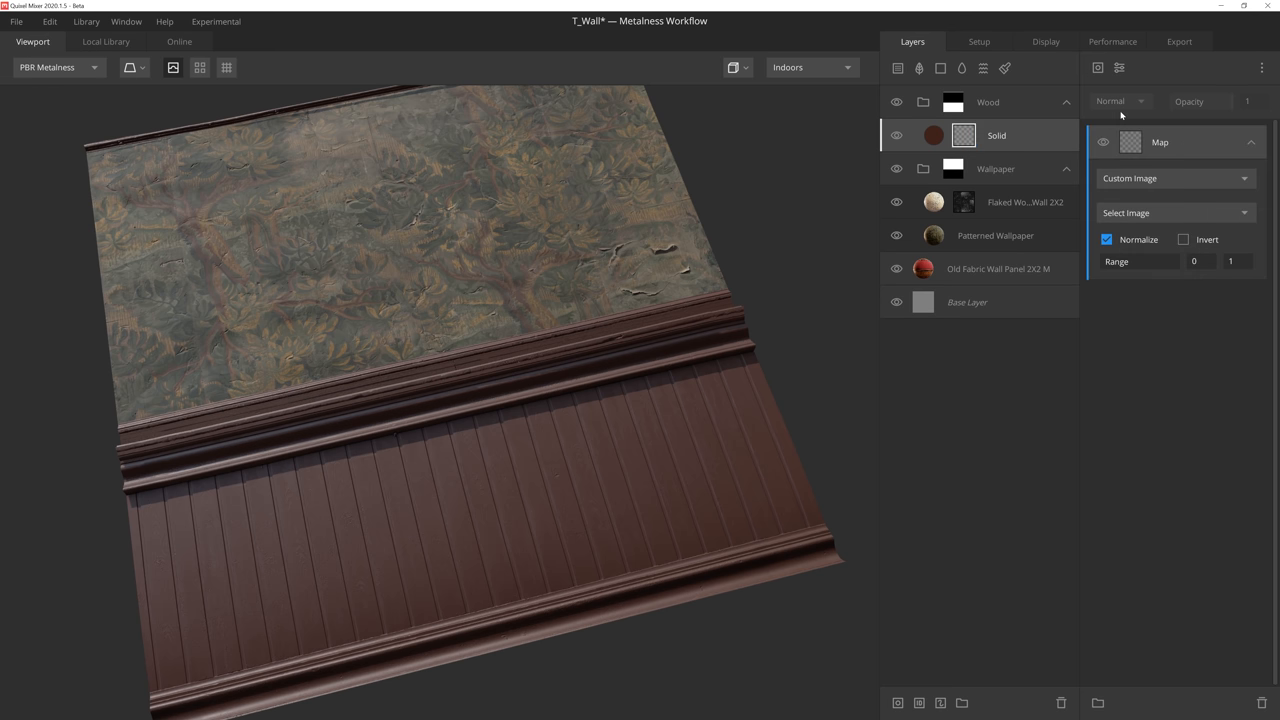
left_click(1176, 178)
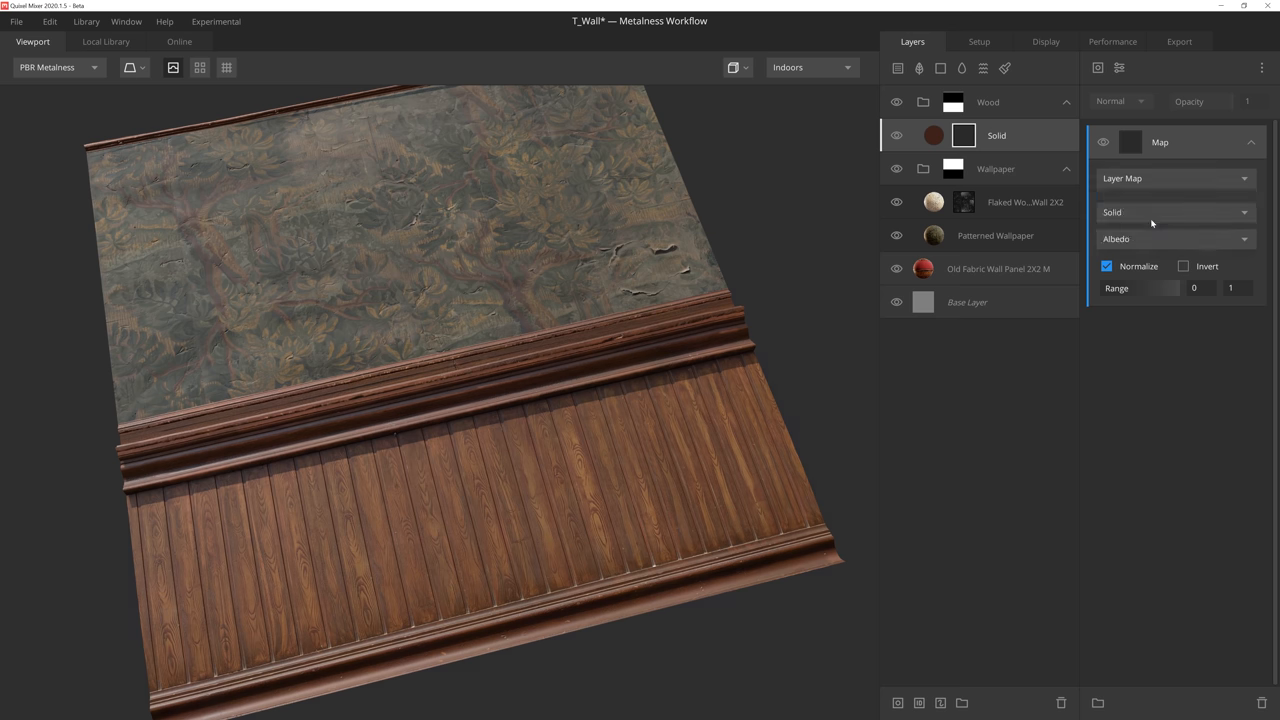
left_click(1176, 212)
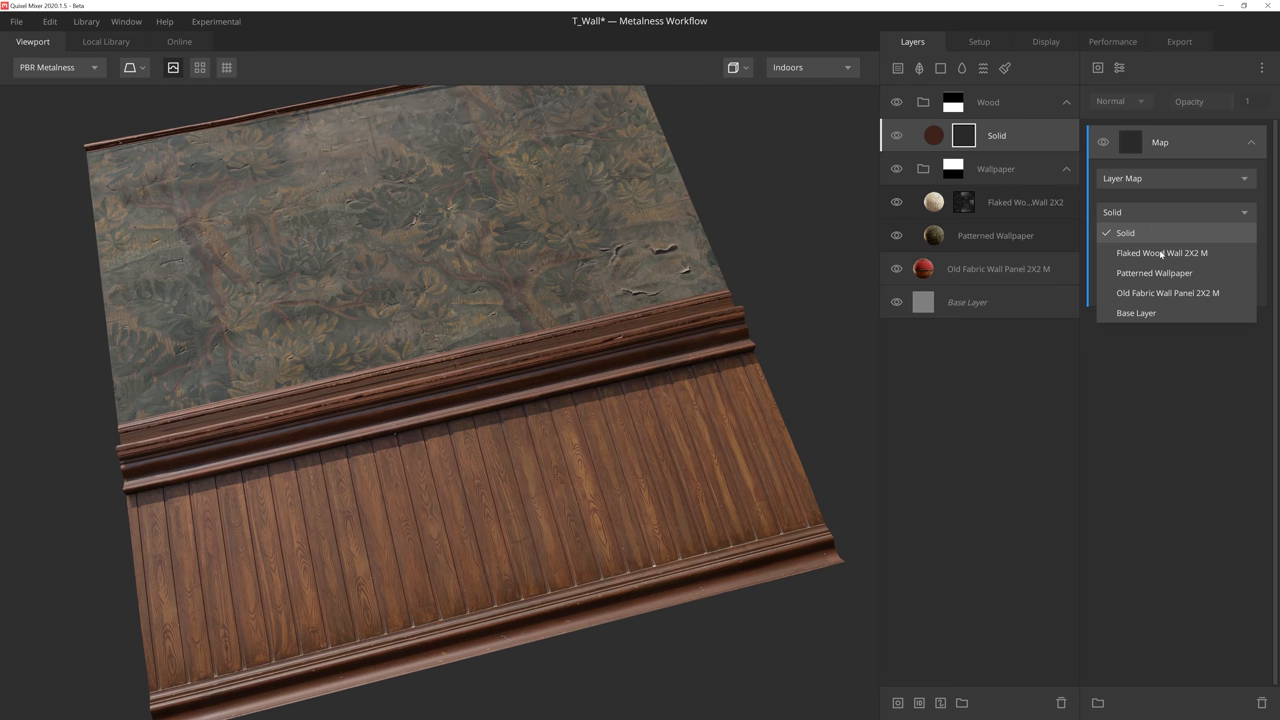
left_click(1168, 292)
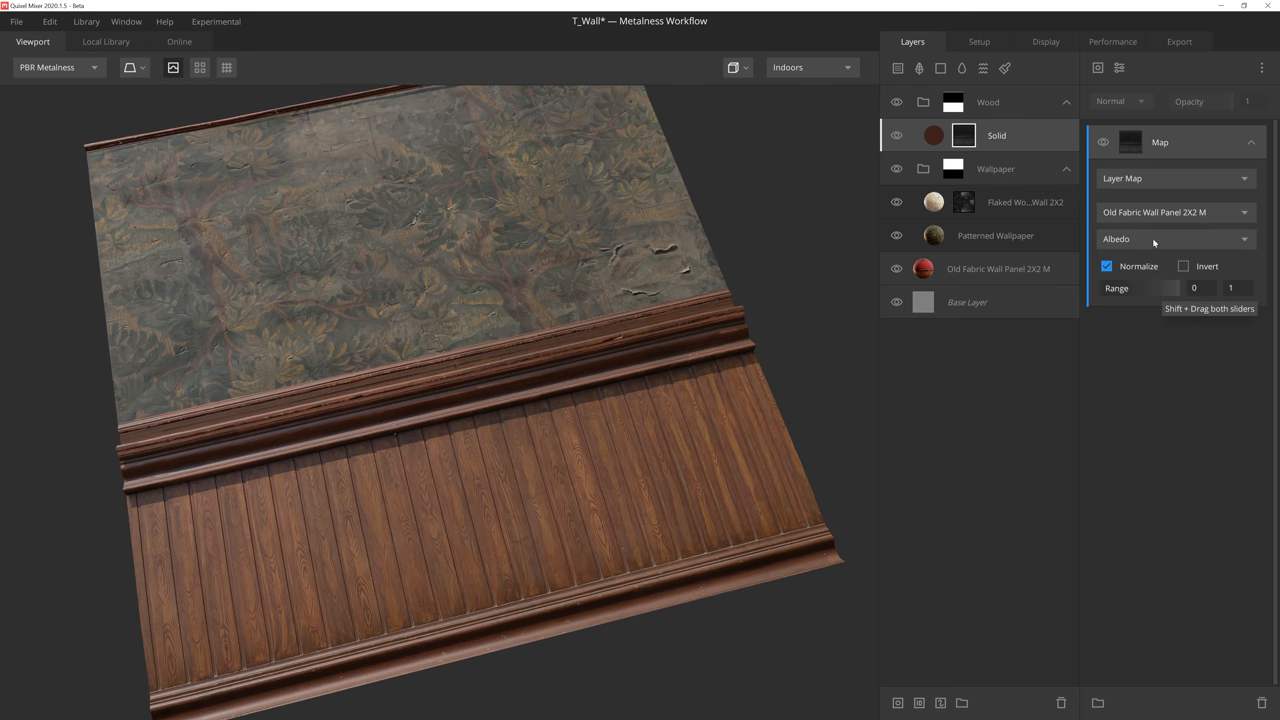
left_click(1176, 238)
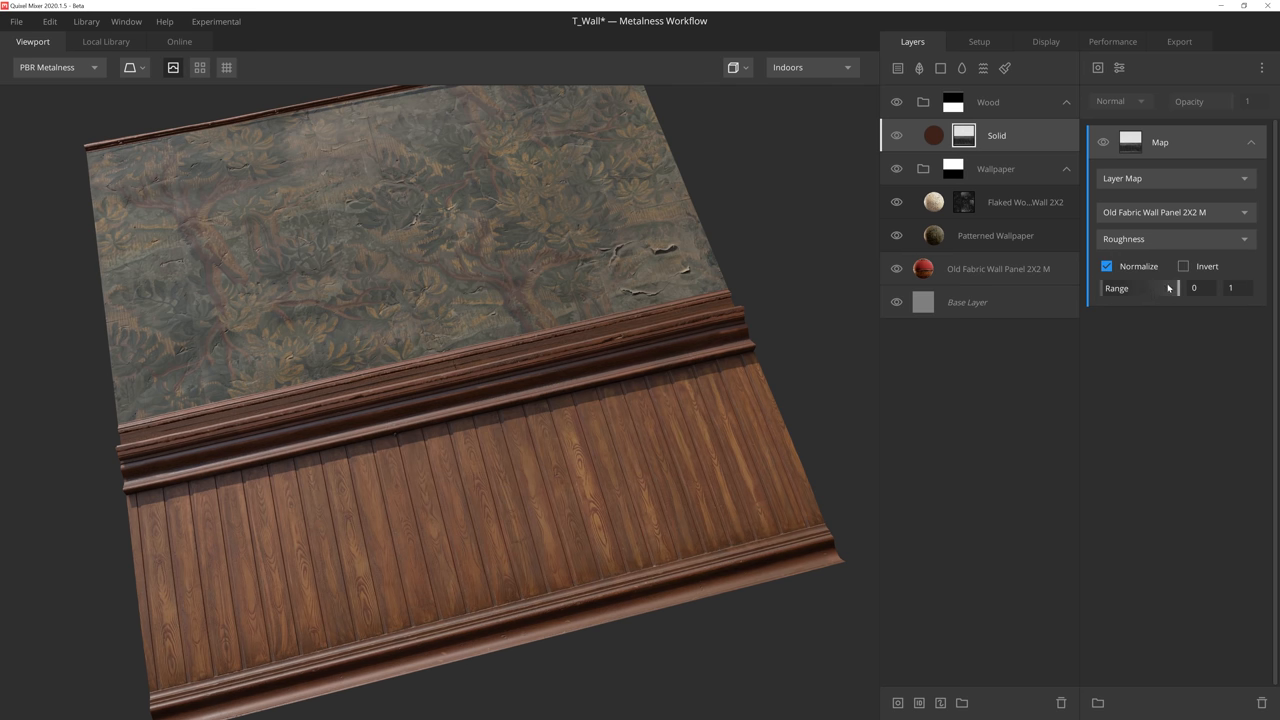
left_click(1184, 266)
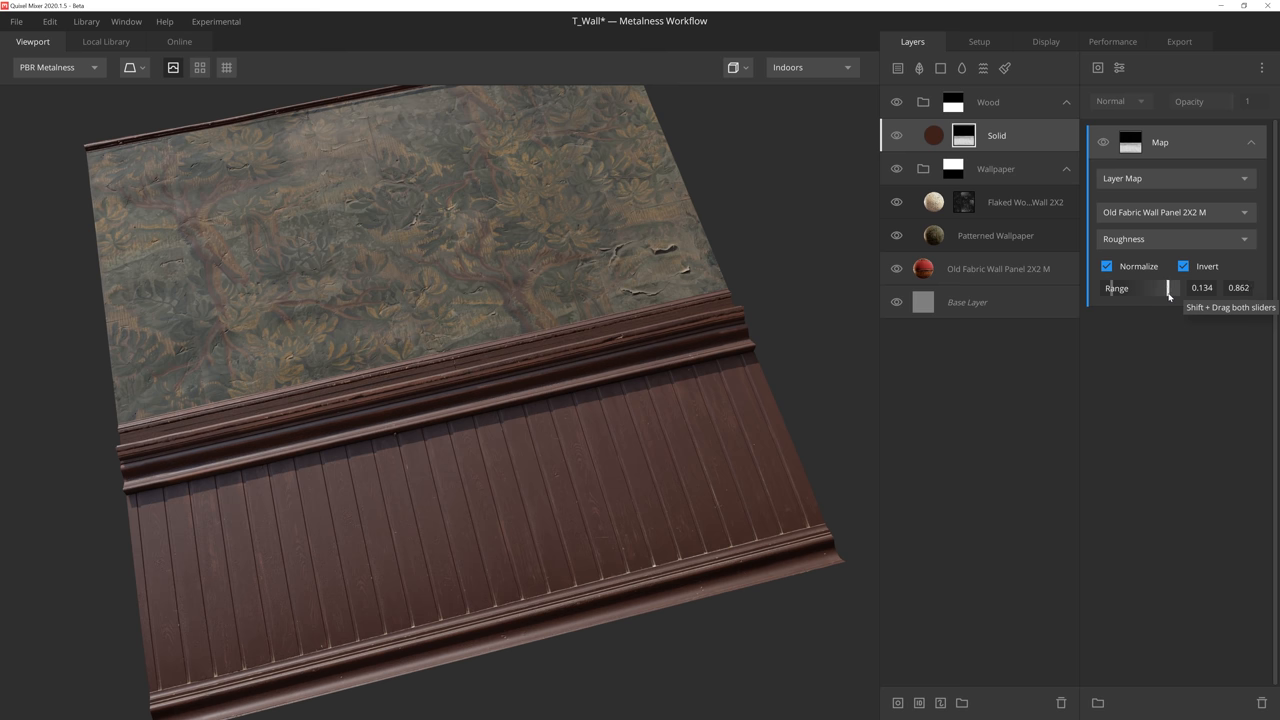
left_click_drag(1170, 288, 1176, 288)
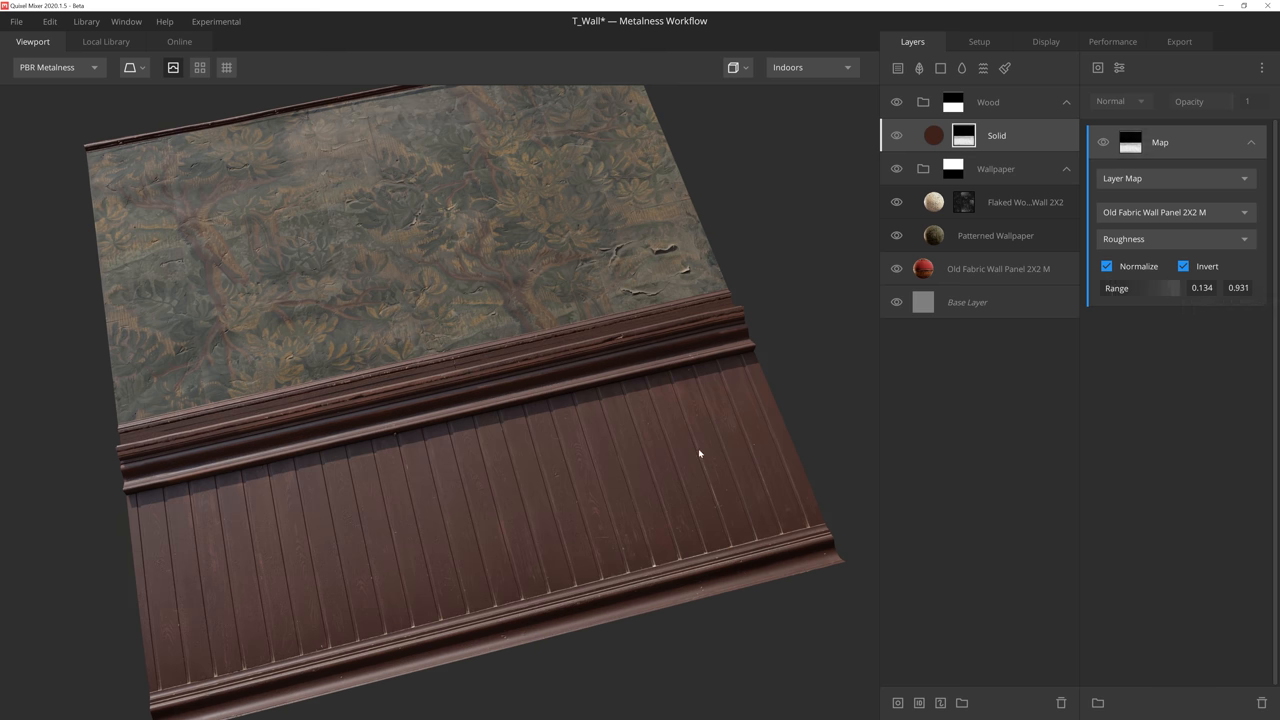
left_click_drag(700, 454, 264, 578)
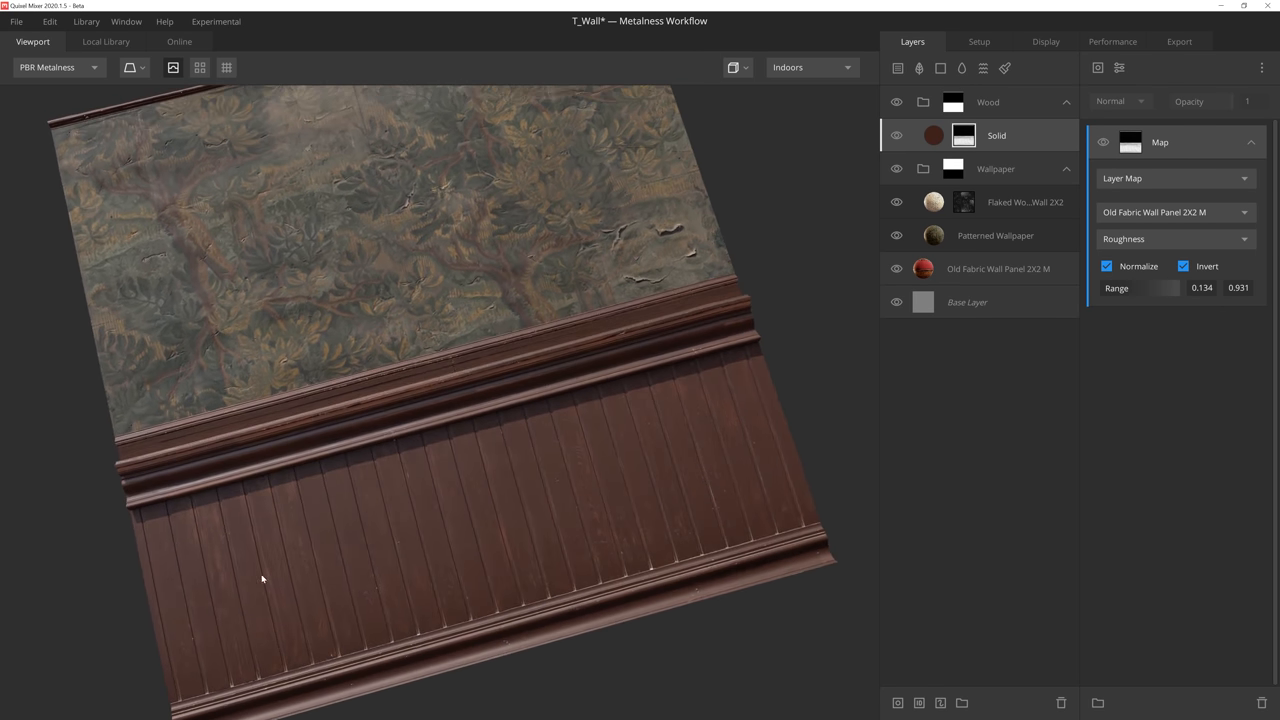
mouse_move(436, 526)
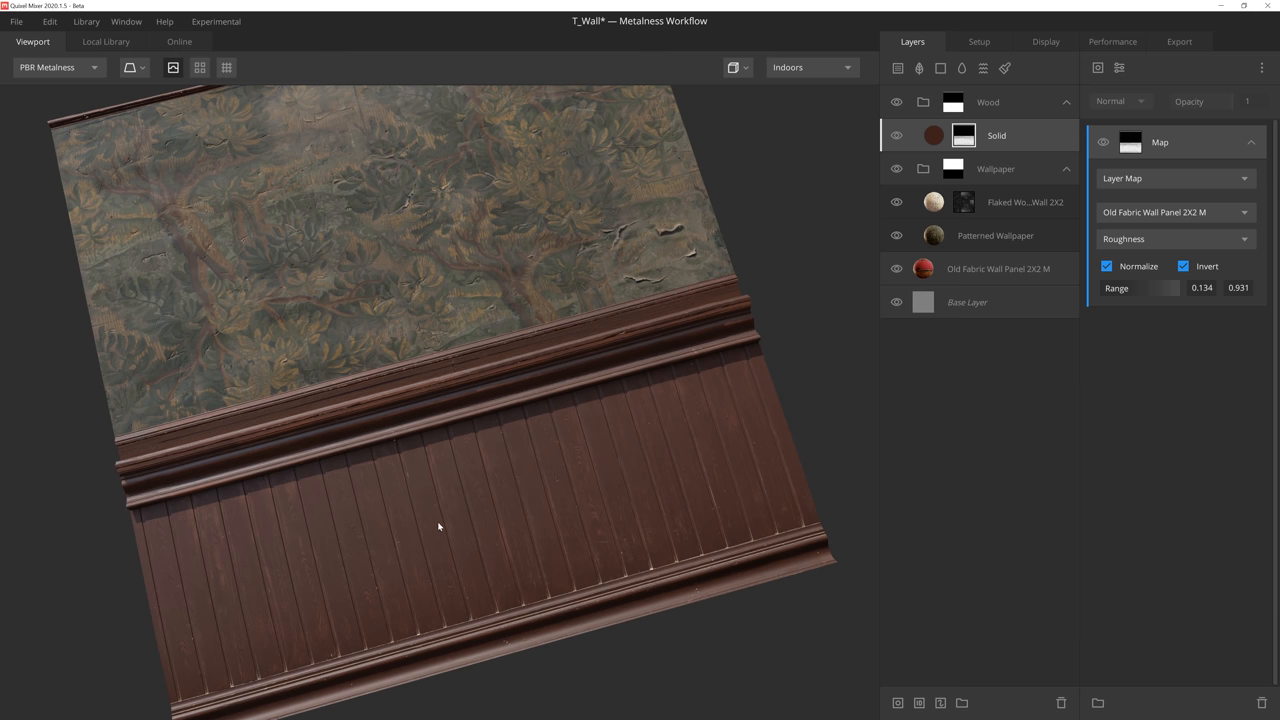
mouse_move(792, 316)
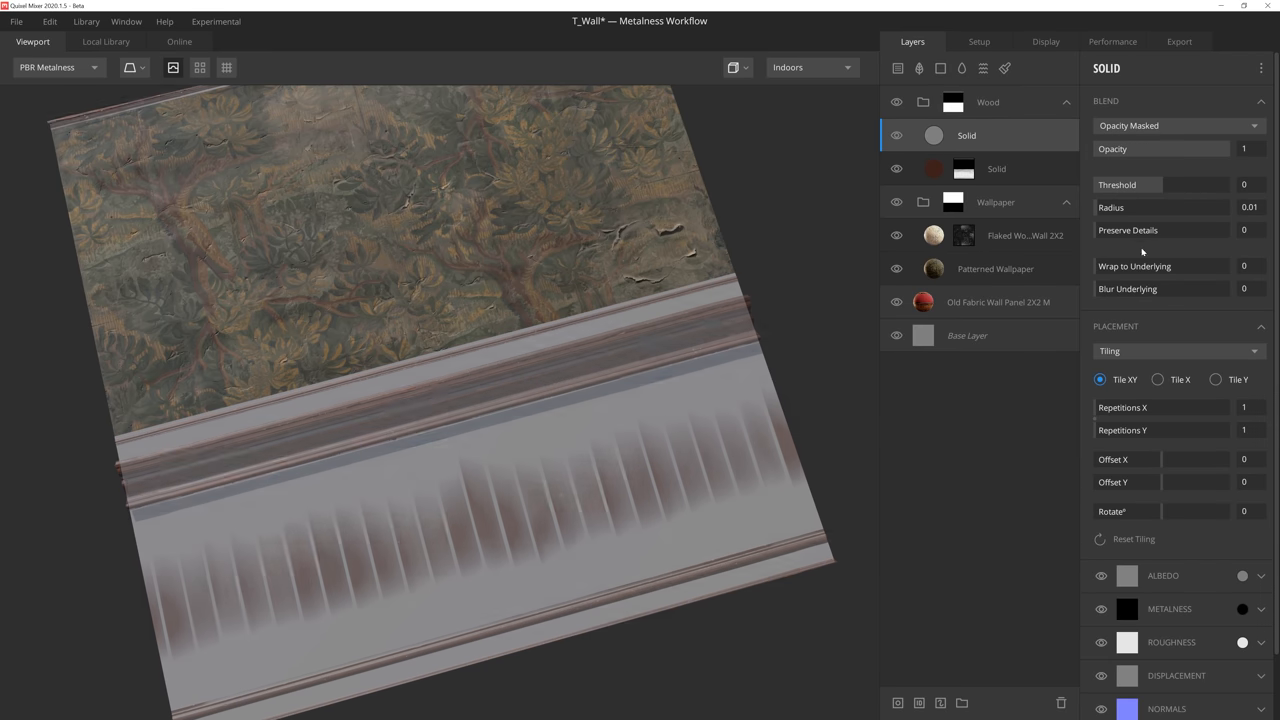
Give the second solid layer a lighter warm brown albedo
left_click(1244, 266)
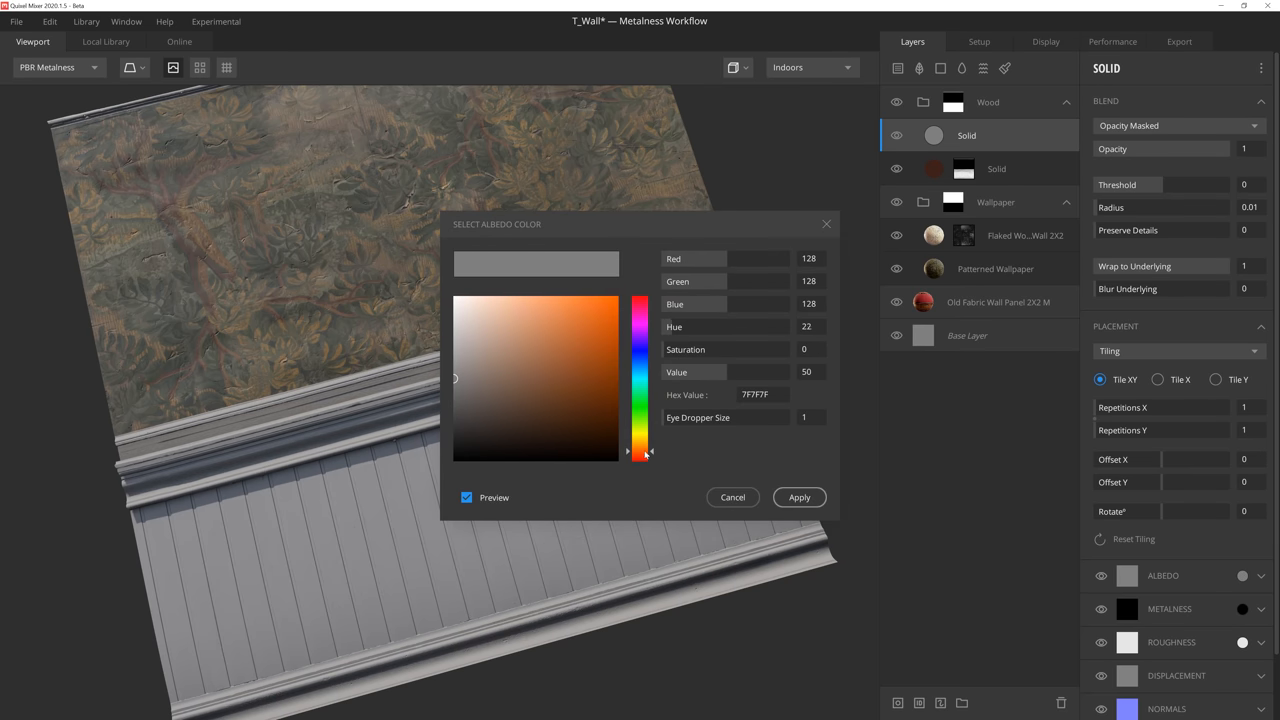
left_click(508, 428)
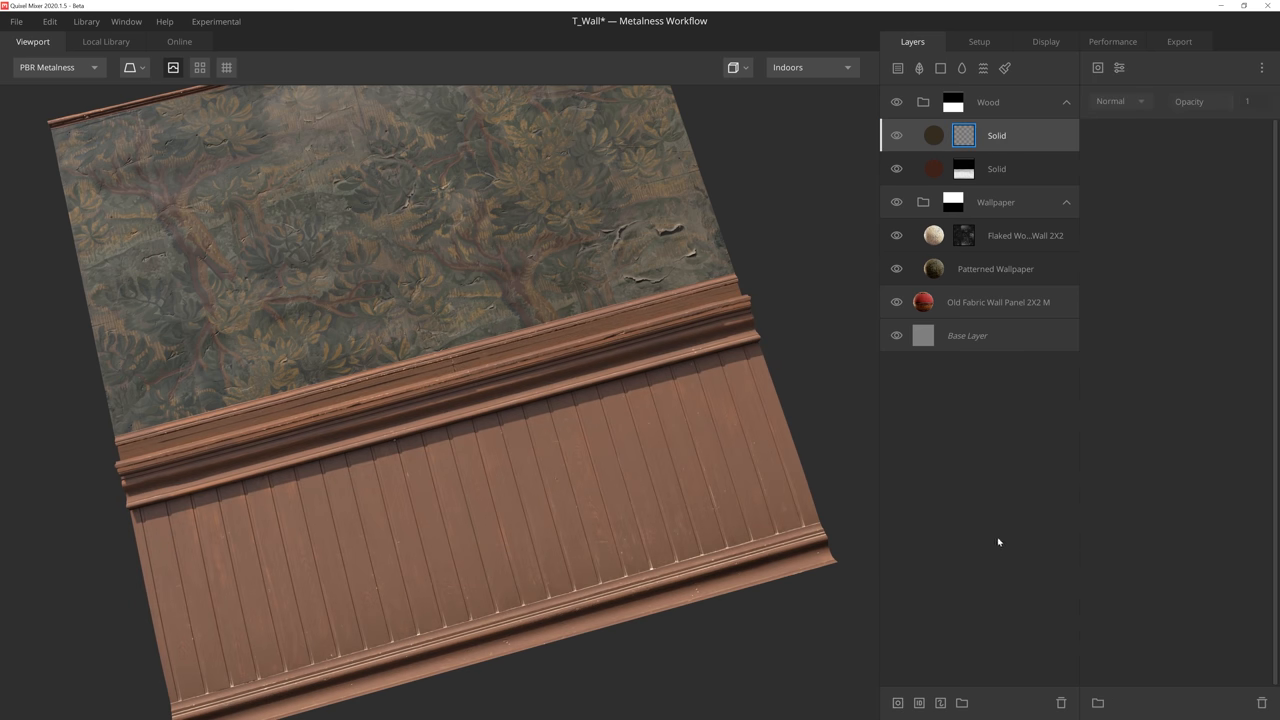
Mask the top Wood solid layer by curvature with levels about 0.54–0.81 so only plank edges stay lighter
left_click(1096, 68)
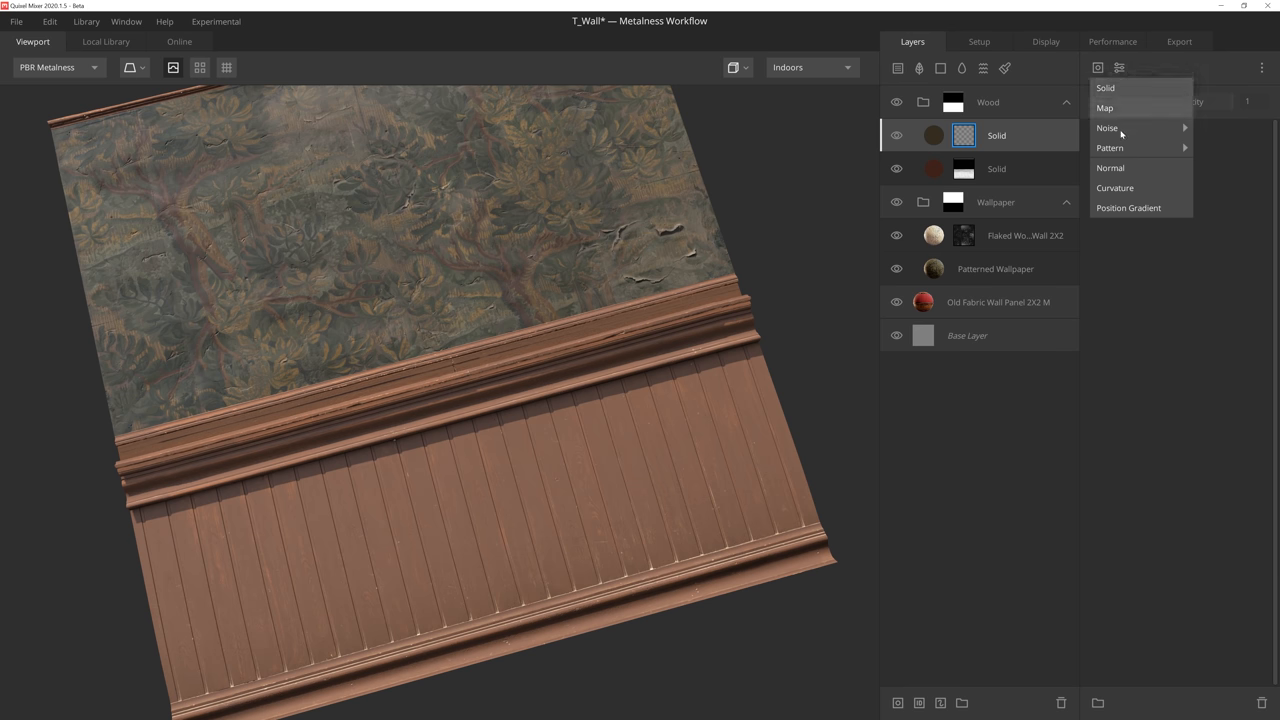
left_click(1114, 188)
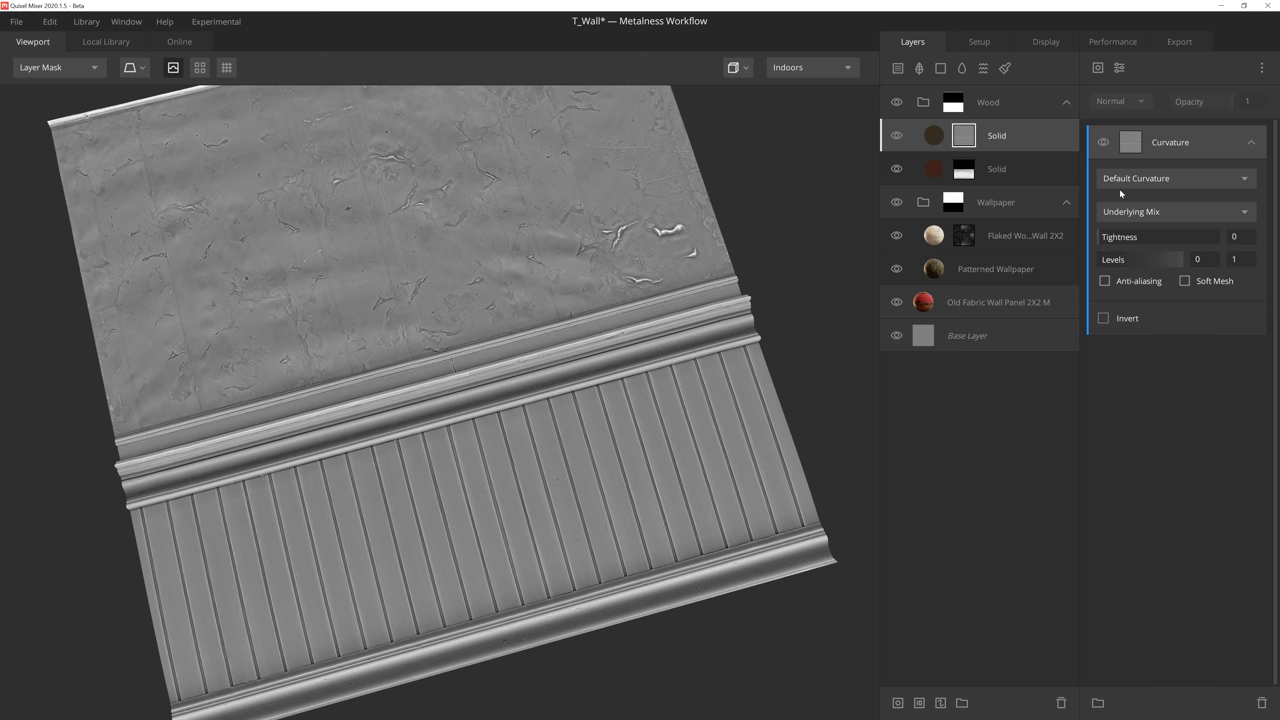
mouse_move(1104, 260)
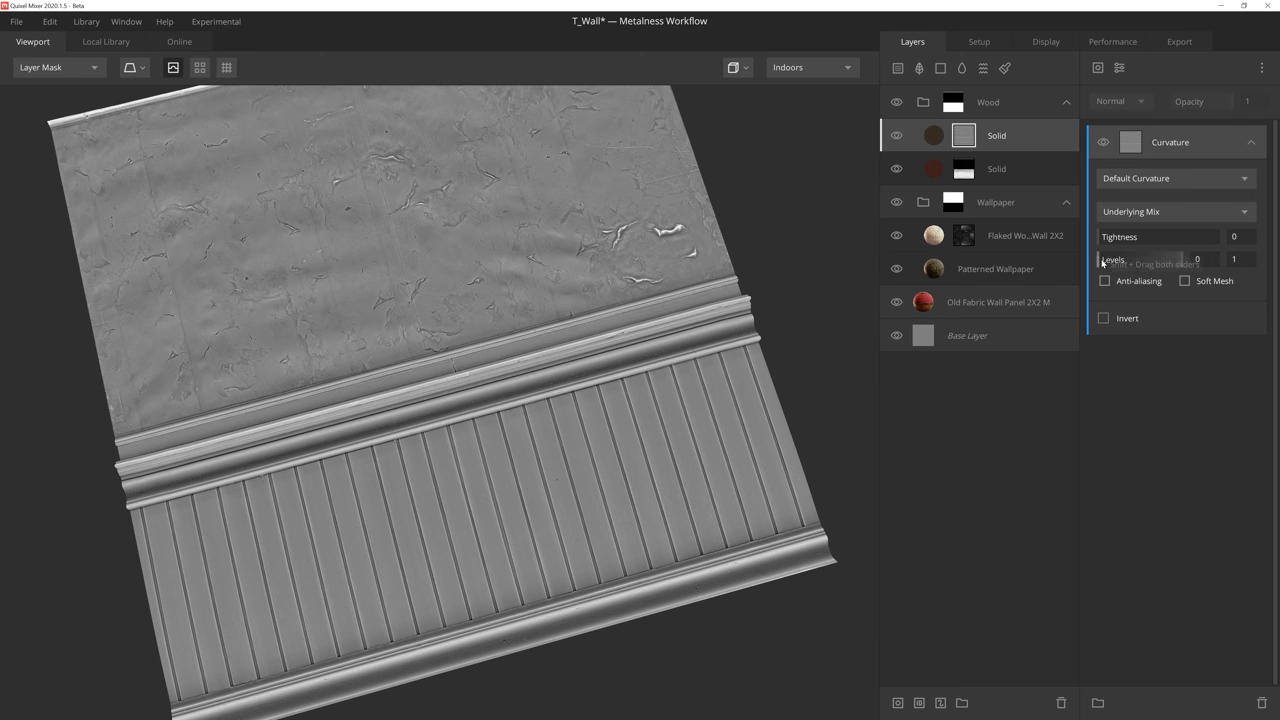
left_click_drag(1180, 260, 1164, 260)
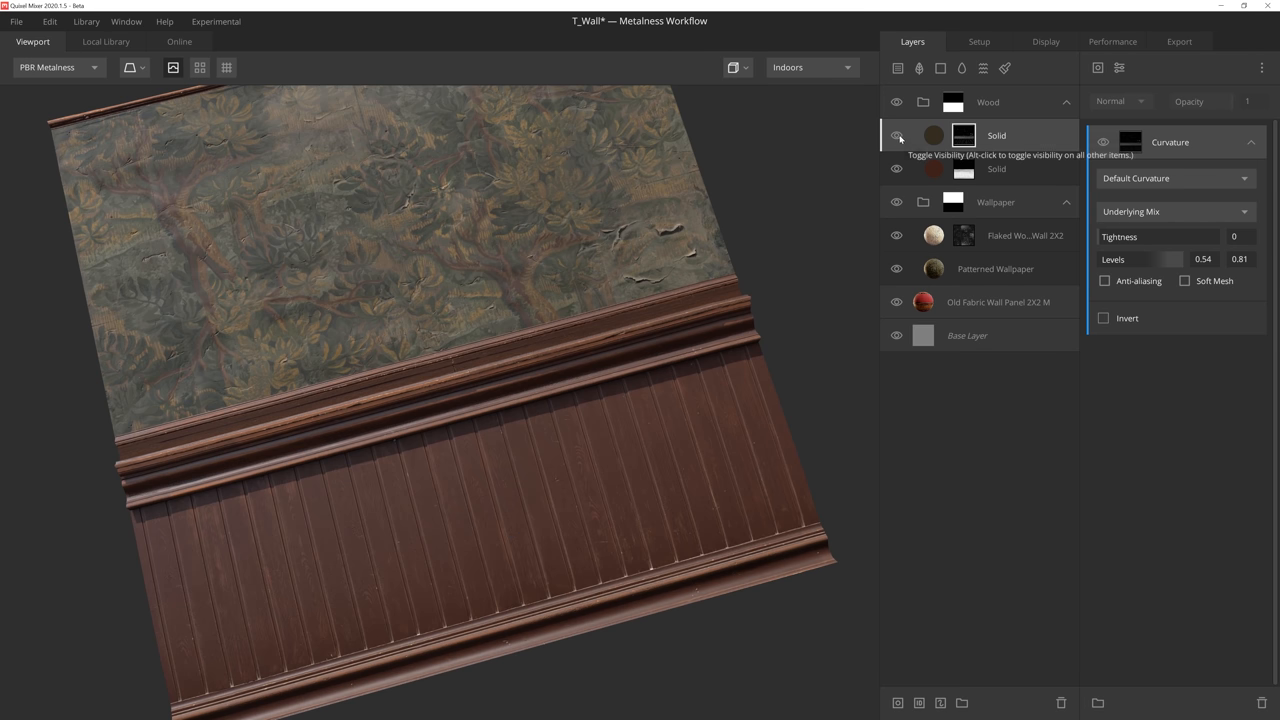
left_click(996, 136)
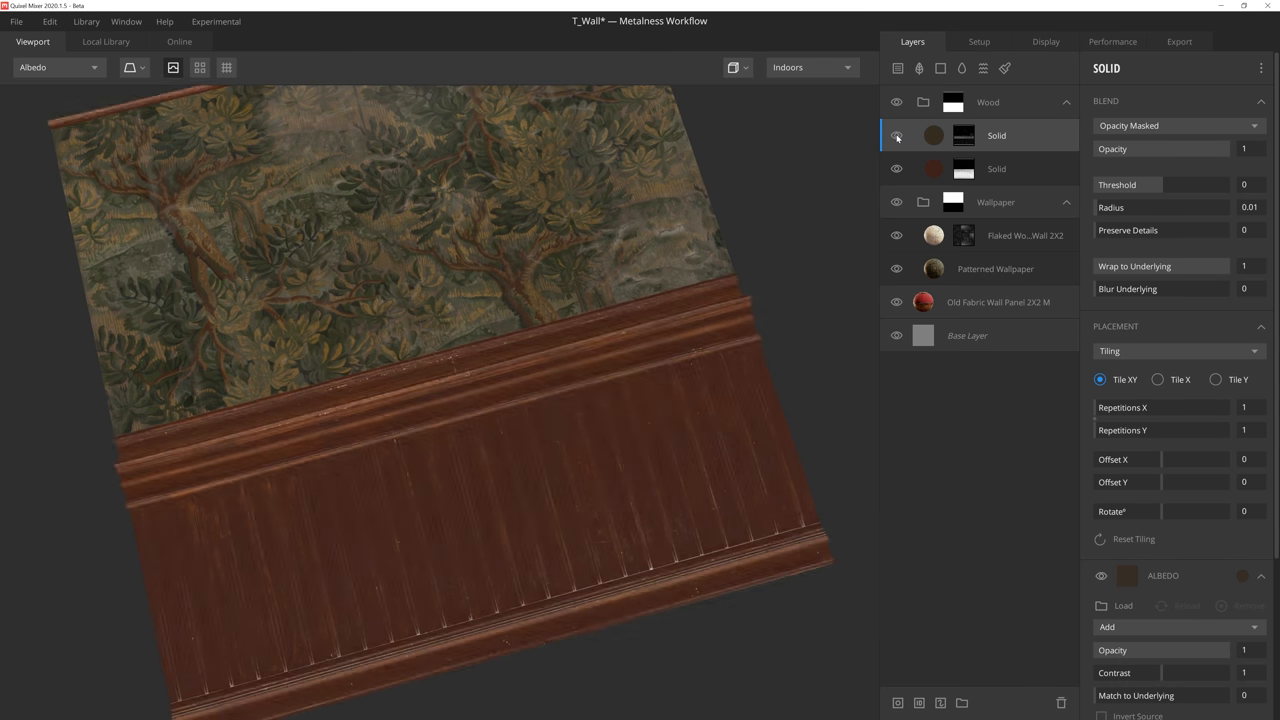
left_click(56, 68)
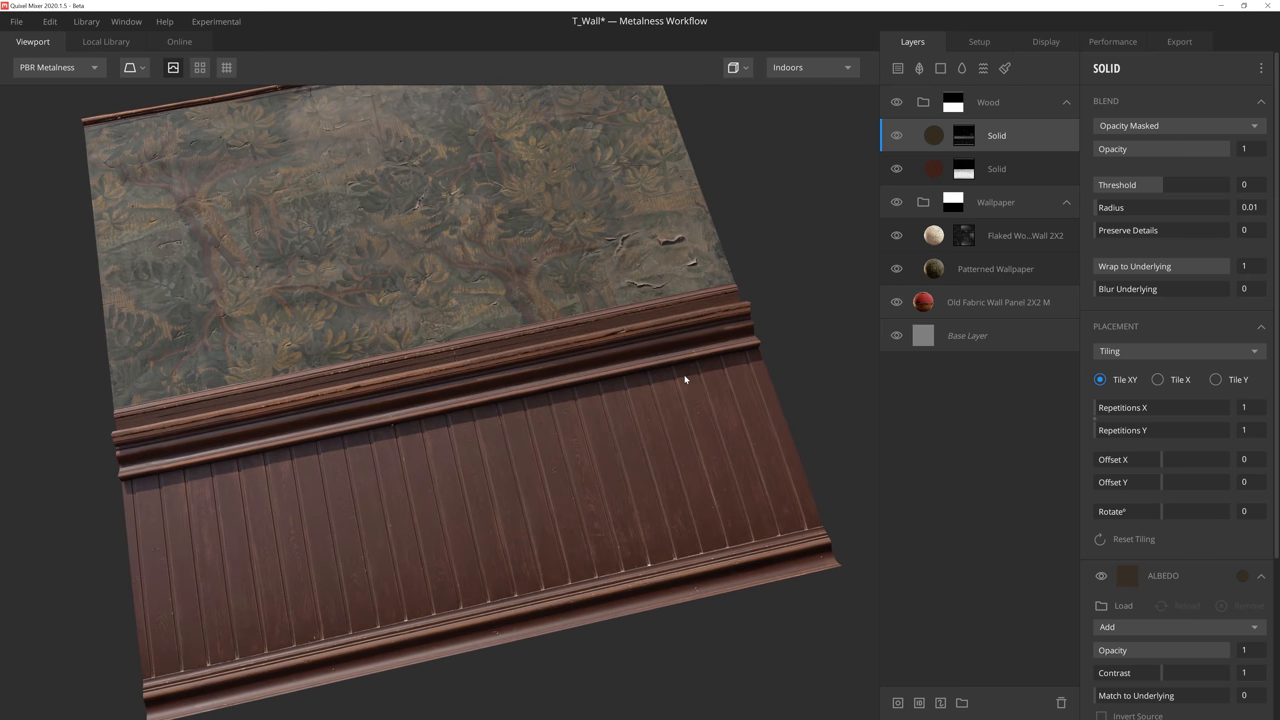
mouse_move(934, 82)
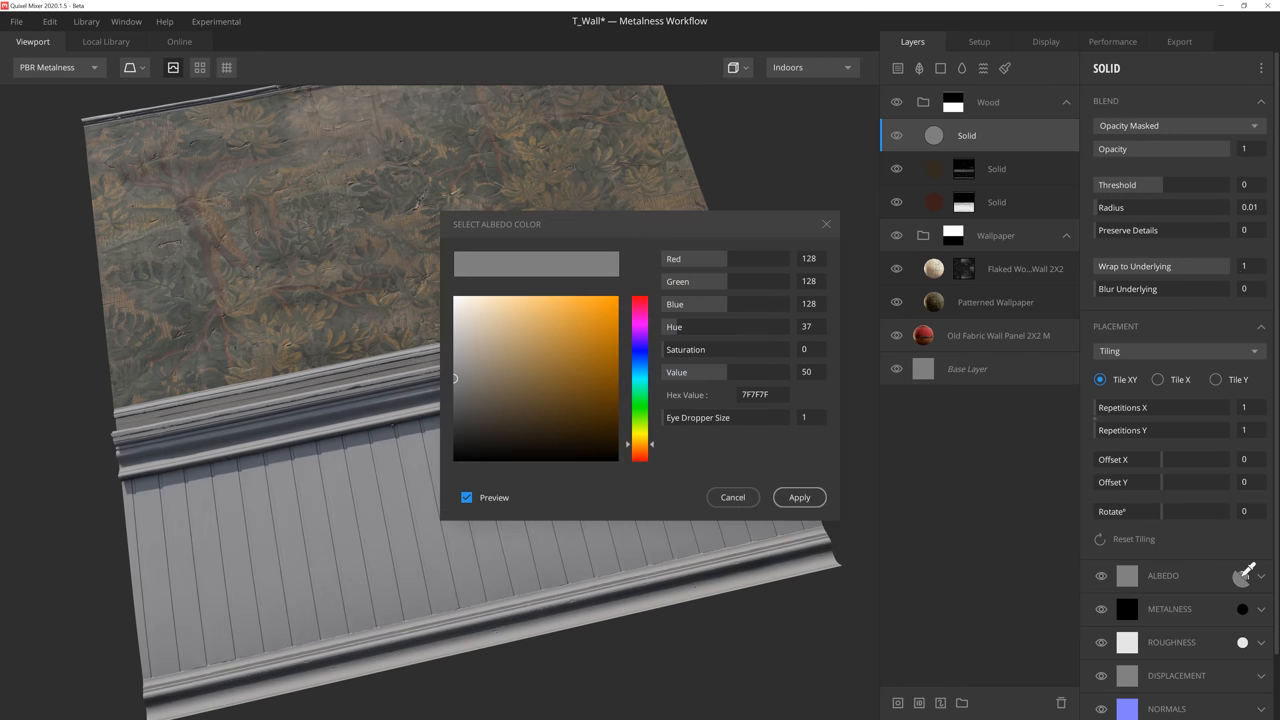
Set the new Wood solid layer's albedo to orange-brown #91532D
left_click(568, 368)
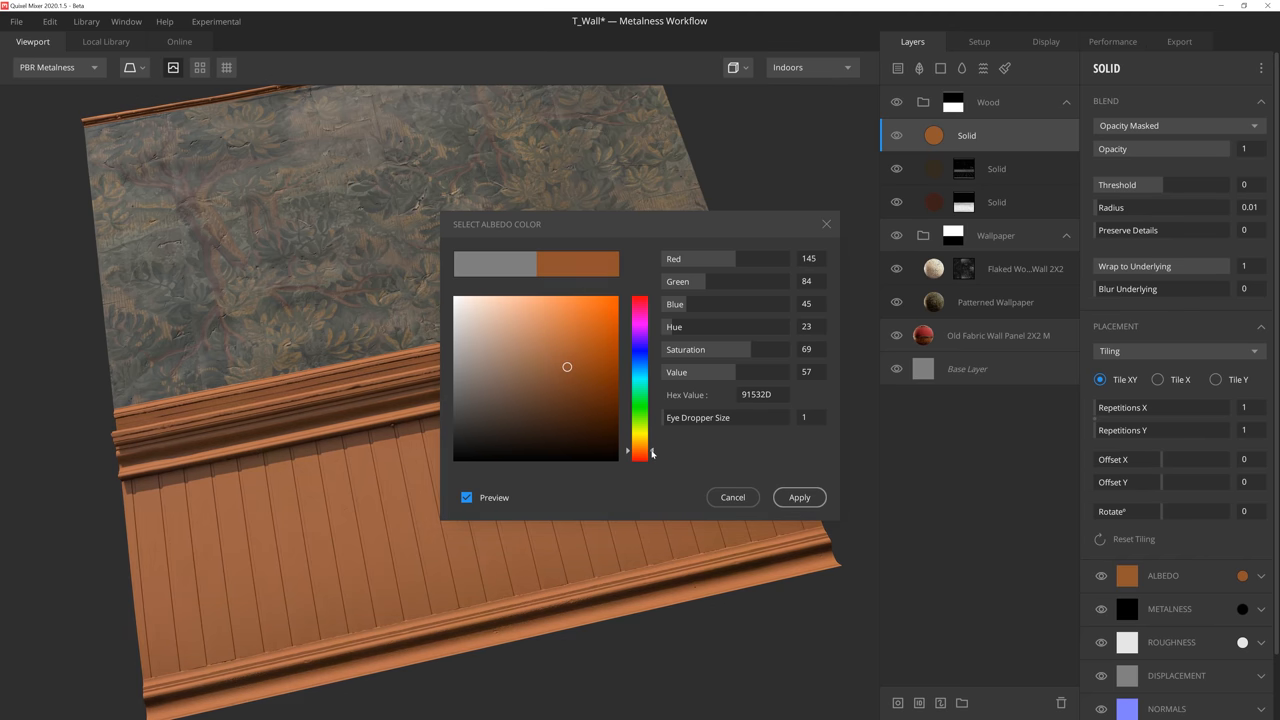
left_click(800, 496)
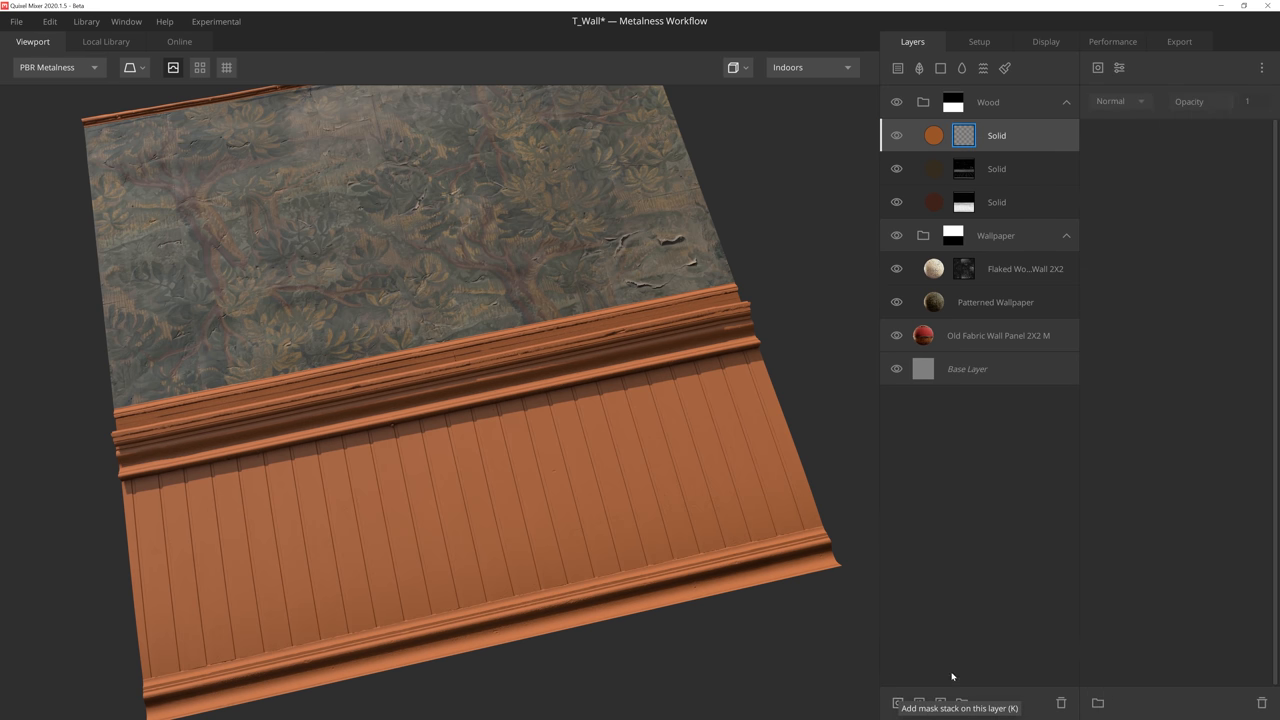
Mask the orange-brown layer with the Old Fabric Wall Panel 2X2 M albedo, range about 0.185–0.711
left_click(1098, 68)
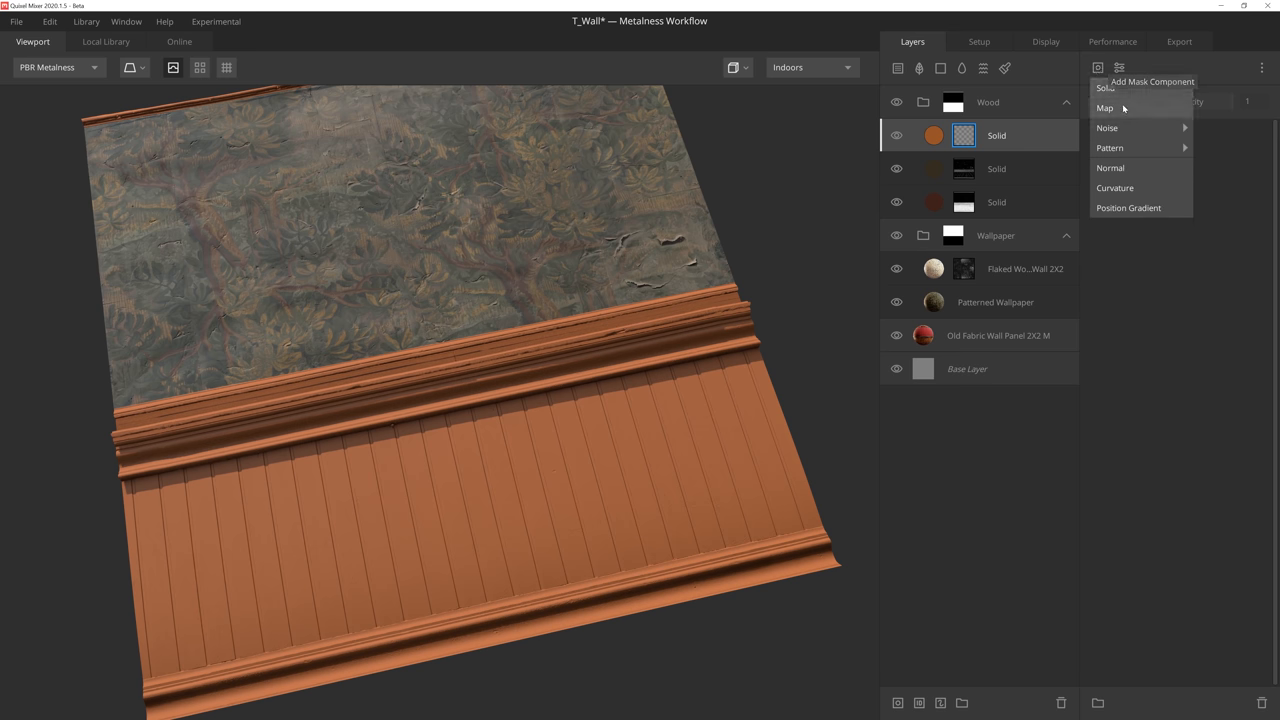
left_click(1104, 108)
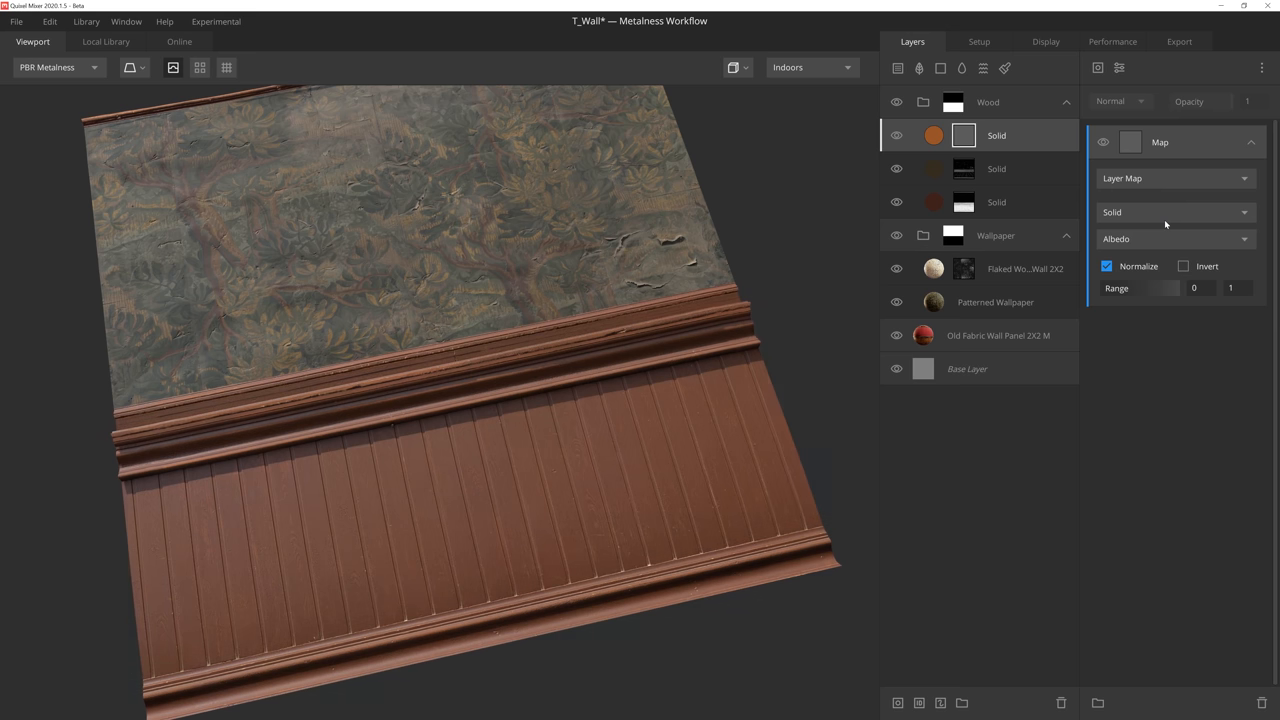
left_click(1176, 212)
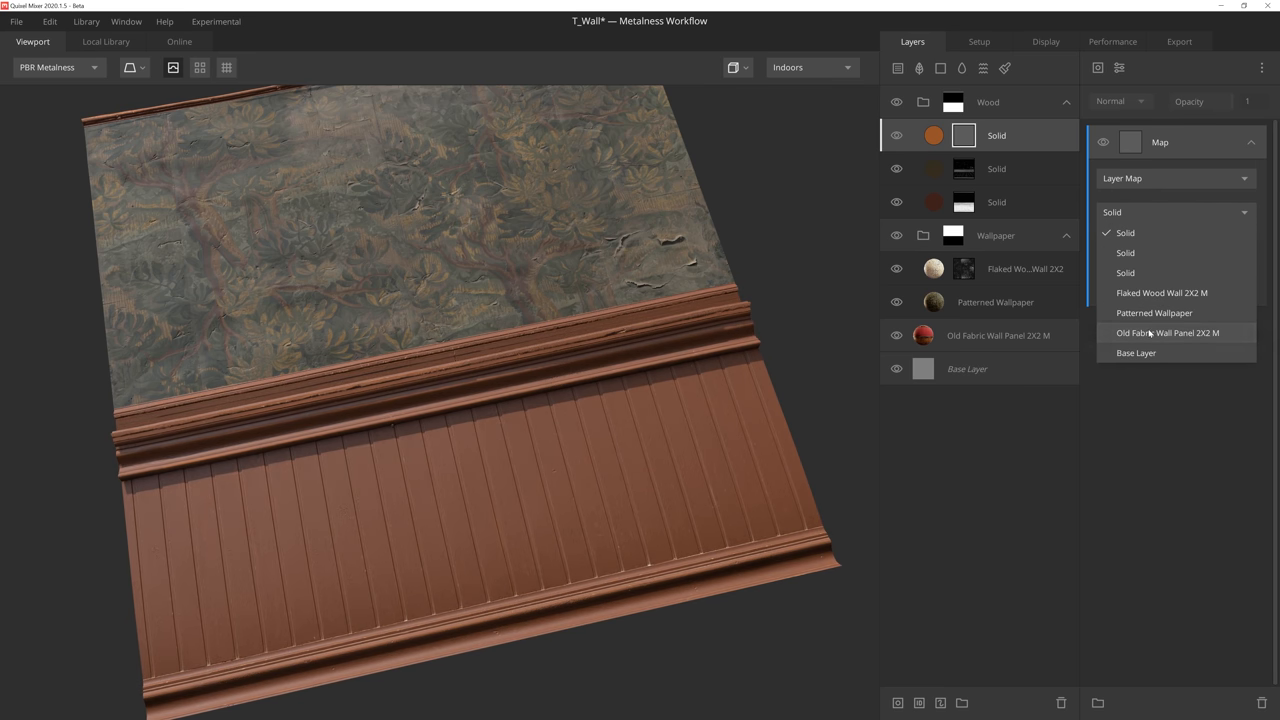
left_click(1168, 332)
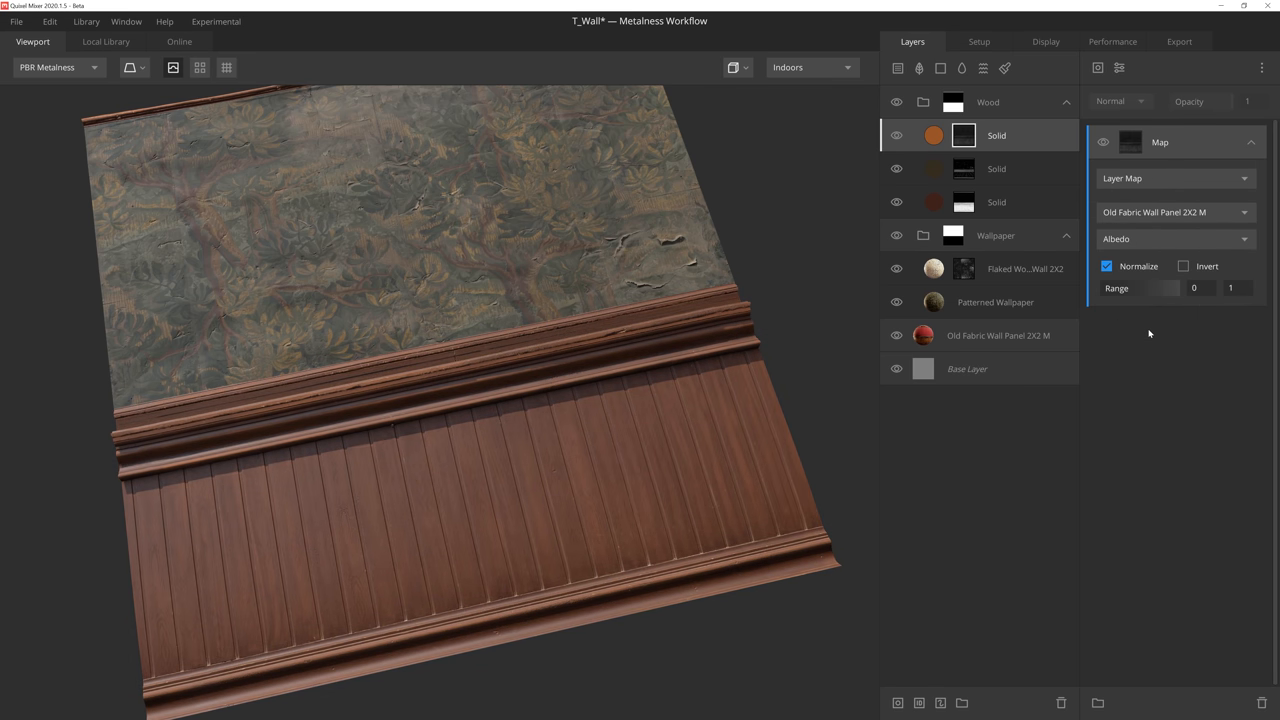
left_click(56, 68)
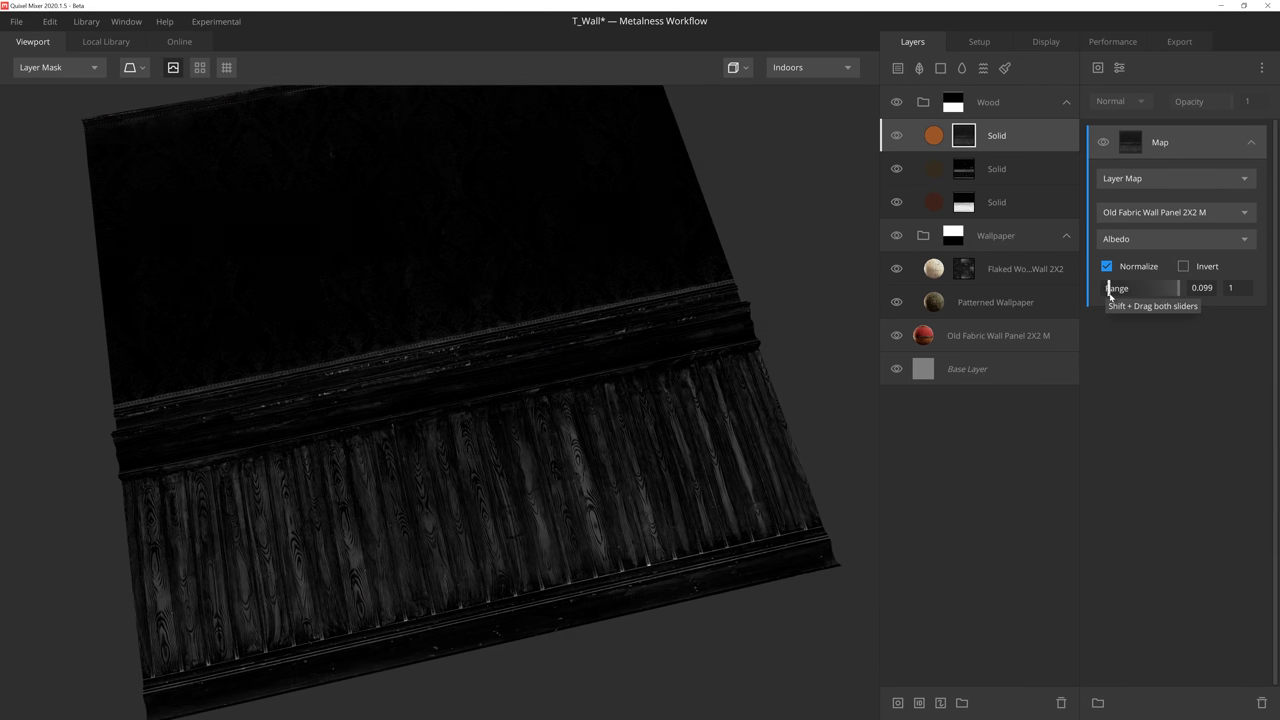
left_click_drag(1144, 288, 1176, 288)
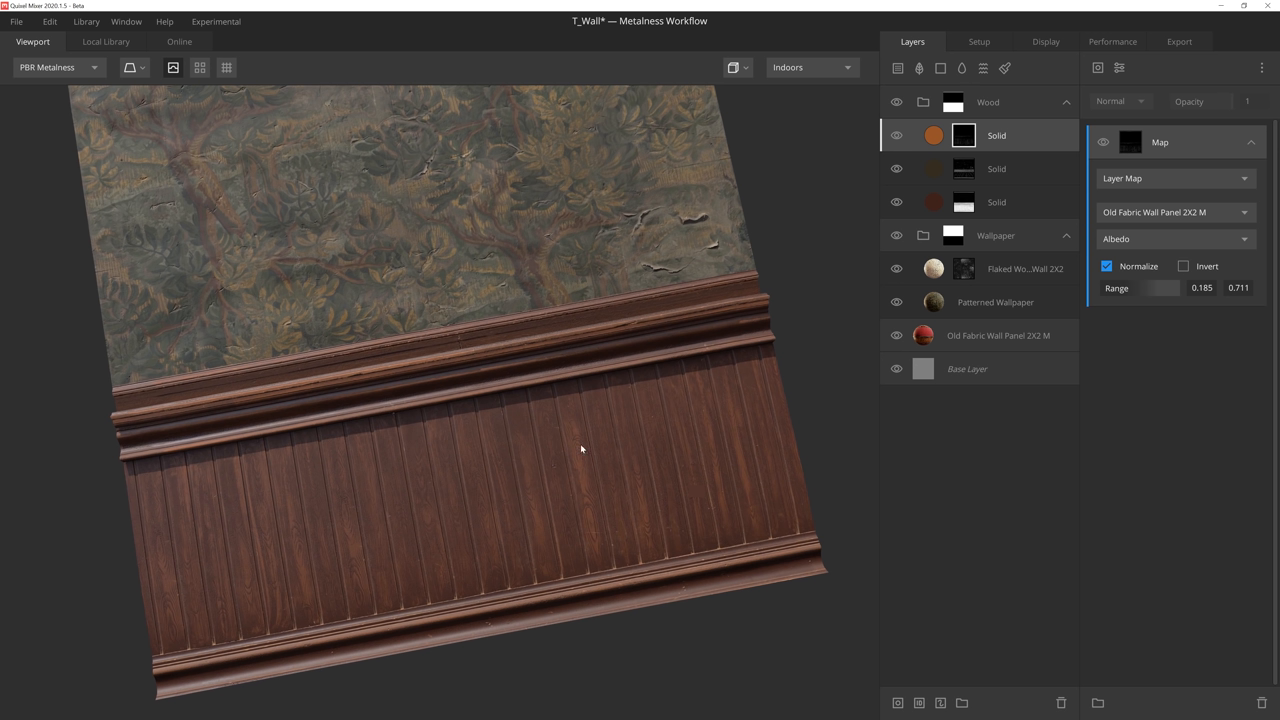
mouse_move(604, 500)
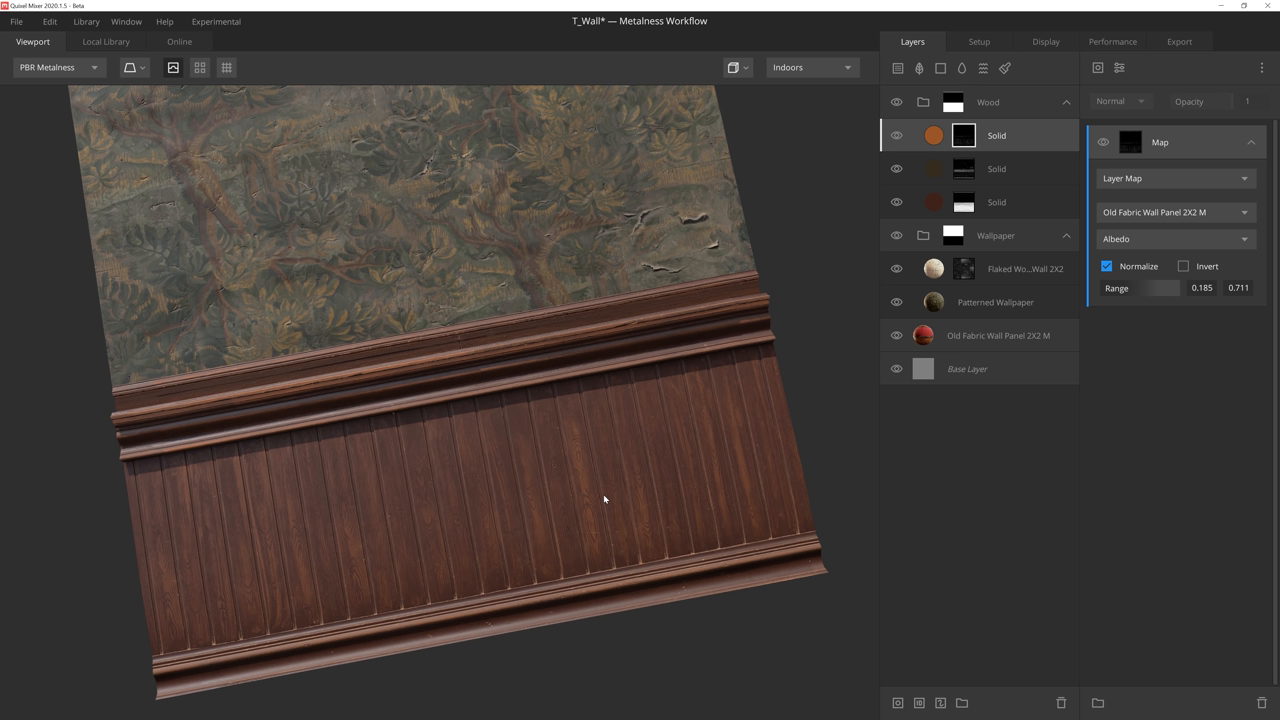
mouse_move(686, 472)
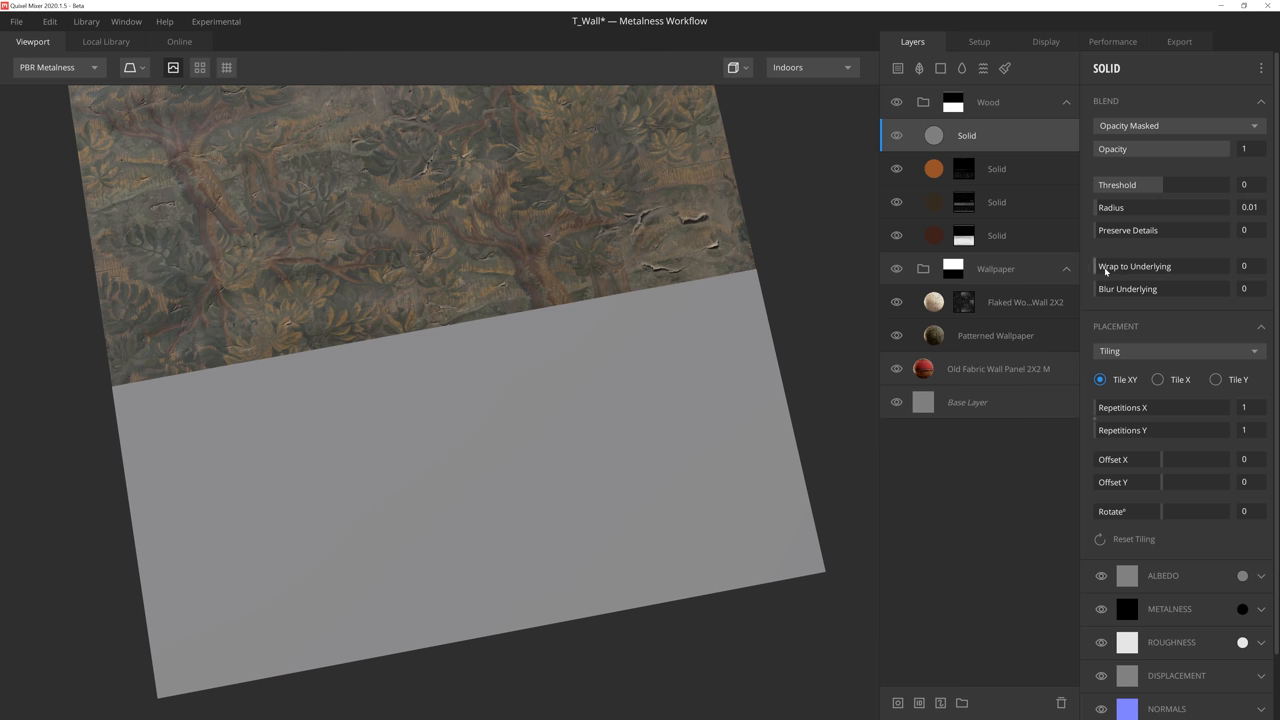
Set the new top Wood solid layer's albedo to muted tan #8A785F
left_click(1244, 266)
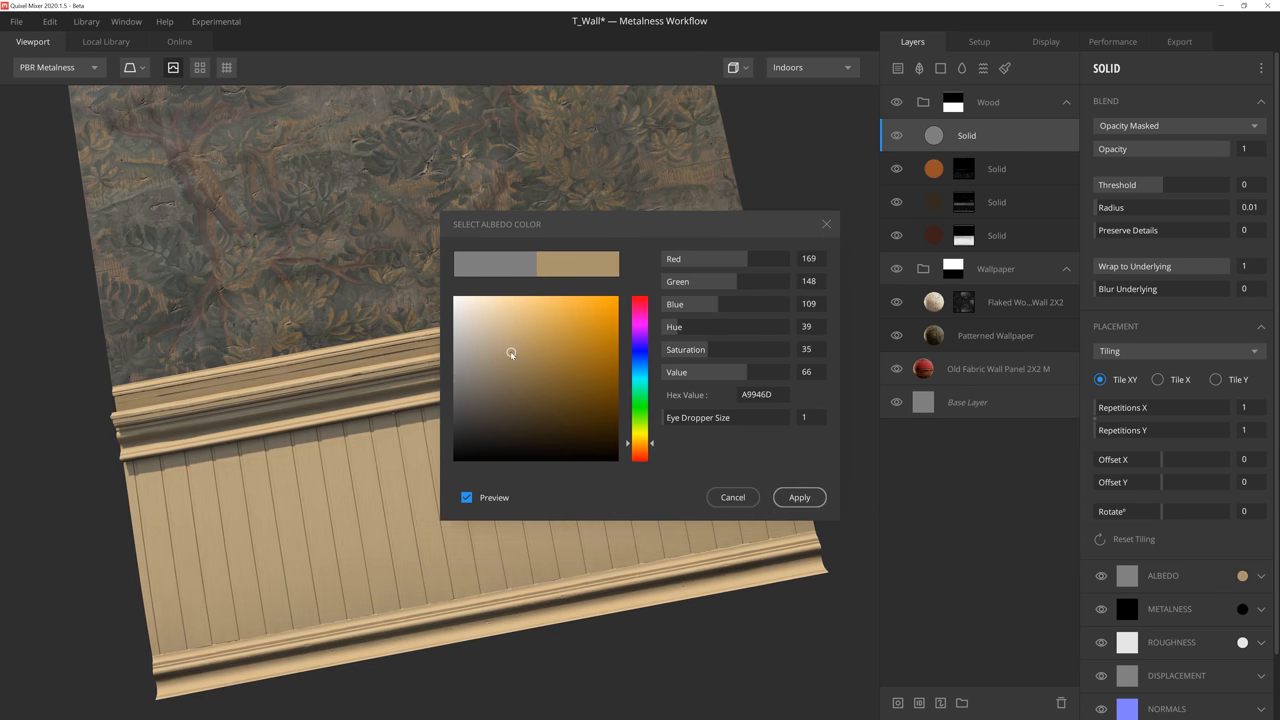
left_click_drag(512, 352, 504, 372)
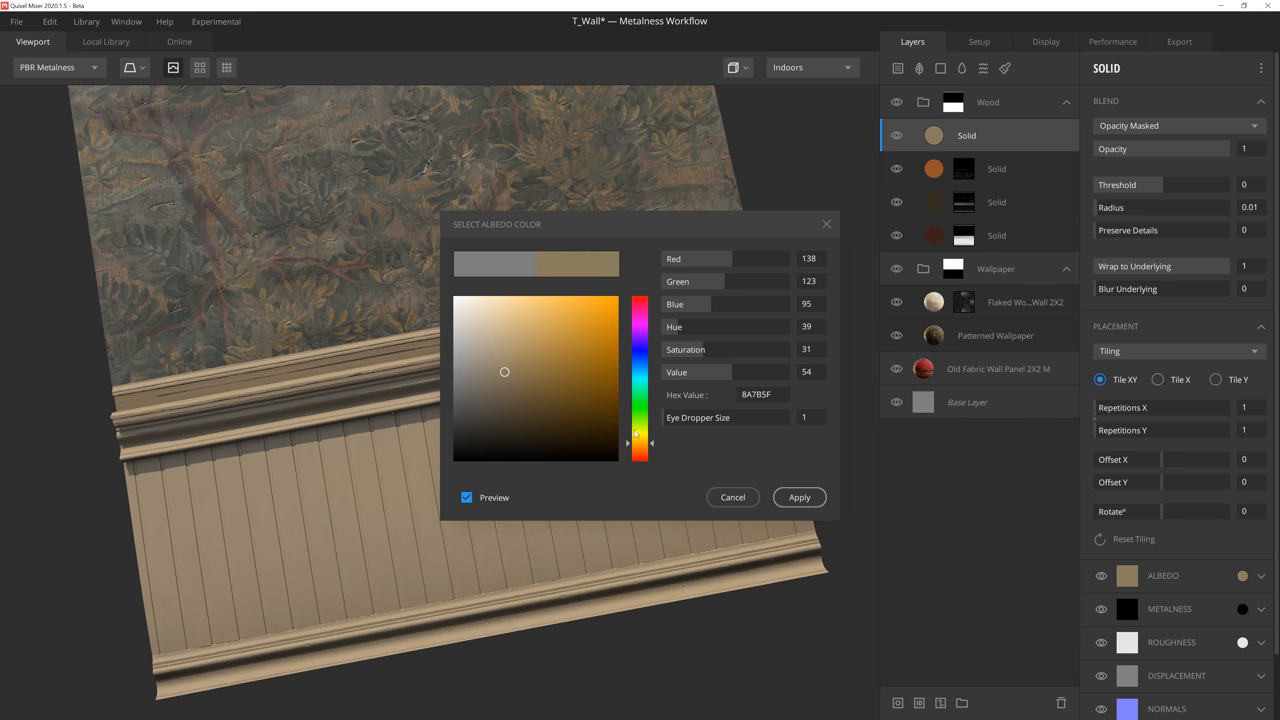
left_click(798, 496)
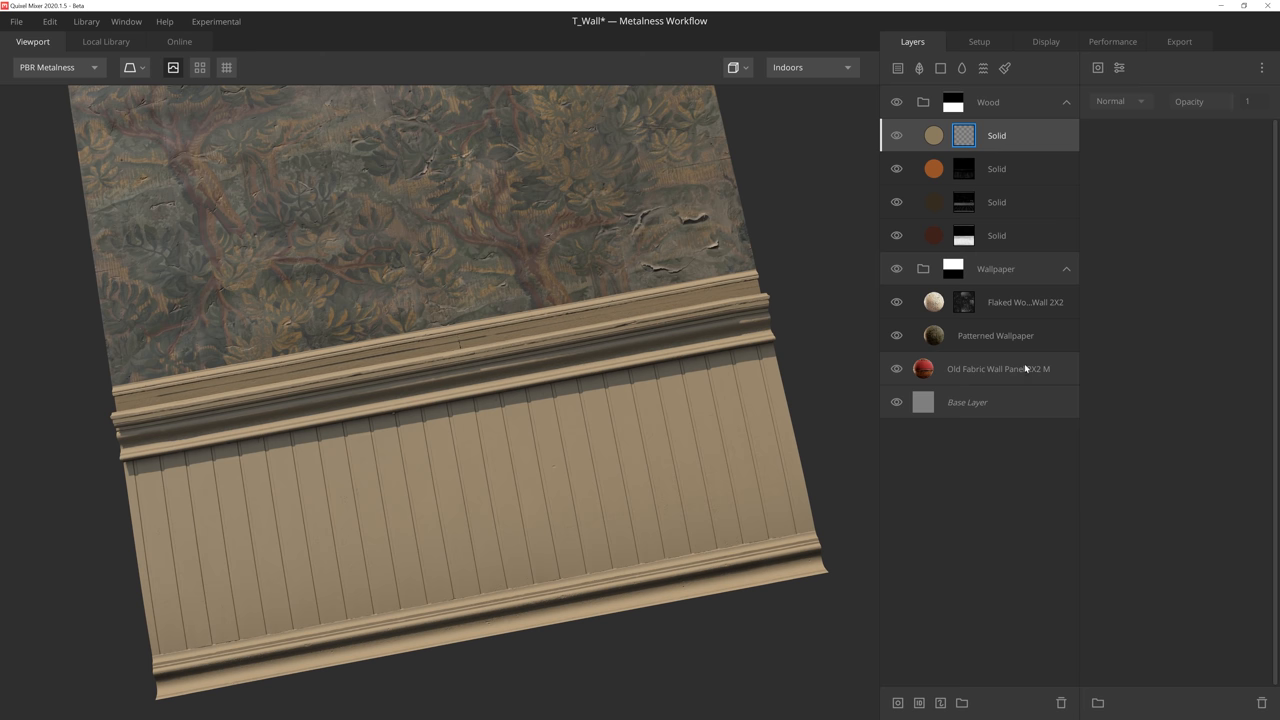
Mask the tan layer with the Old Varnish gloss map from the Local Library, range minimum raised to 0.474
left_click(964, 136)
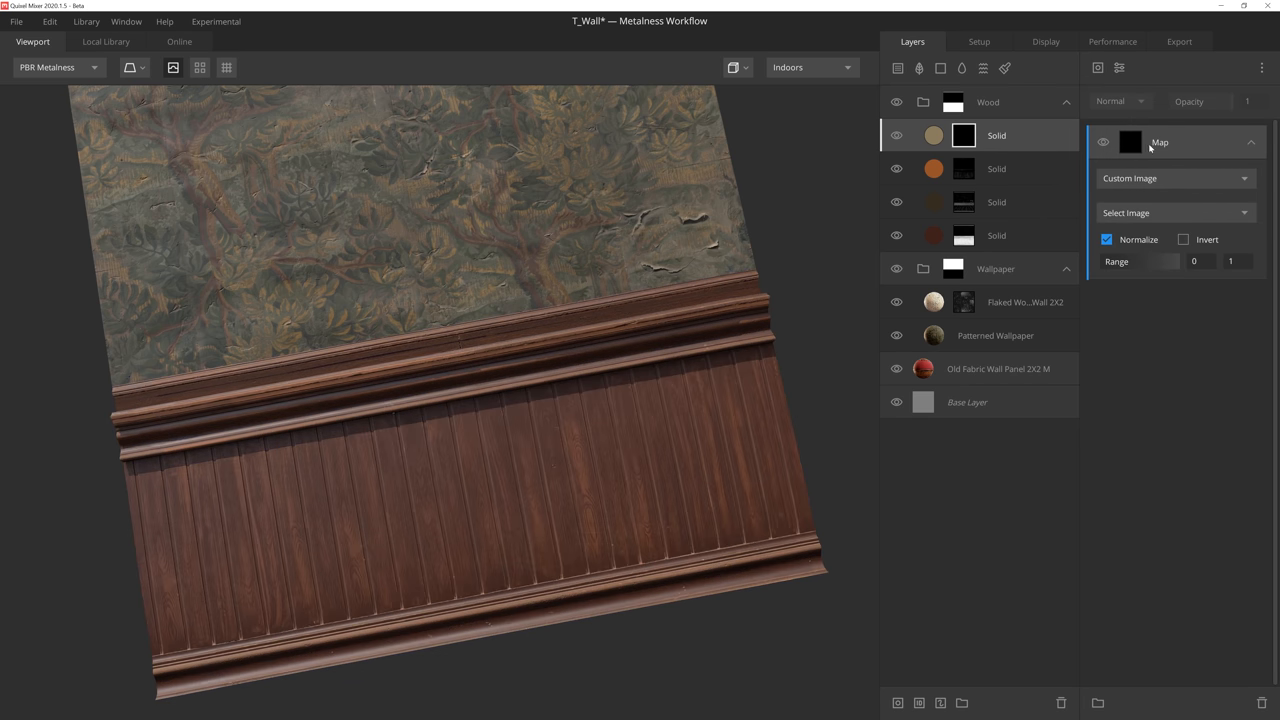
left_click(1174, 178)
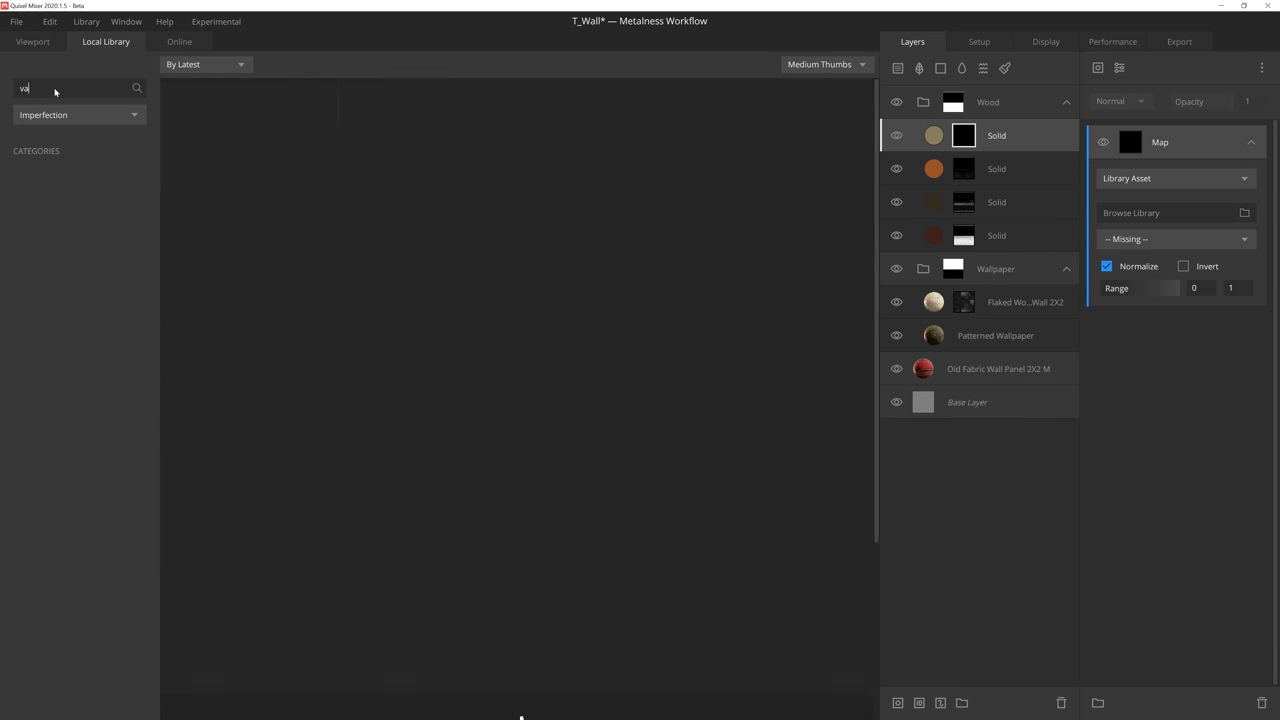
type("varnish")
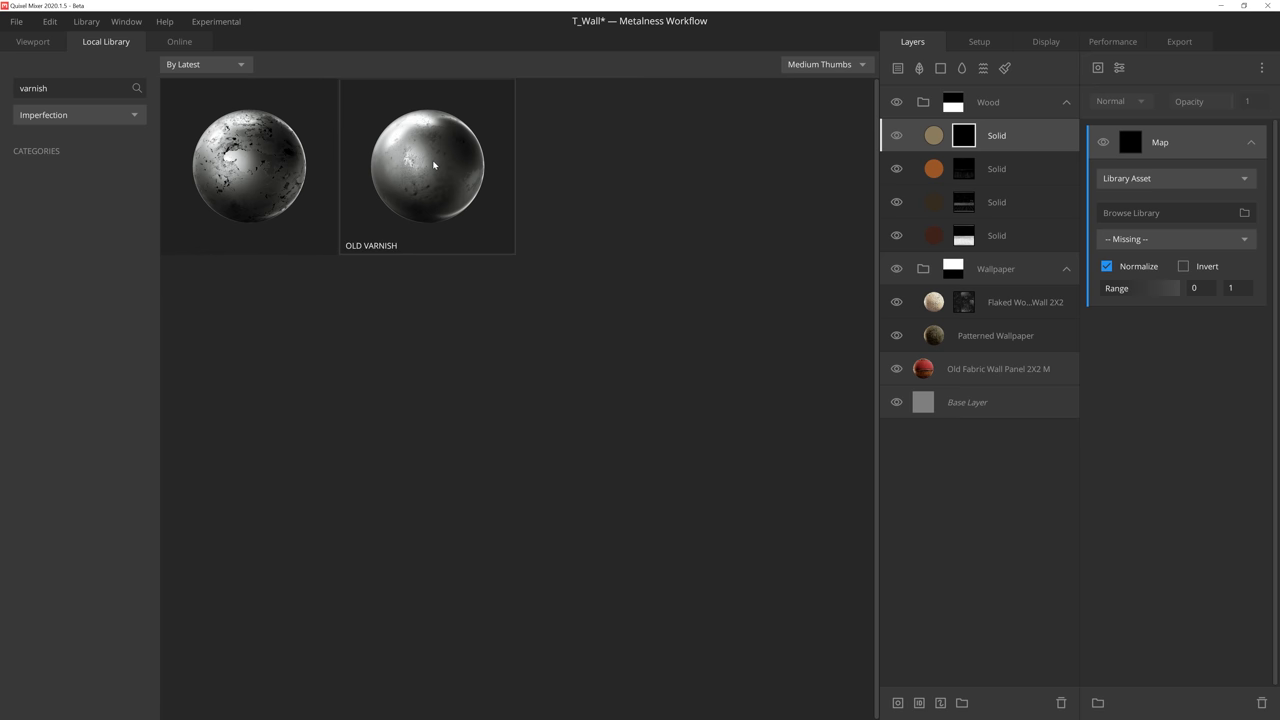
double_click(428, 160)
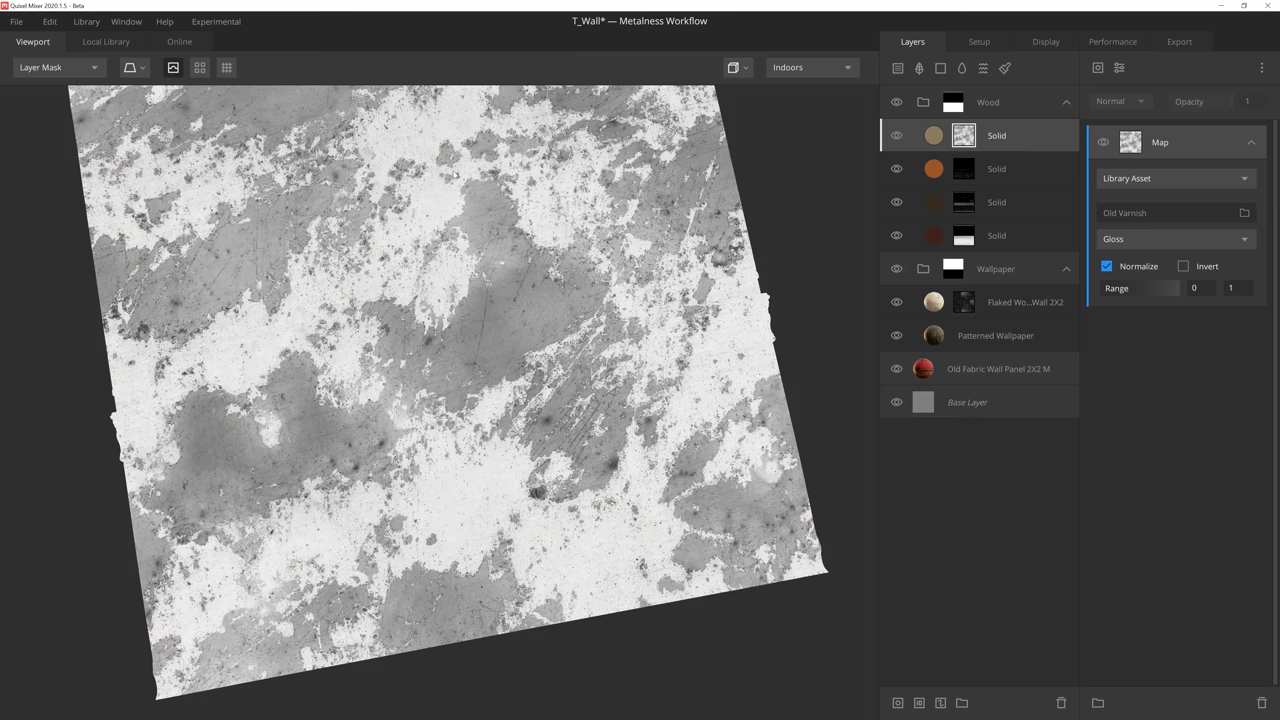
left_click_drag(1144, 288, 1156, 288)
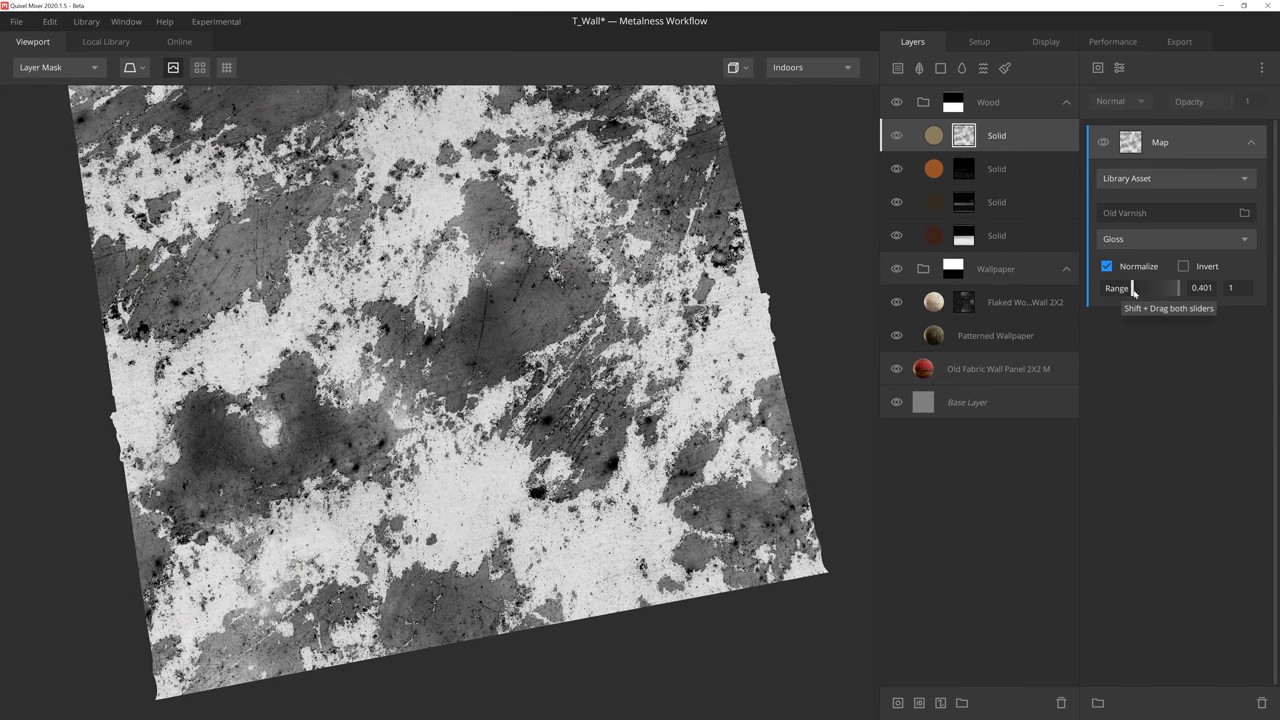
left_click_drag(1128, 288, 1136, 288)
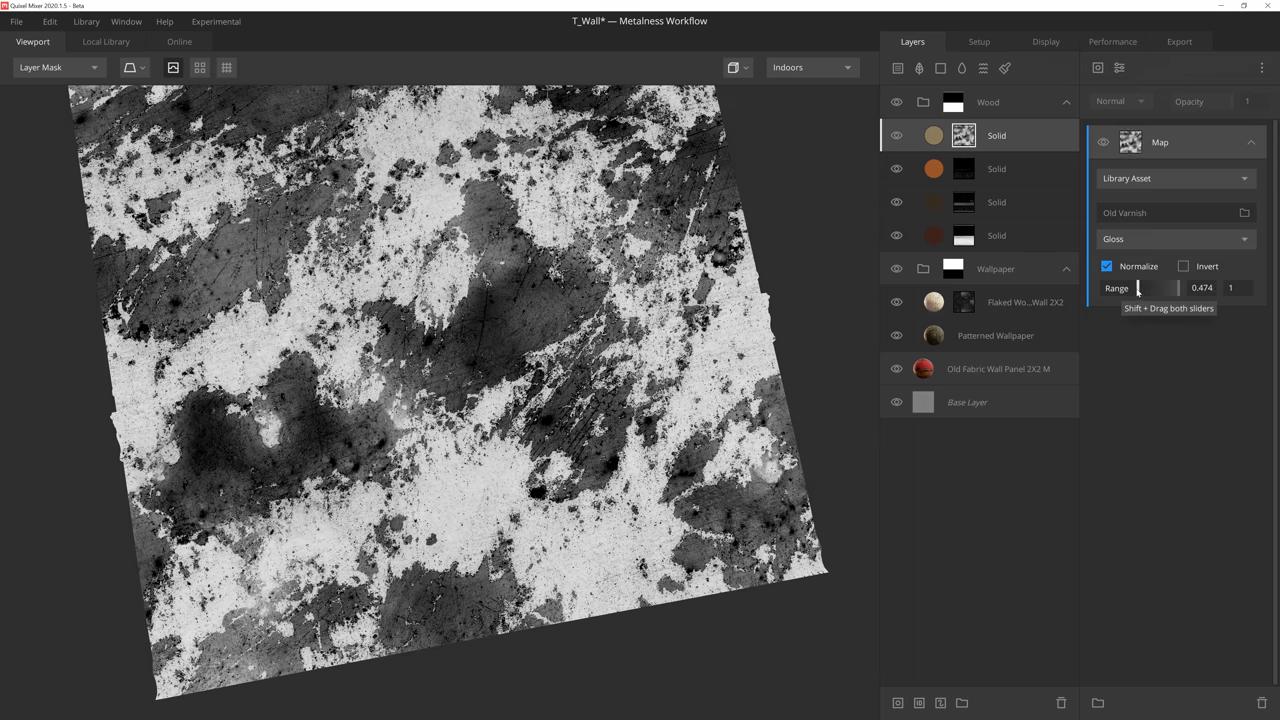
mouse_move(518, 304)
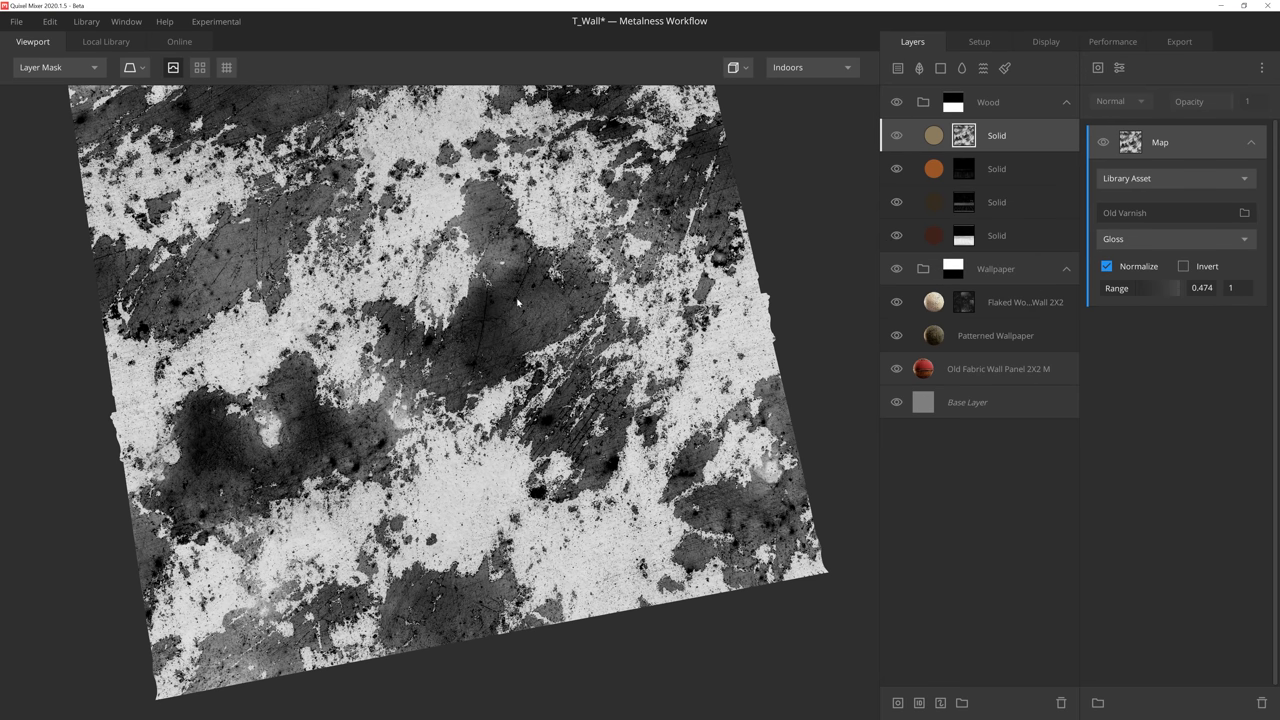
left_click(1096, 68)
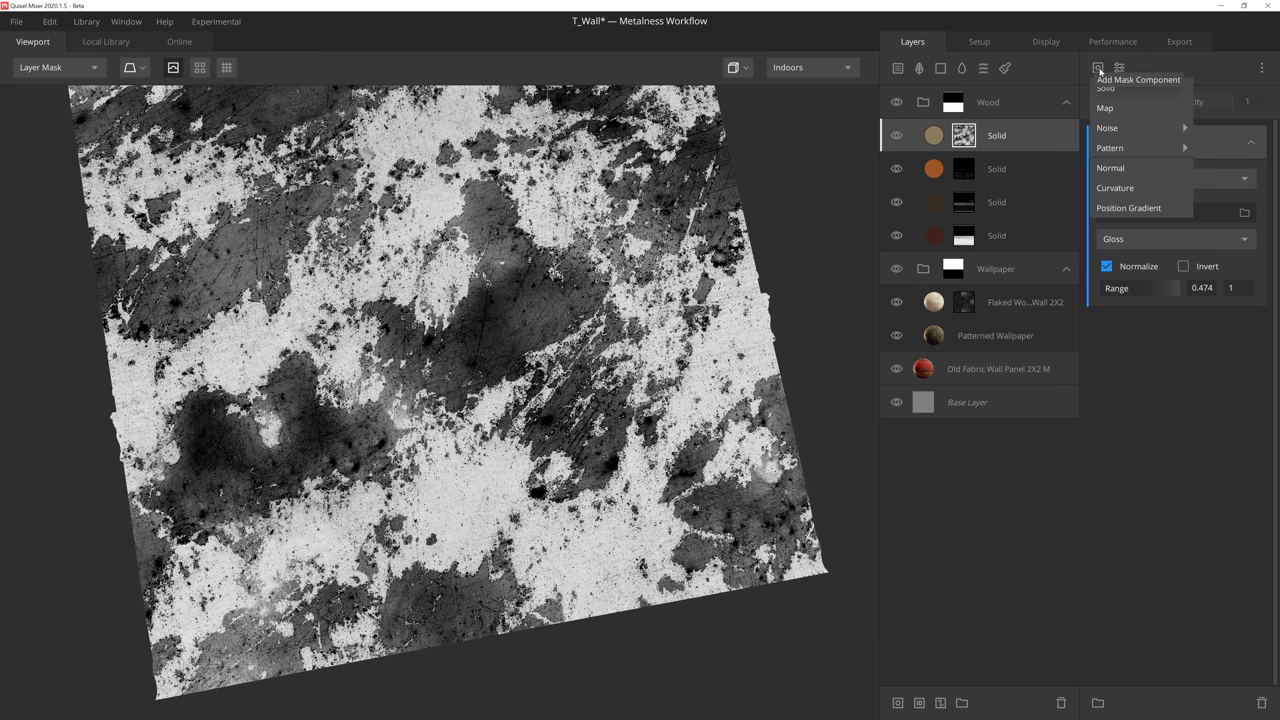
Add a curvature component to the tan layer's mask and set its blend to Multiply with the varnish map
left_click(1116, 188)
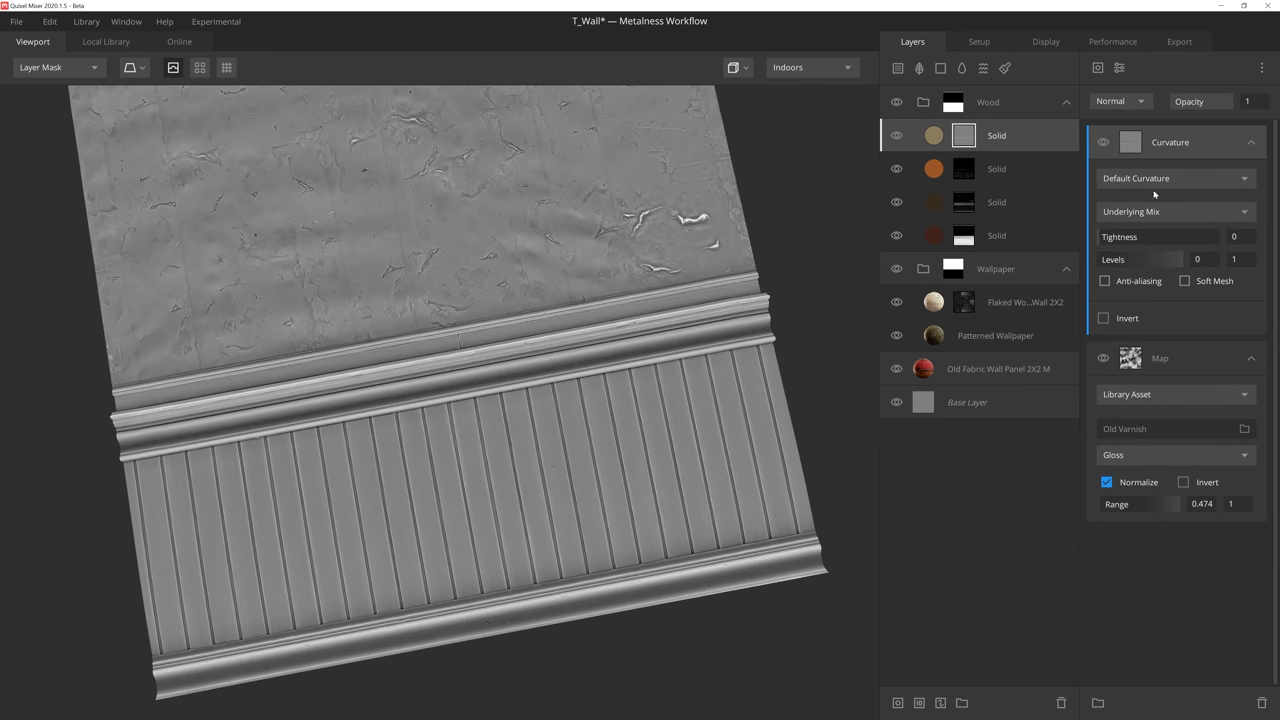
left_click(1176, 178)
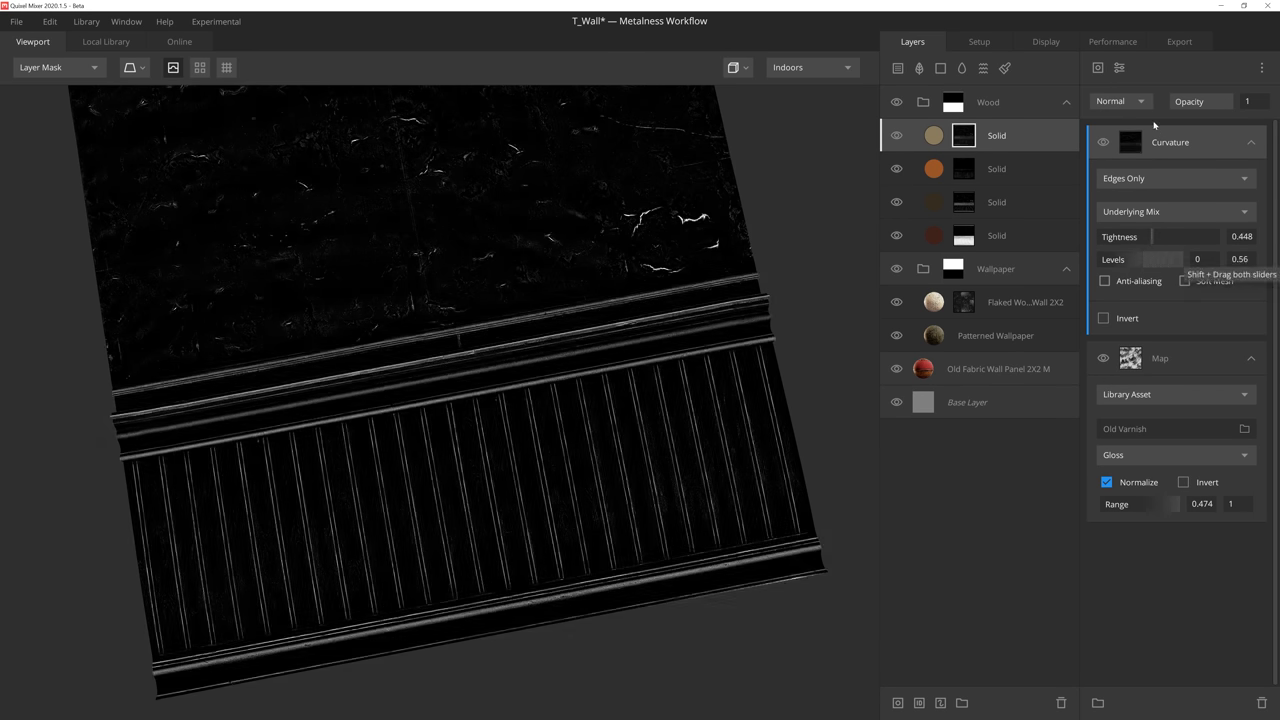
left_click(1120, 100)
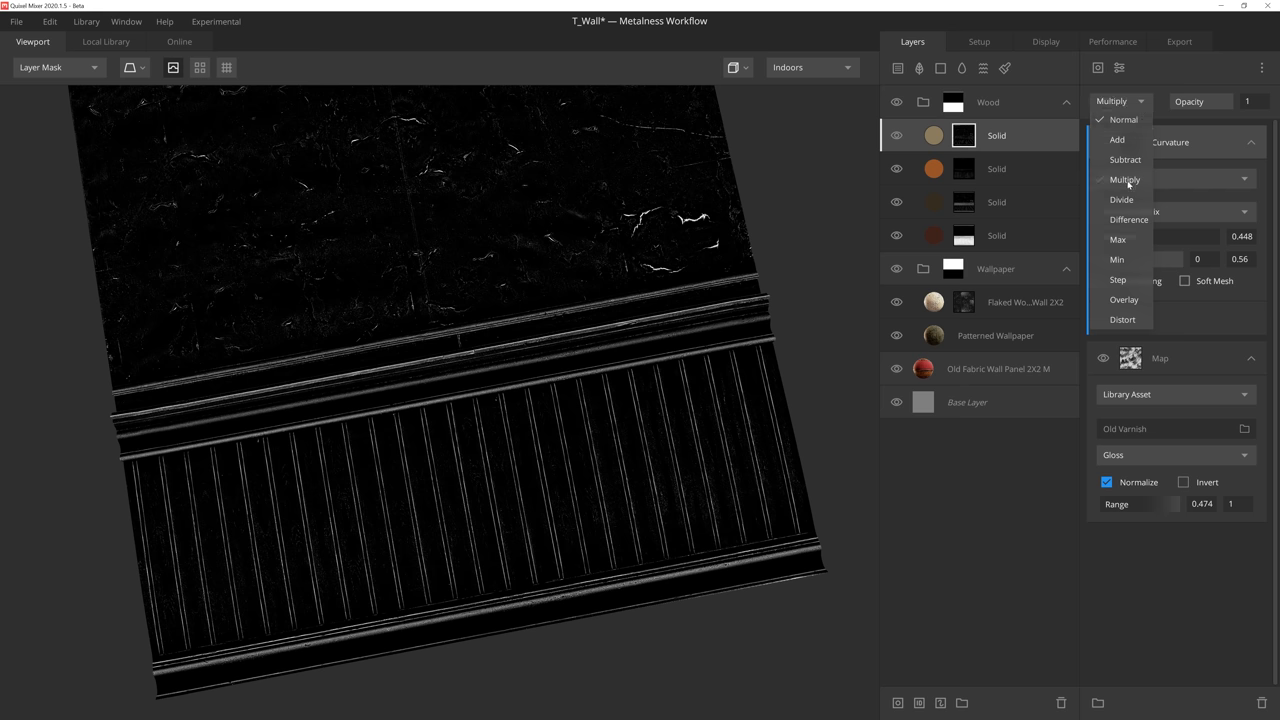
left_click(1124, 180)
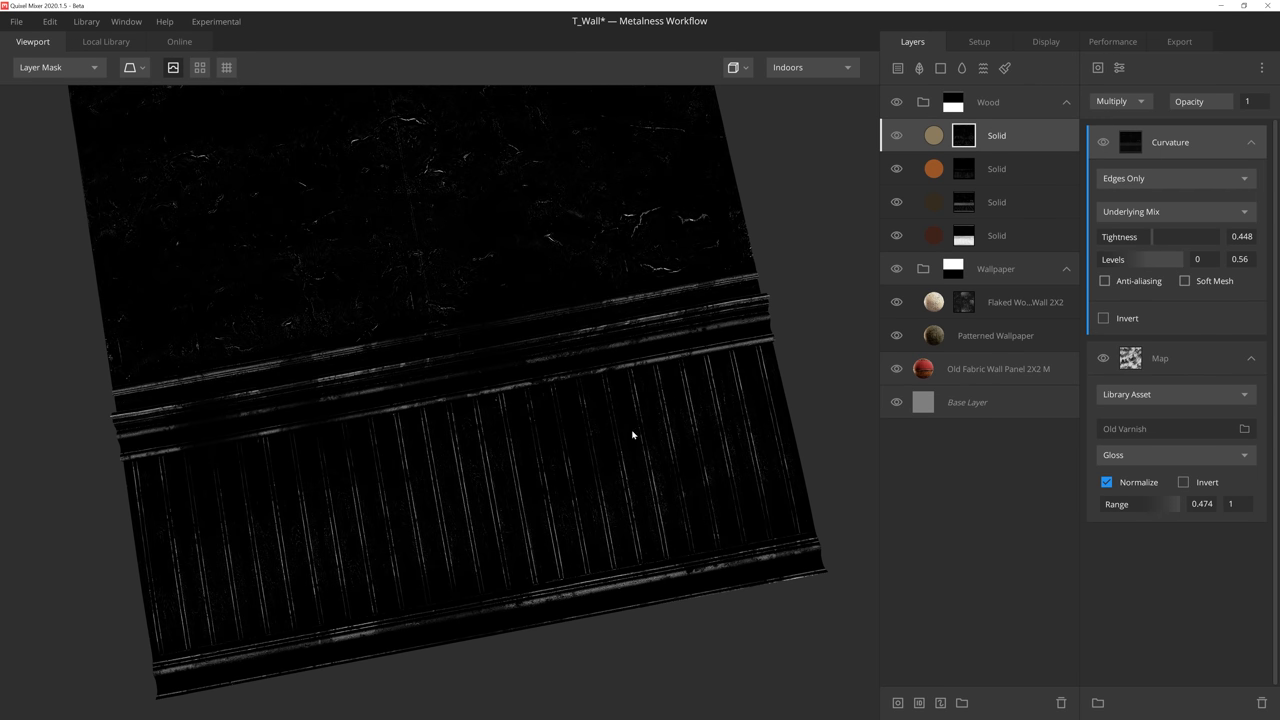
mouse_move(640, 404)
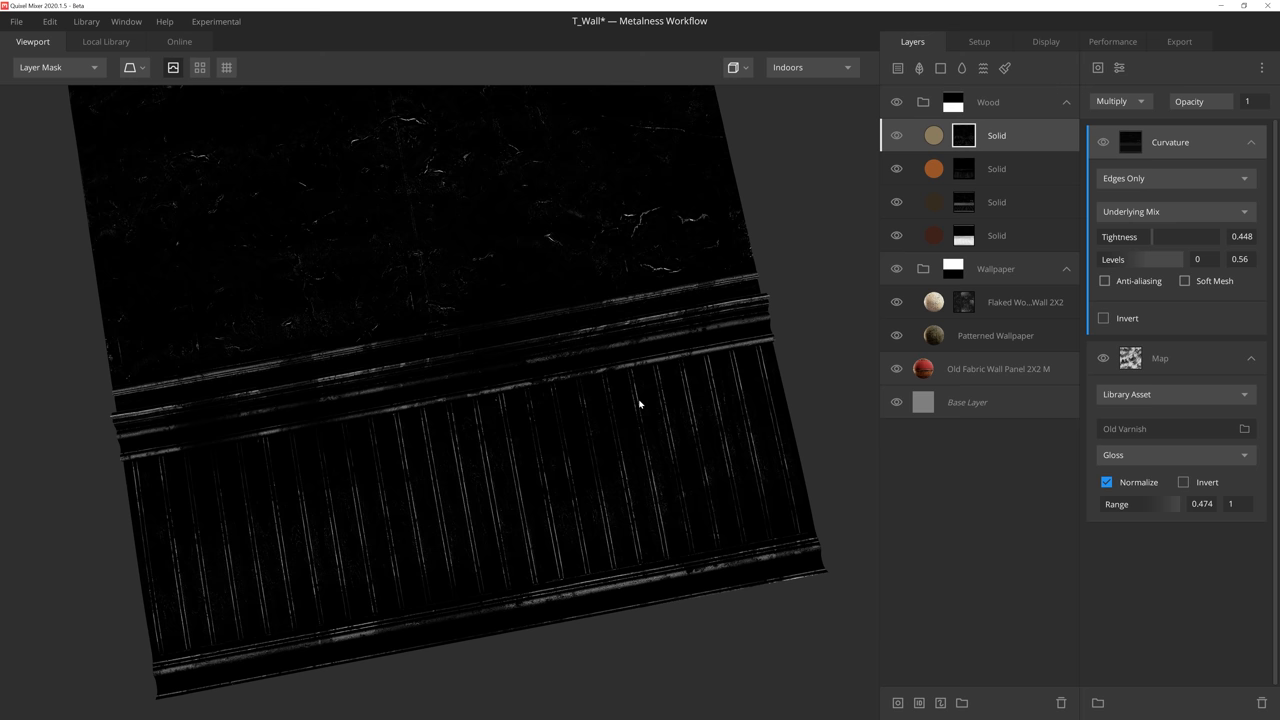
mouse_move(774, 328)
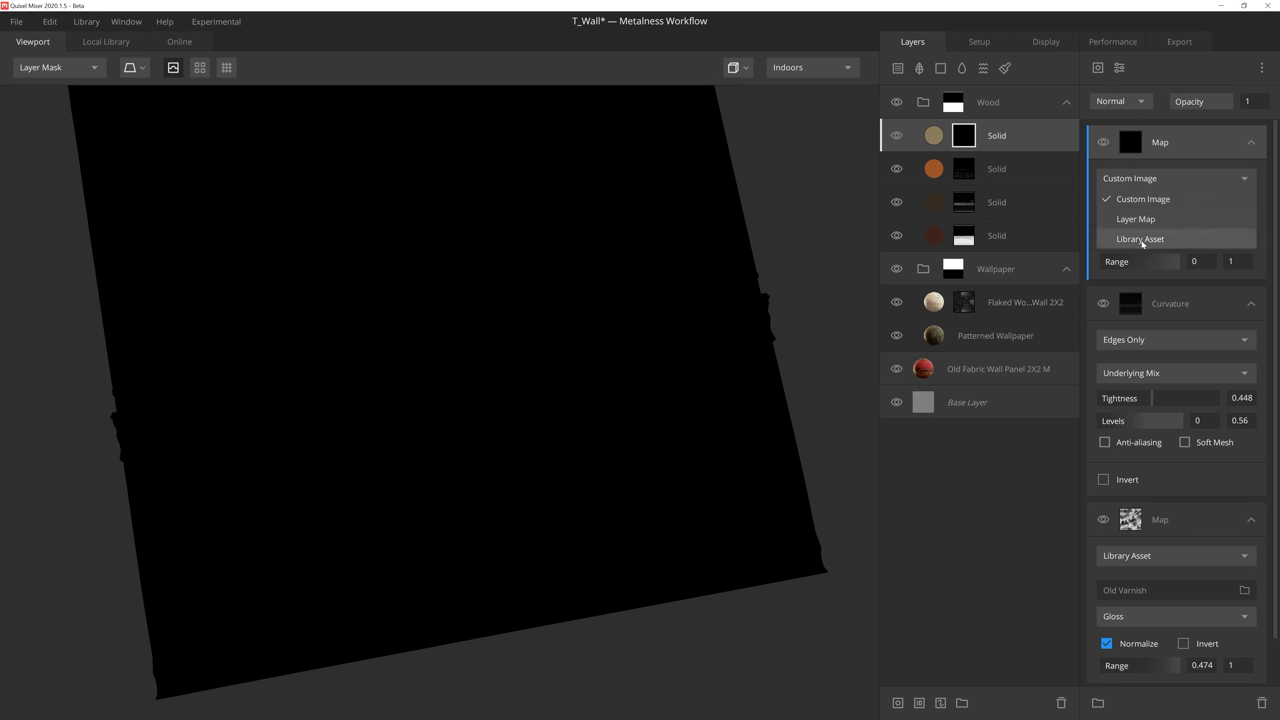
Add an inverted Dust gloss map component blended with Add at low opacity, then return to the PBR Metalness view
left_click(1140, 238)
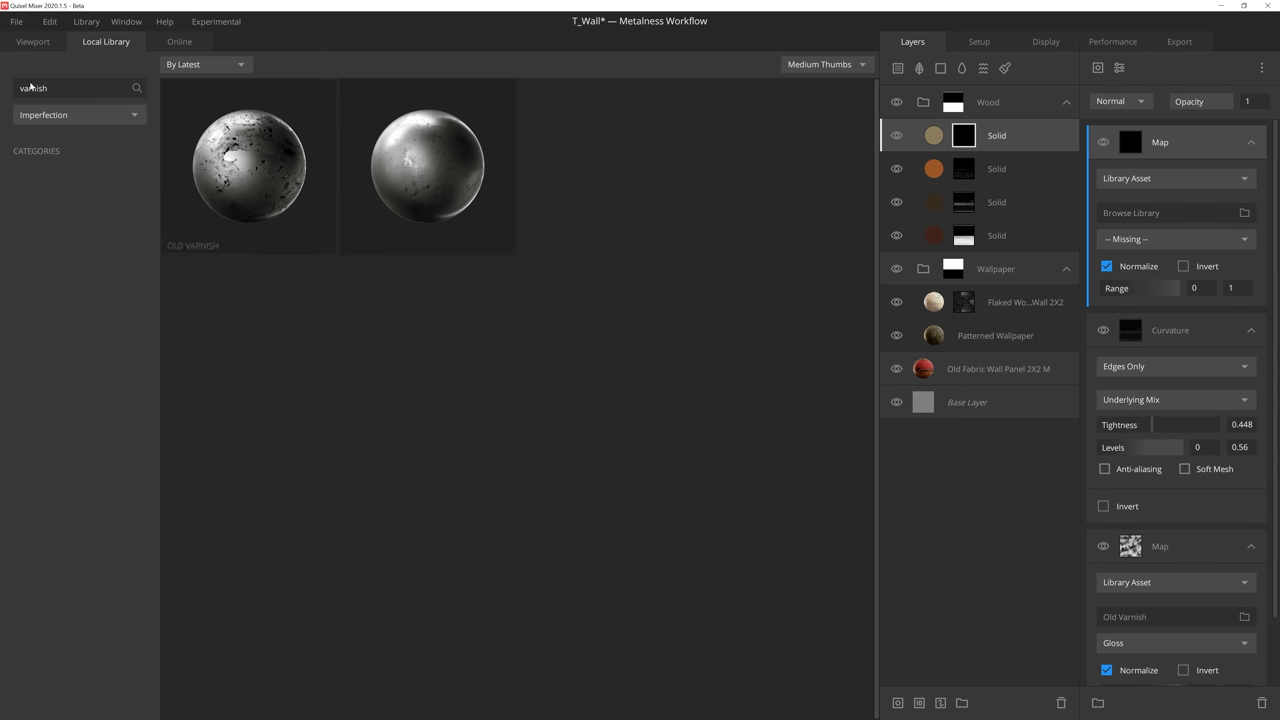
type("dust")
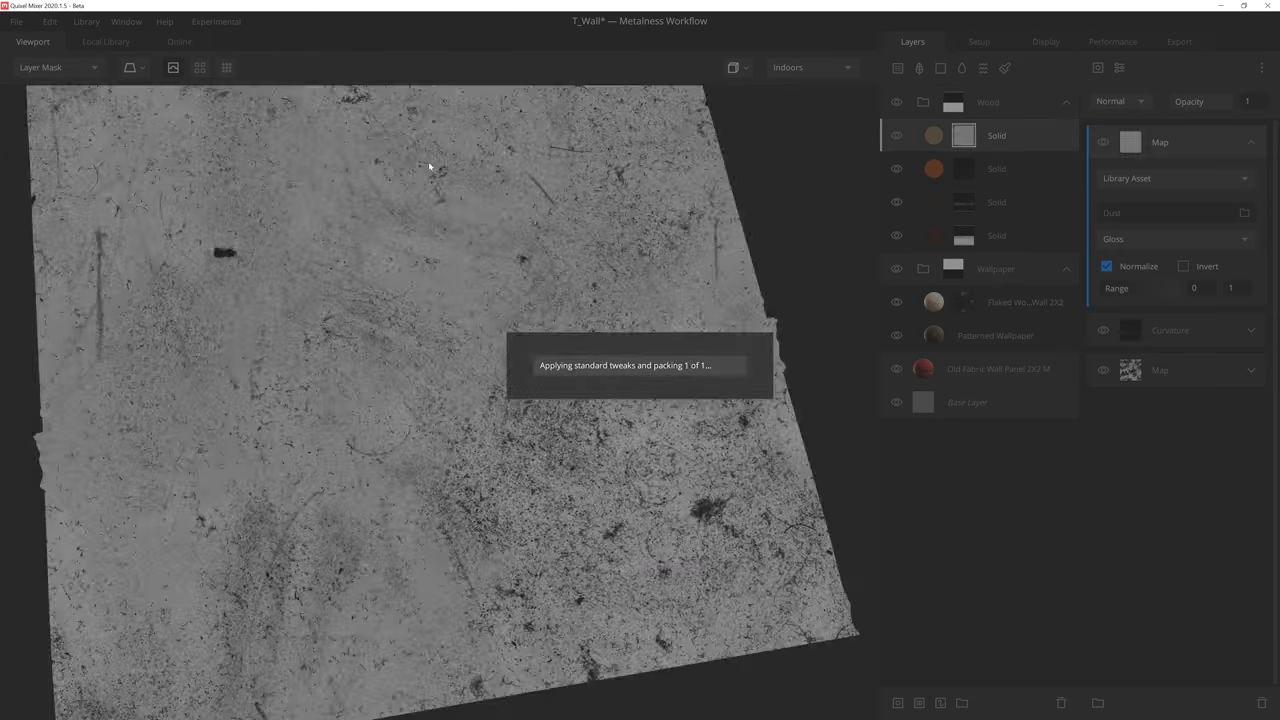
left_click(1184, 266)
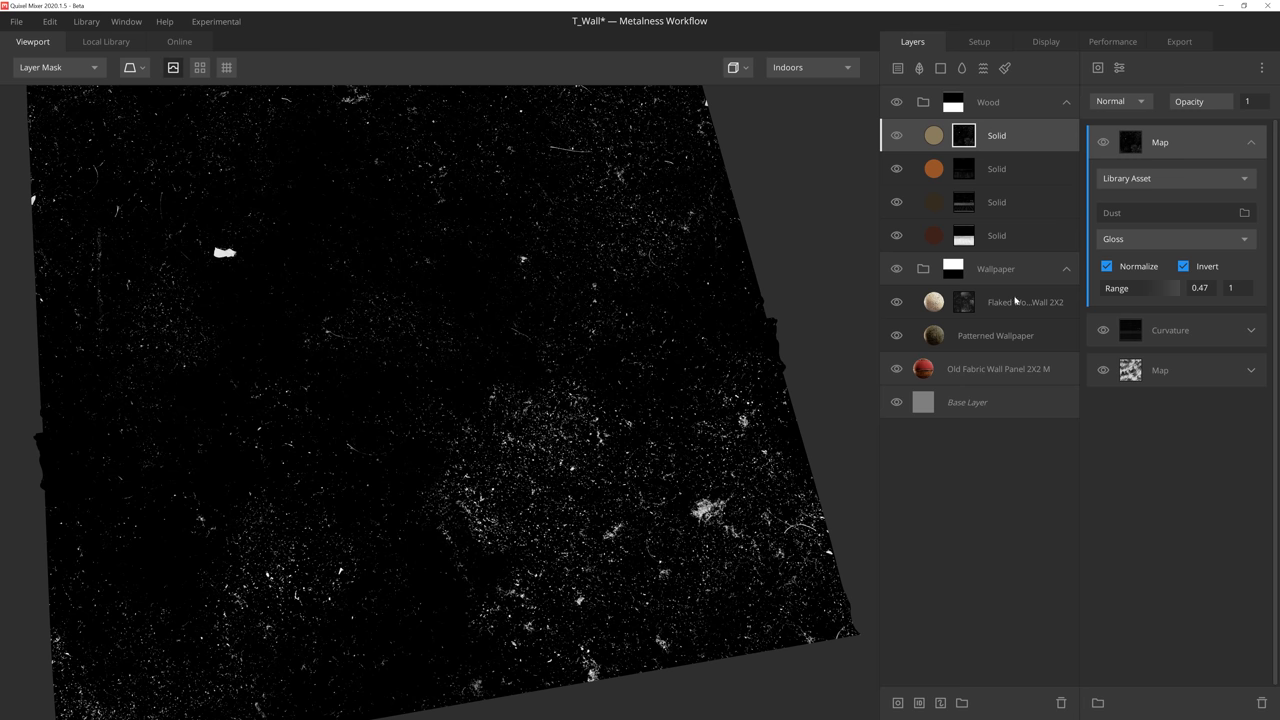
left_click(1118, 100)
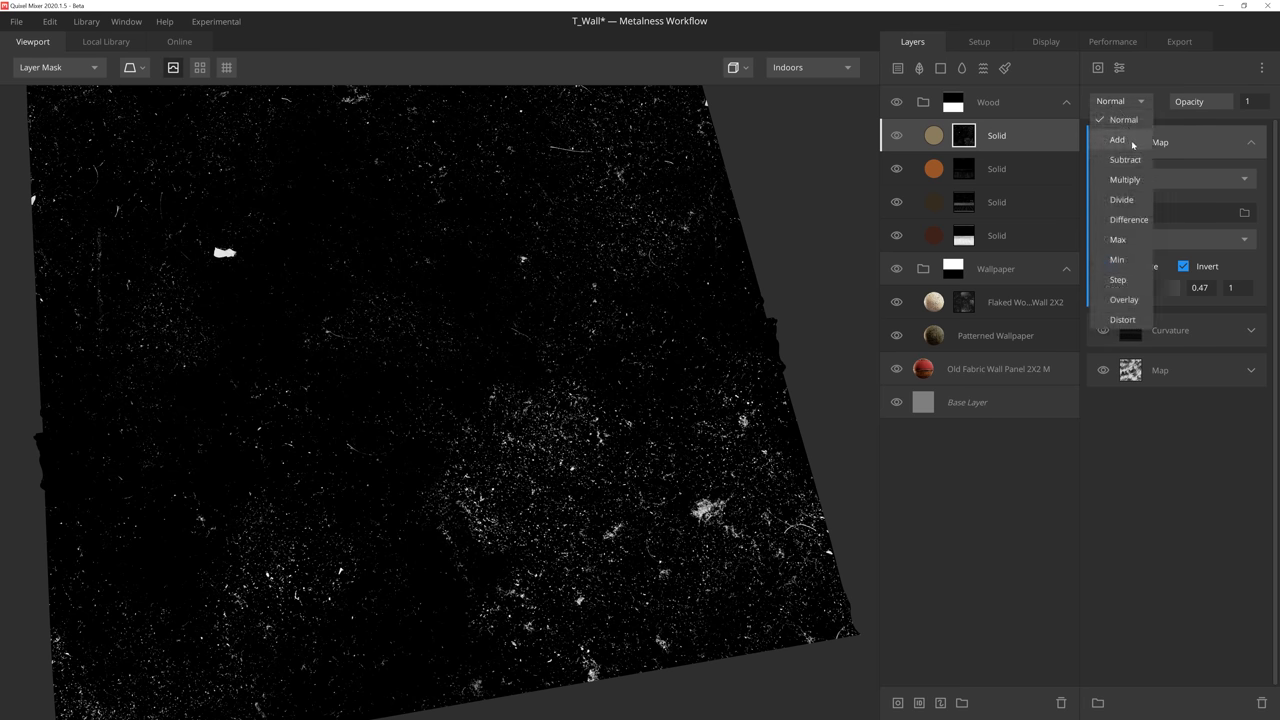
left_click(1116, 140)
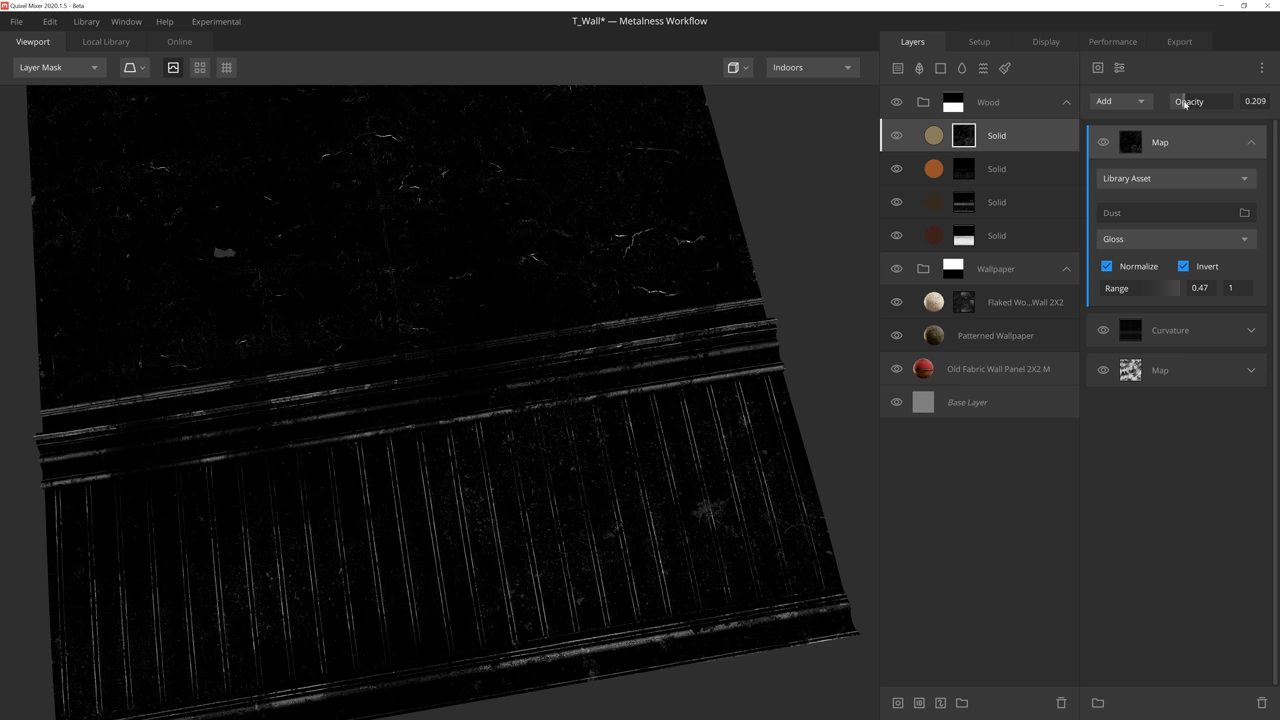
left_click(56, 68)
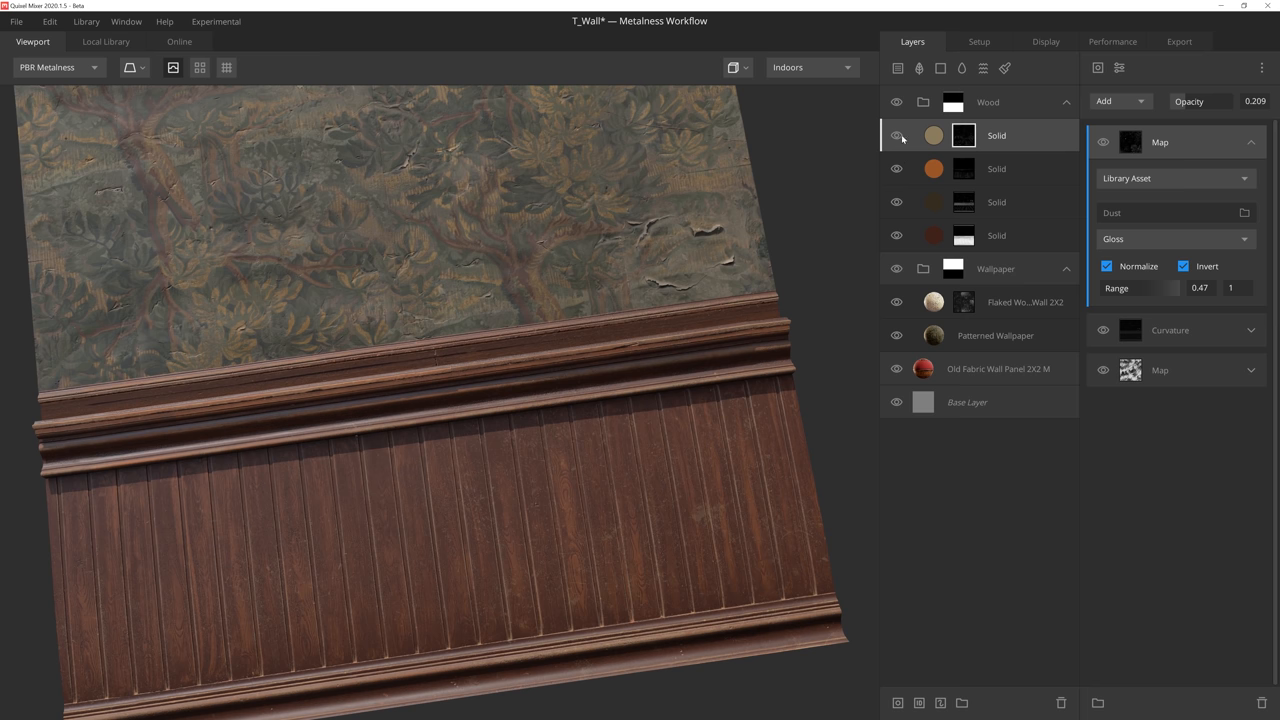
Add two solid colour layers above the wood with brownish and grey dirt tints
left_click(996, 136)
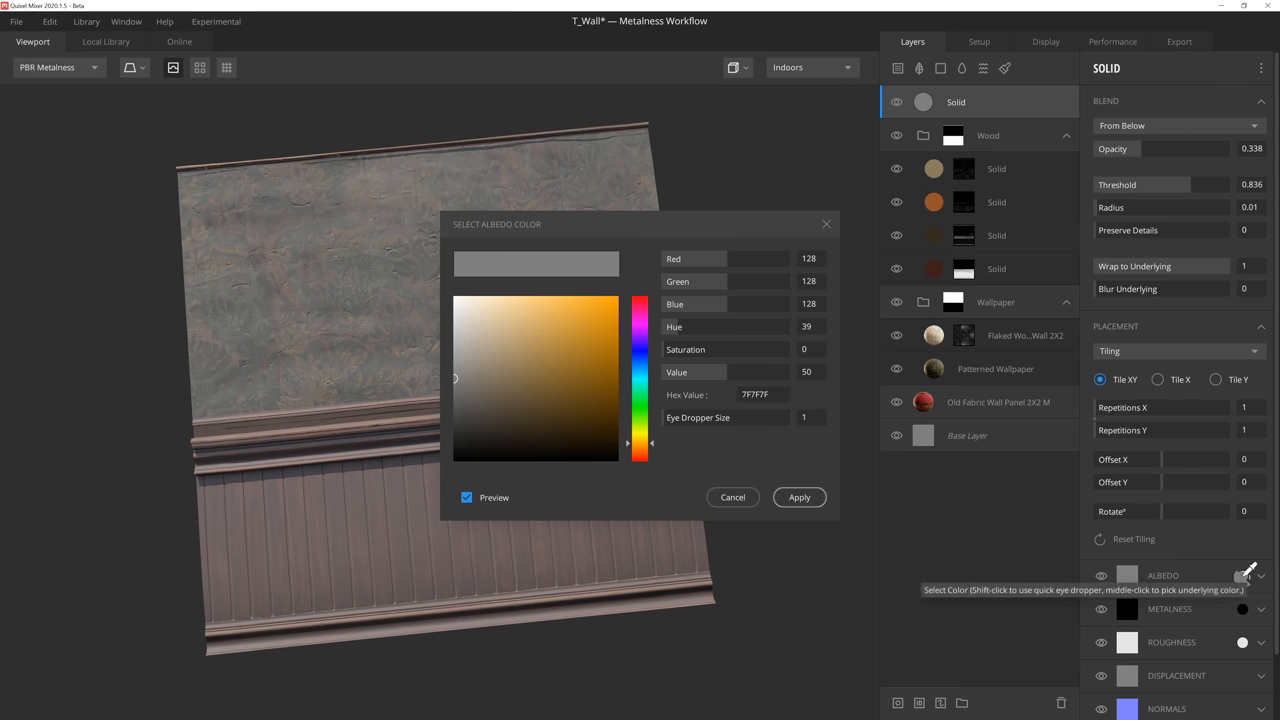
left_click(800, 496)
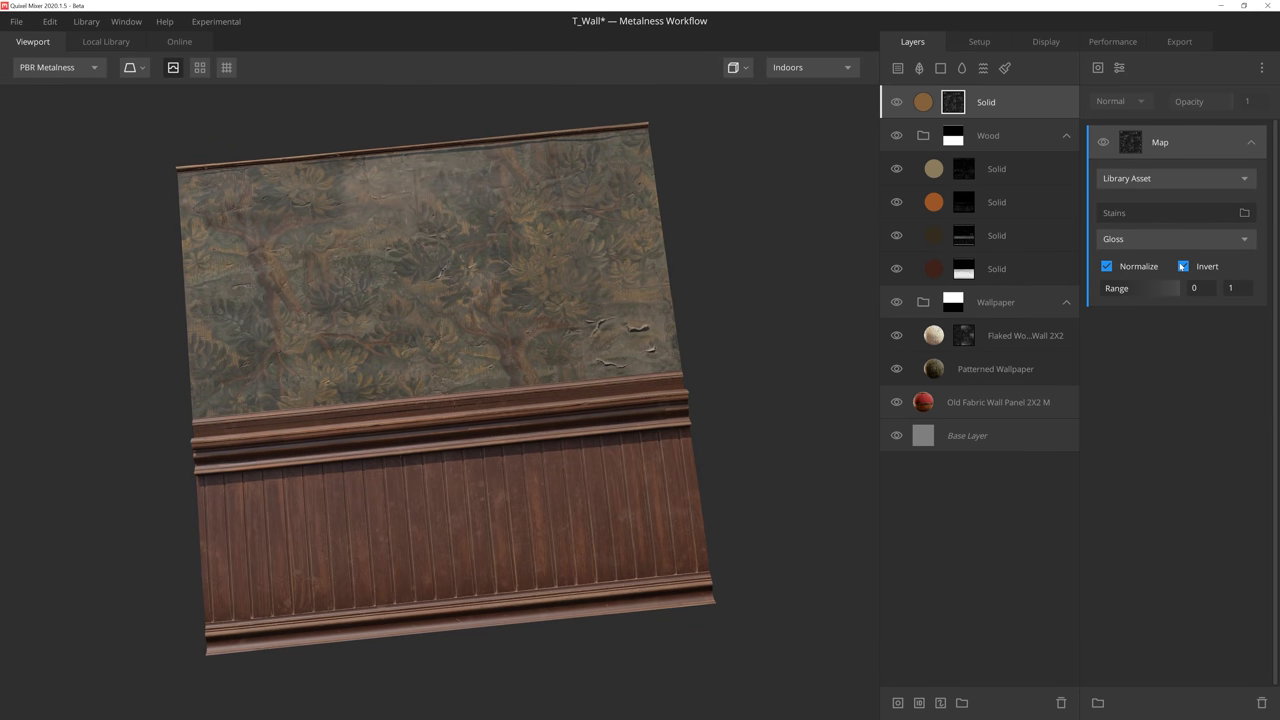
left_click(1128, 576)
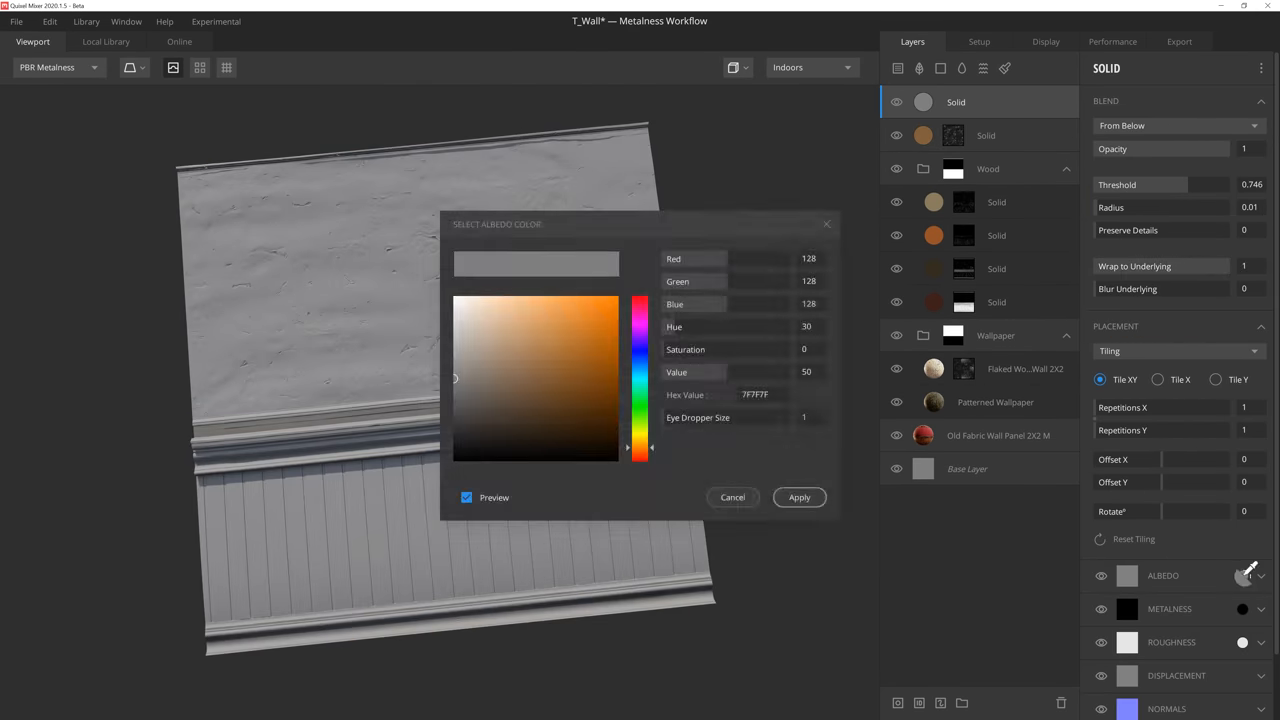
left_click(800, 496)
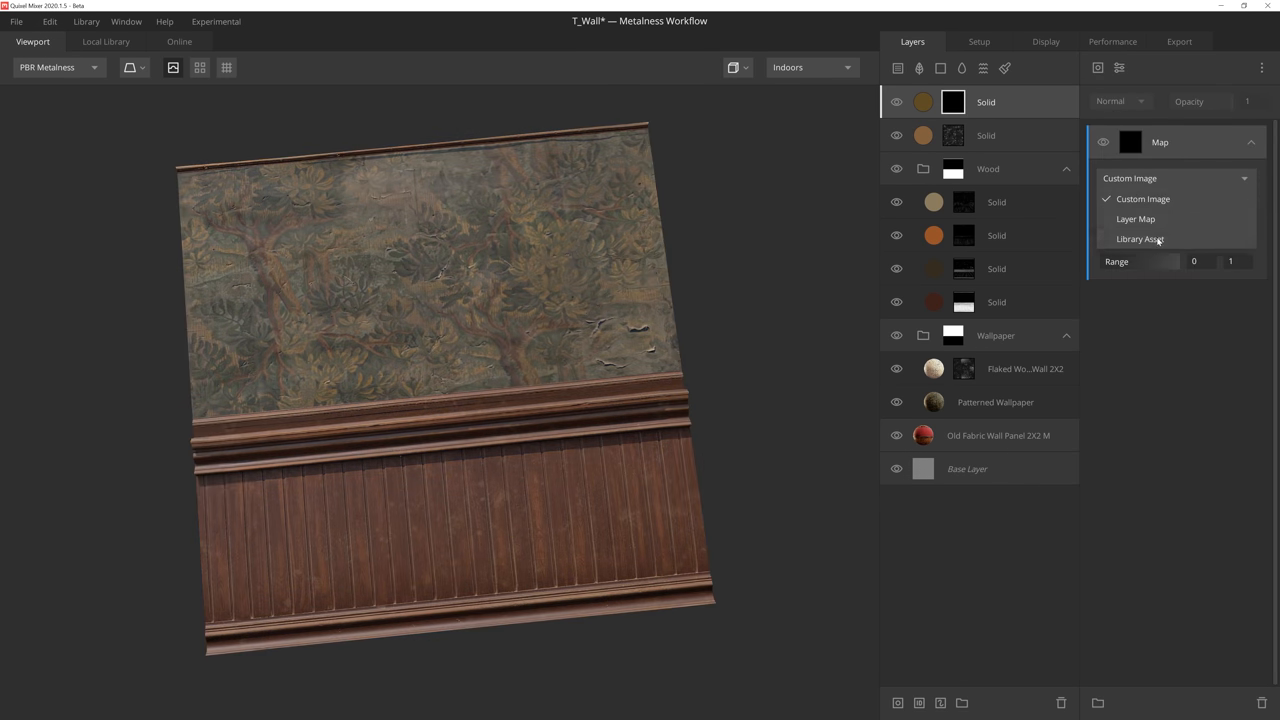
Mask the dirt layers with Mud Plastered Wall roughness plus curvature, and a Grunge map, adjusting their ranges
left_click(1140, 240)
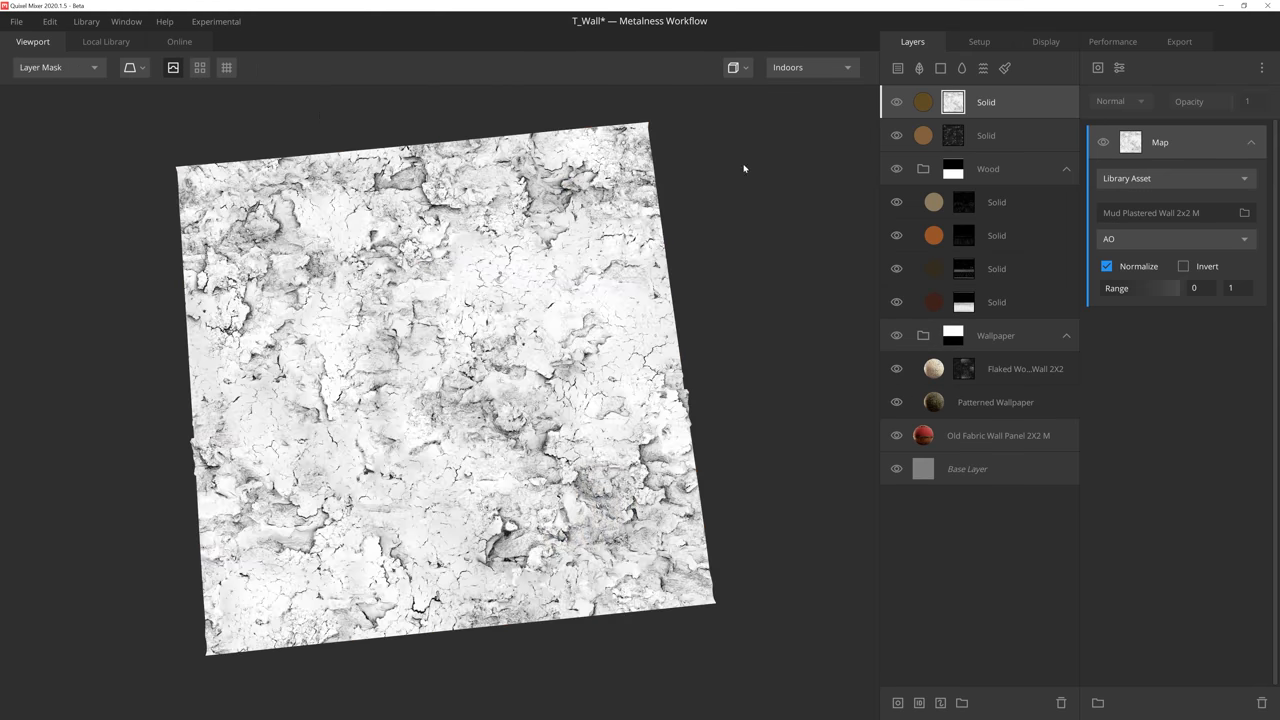
left_click(1176, 240)
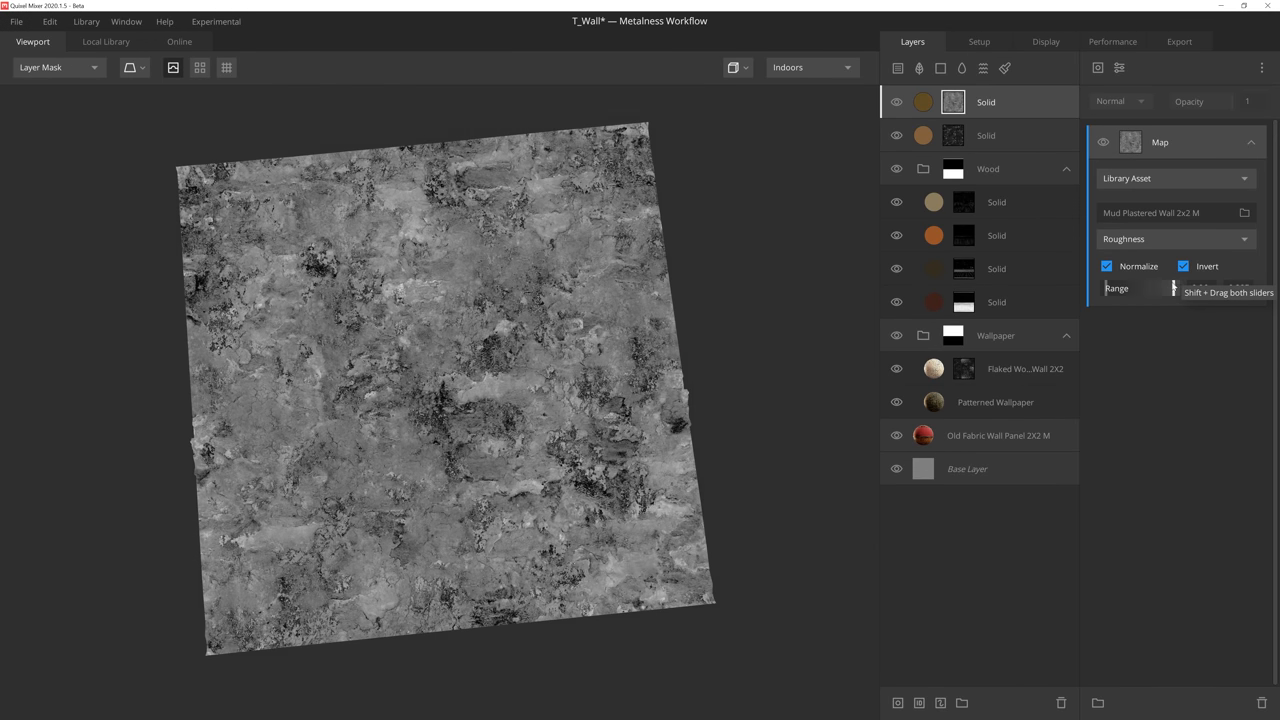
left_click_drag(1150, 288, 1164, 288)
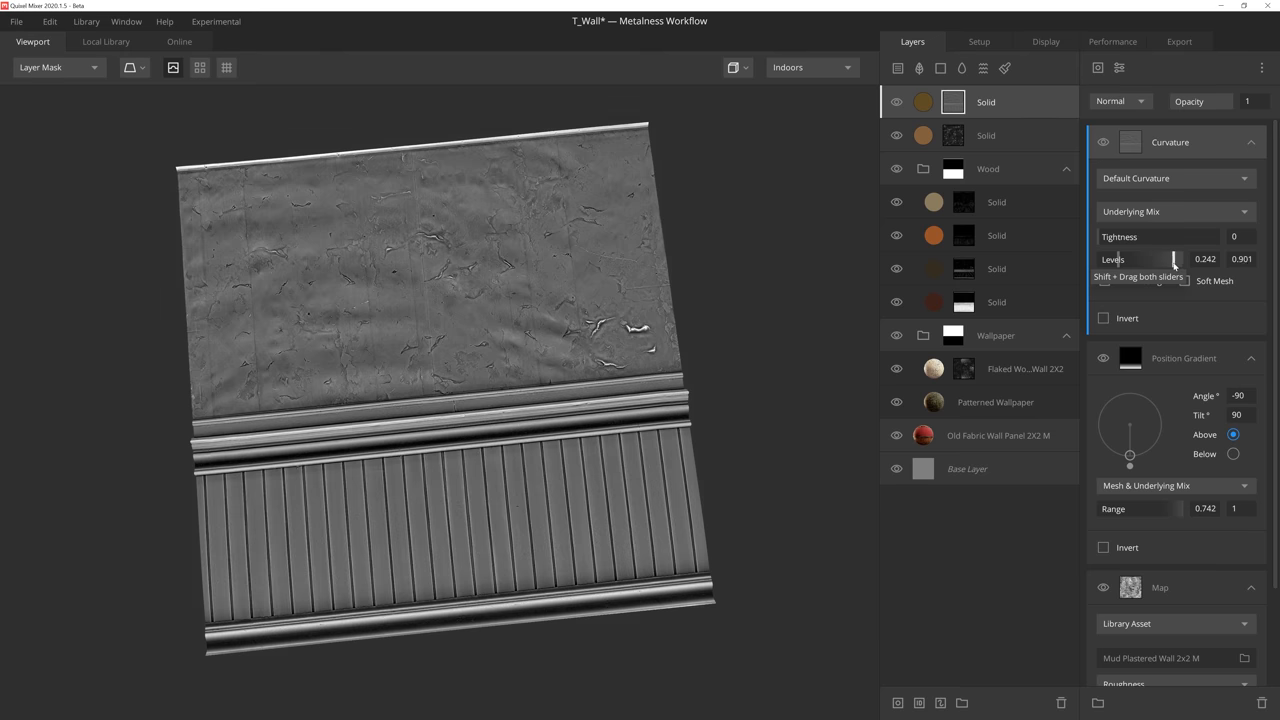
left_click(1120, 100)
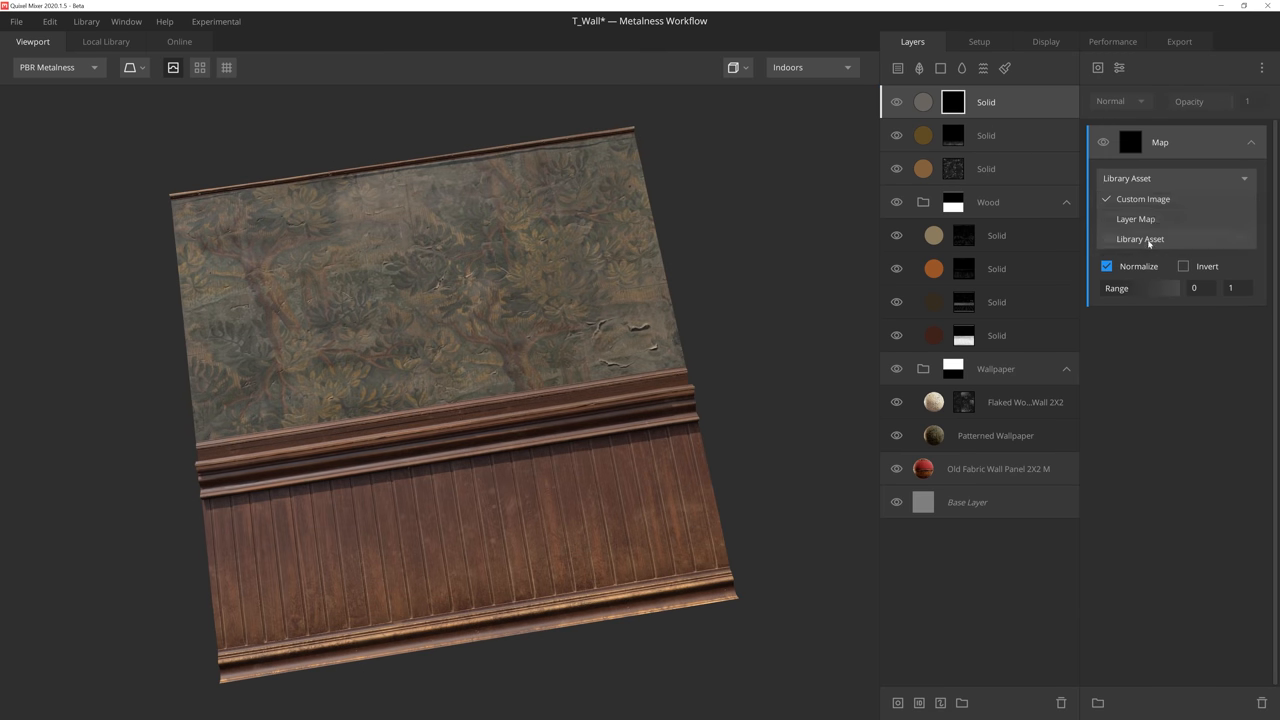
left_click(1140, 240)
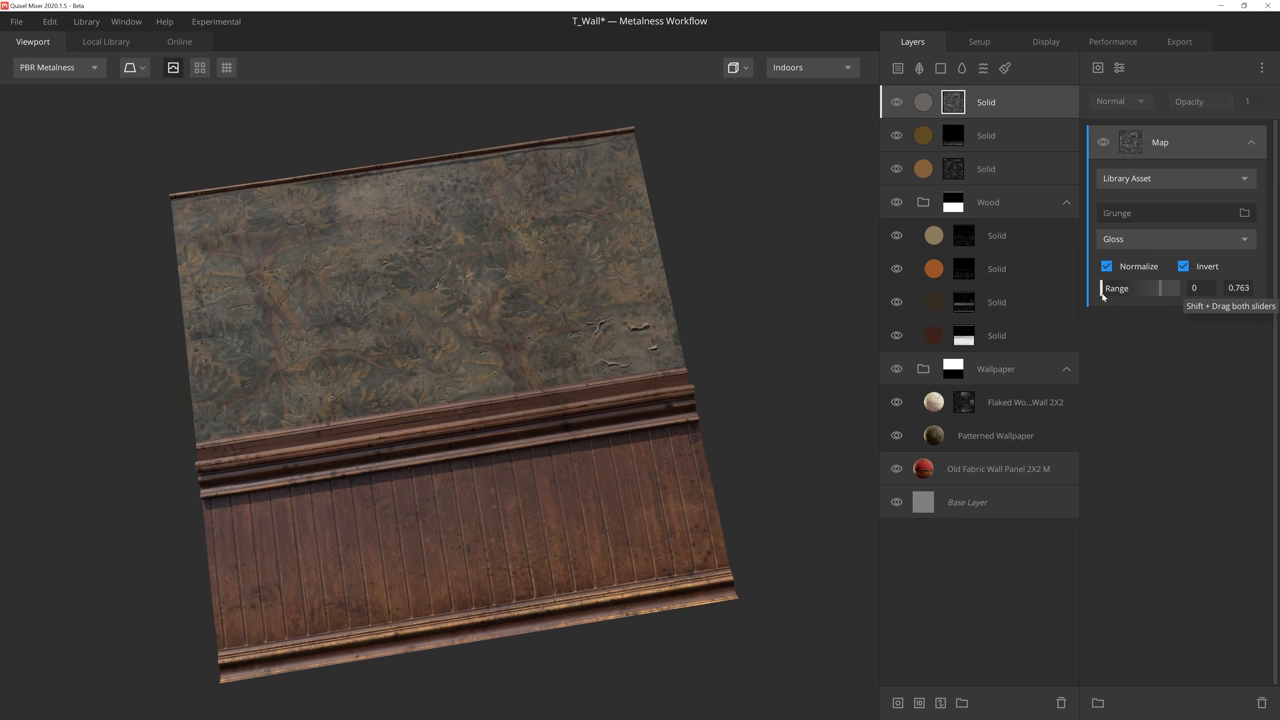
left_click(104, 40)
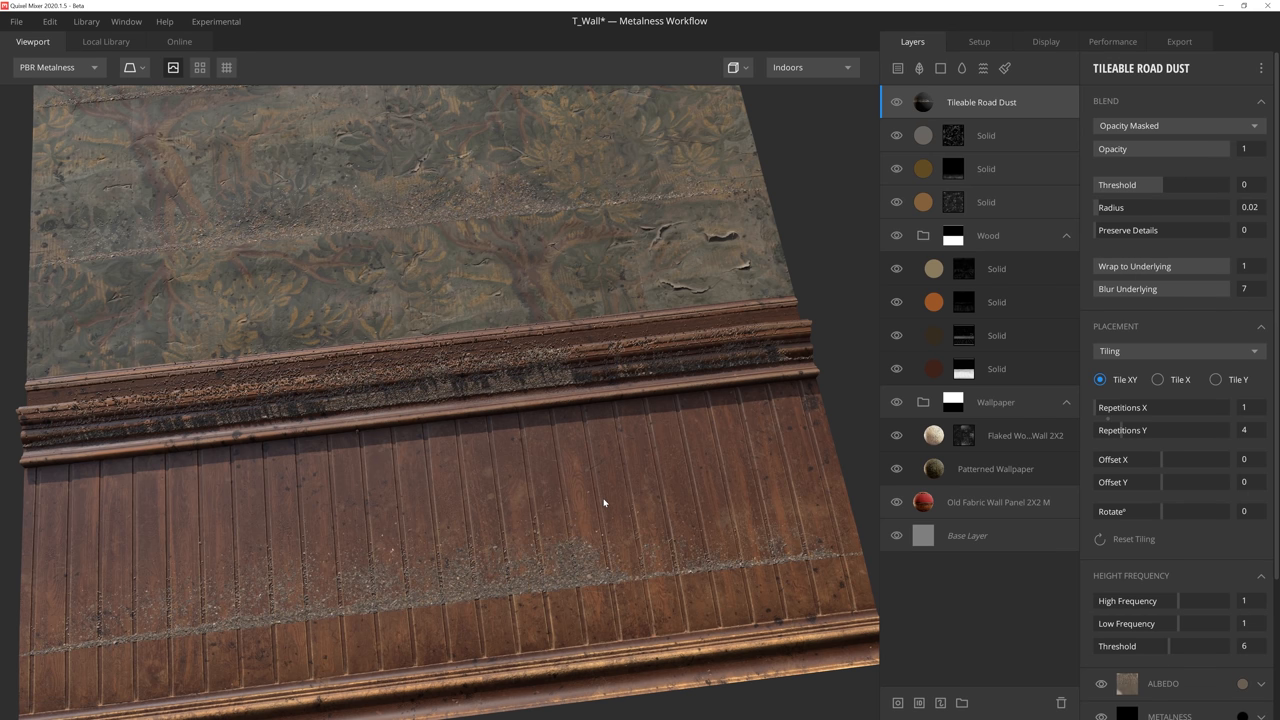
Apply Tileable Road Dust and a freeform-placed Leakage decal at the top of the stack
left_click(1158, 380)
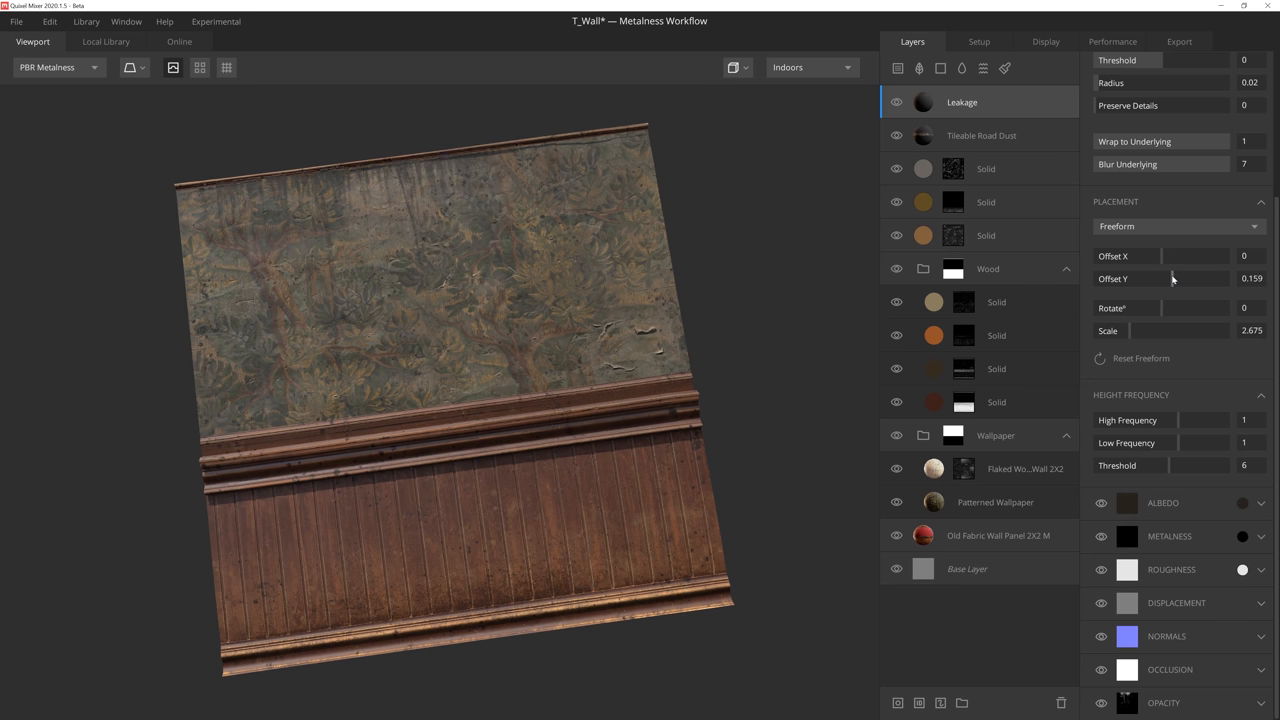
Apply a second Leakage decal and a rotated, scaled Blood Stain on the lower panels, then open its albedo colour
left_click(104, 40)
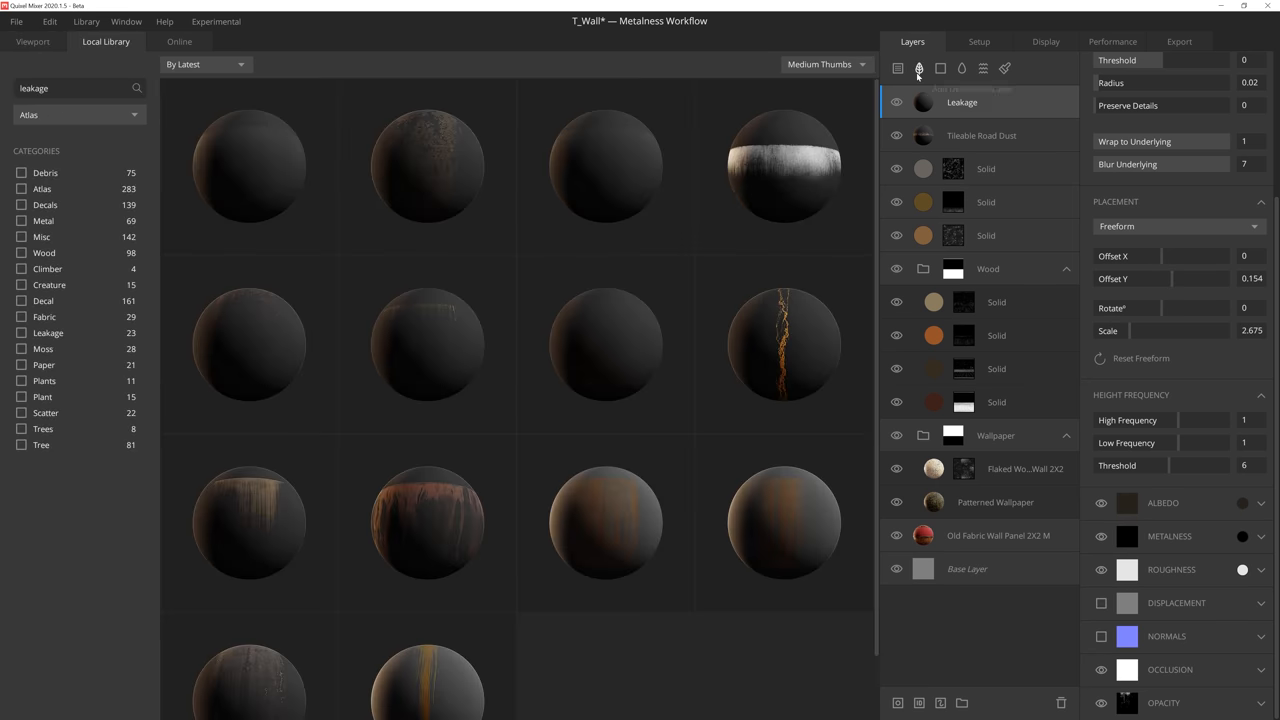
left_click(32, 40)
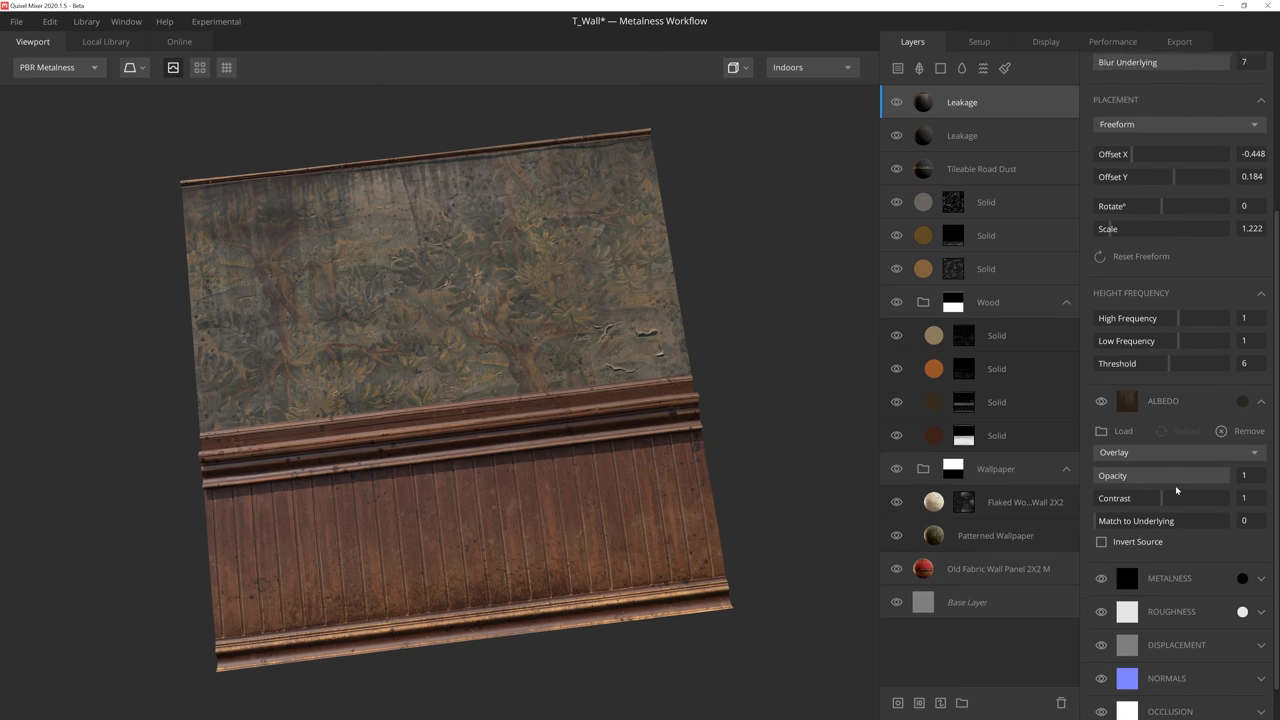
left_click(104, 40)
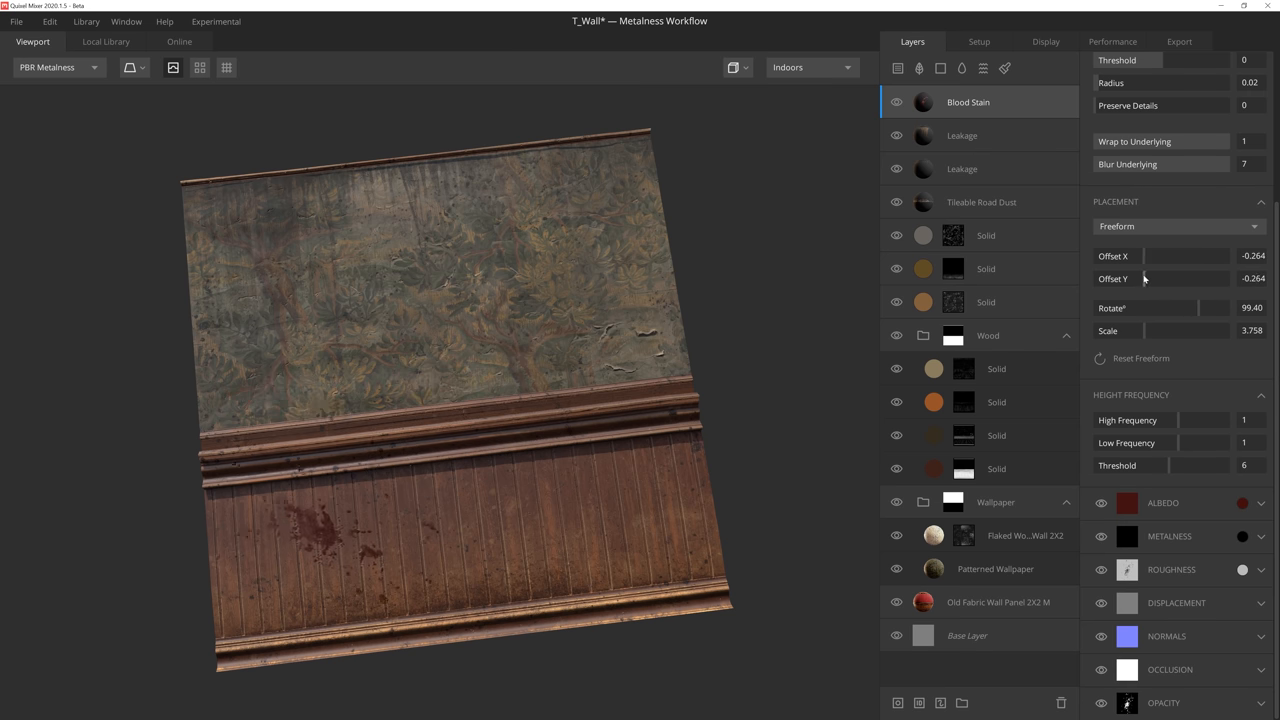
left_click(1126, 502)
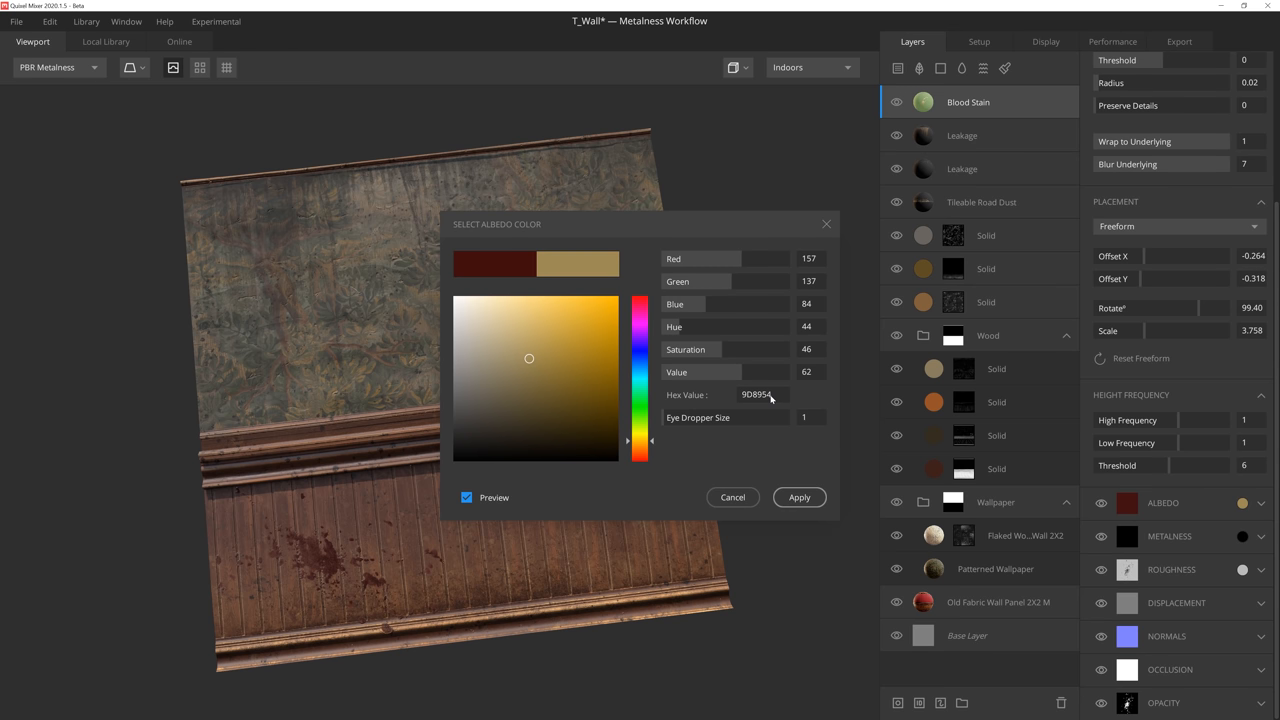